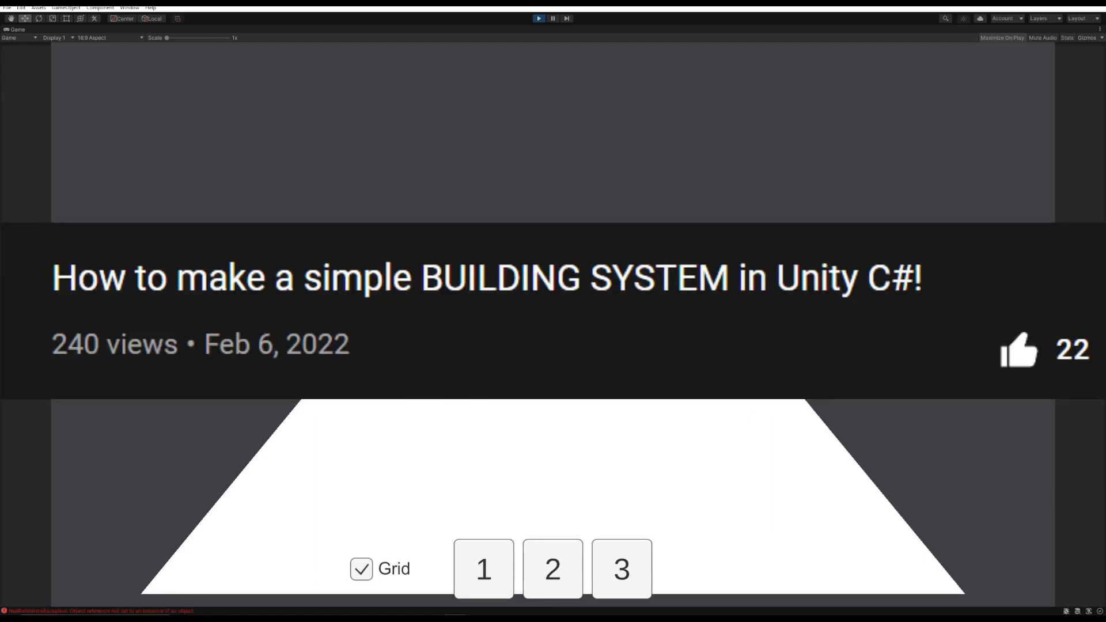
Place a cube and a sphere at valid spots in Play mode, then get the CheckPlacement script ready for editing
{"action": "left_click", "coordinate": [620, 568]}
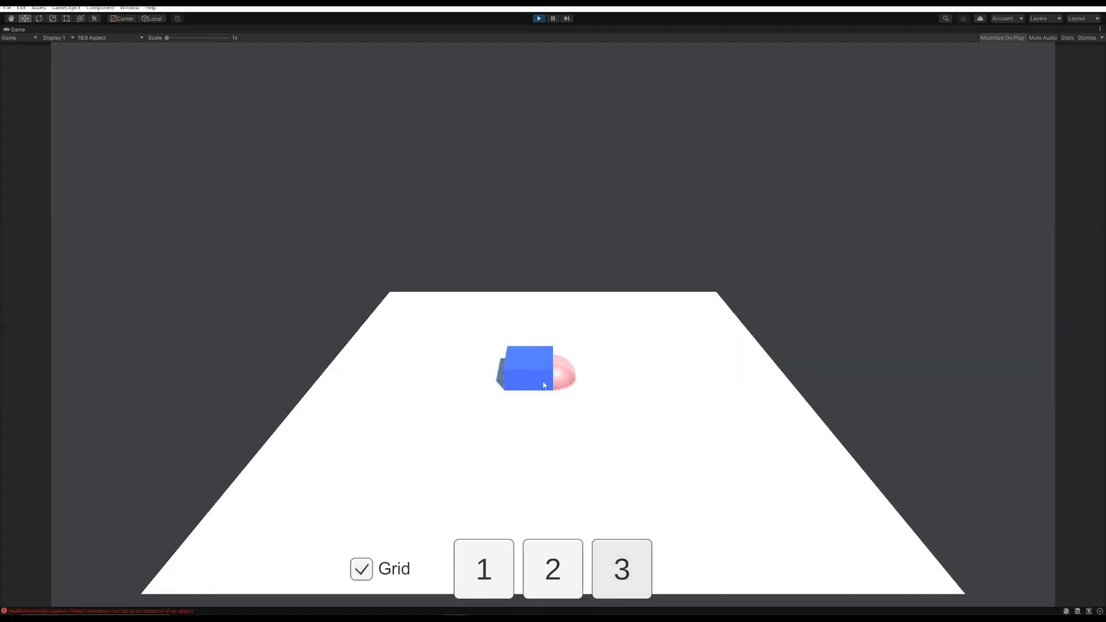
{"action": "left_click", "coordinate": [620, 568]}
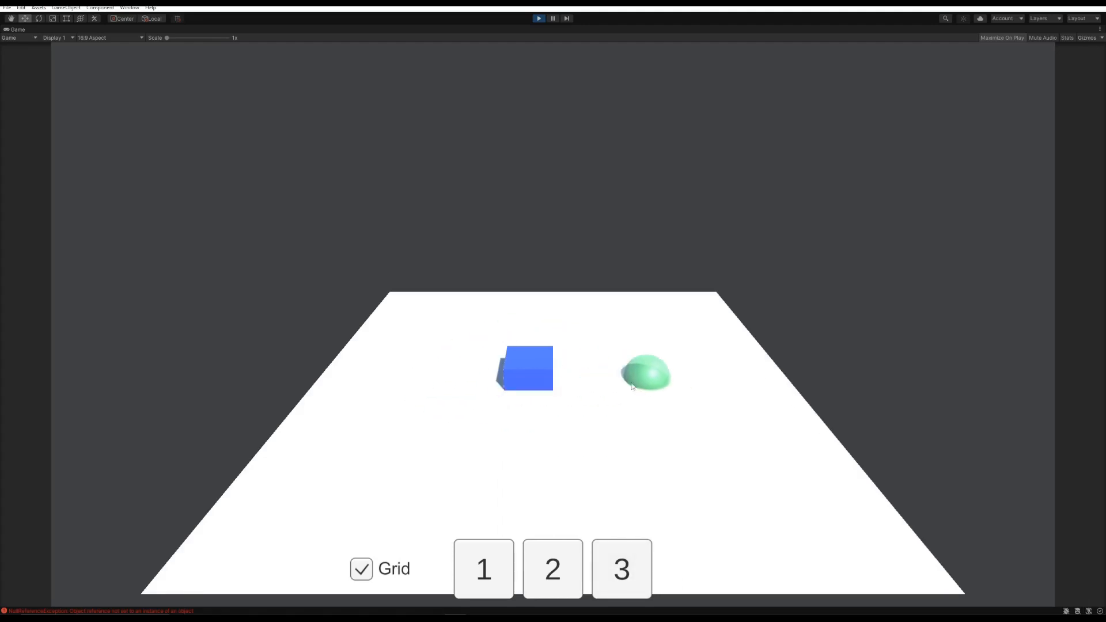
{"action": "left_click", "coordinate": [621, 569]}
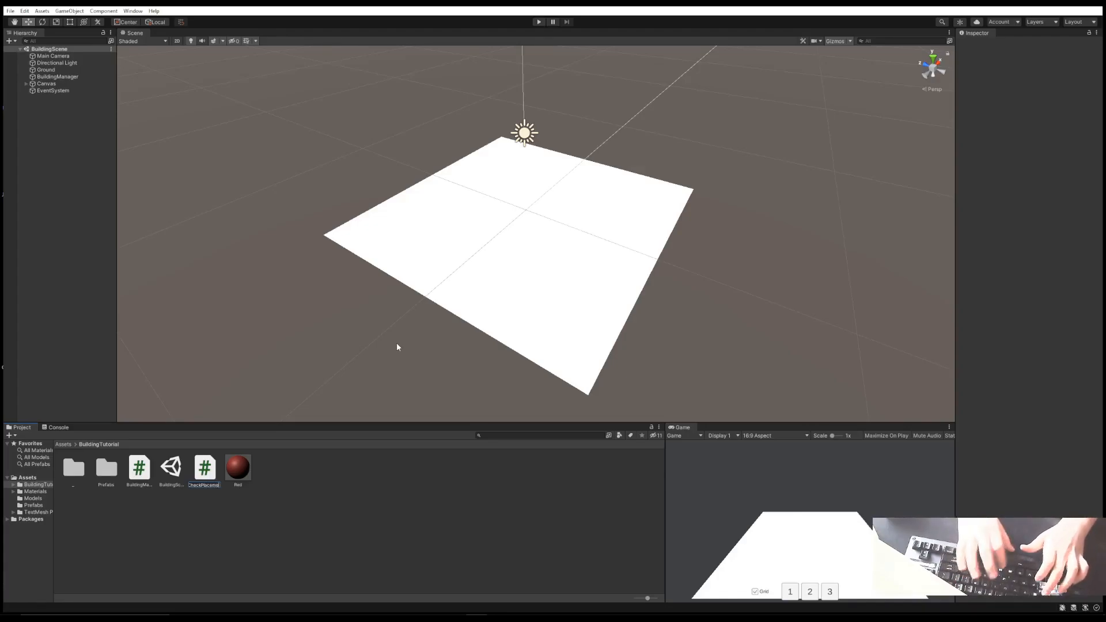
{"action": "left_click", "coordinate": [204, 467]}
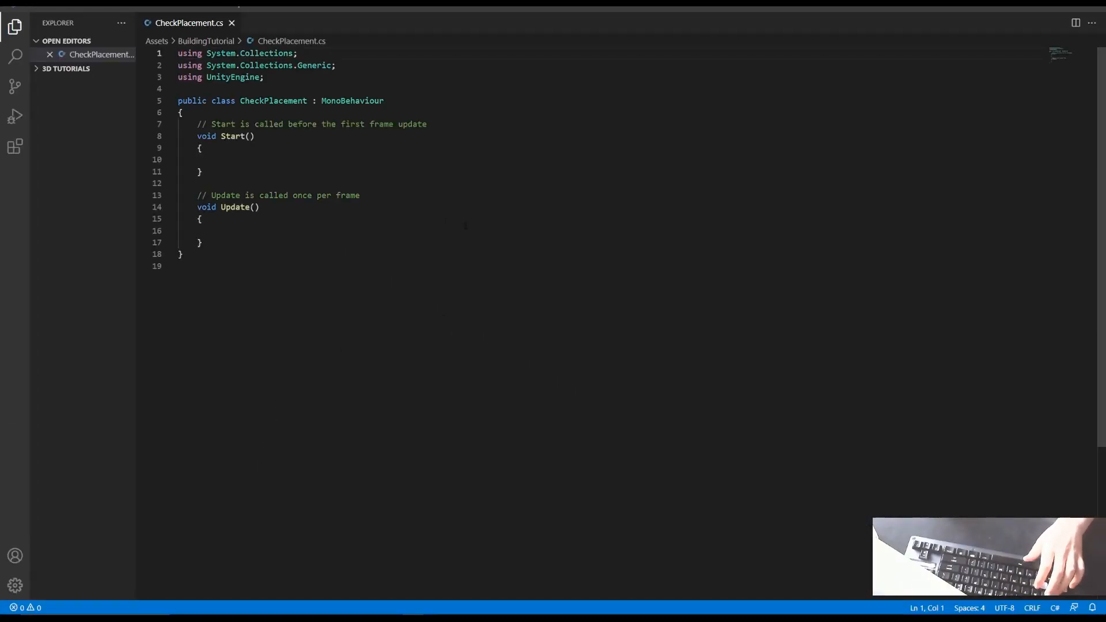
Delete the Update method and template comments, leaving only Start with blank lines below
{"action": "left_click", "coordinate": [219, 159]}
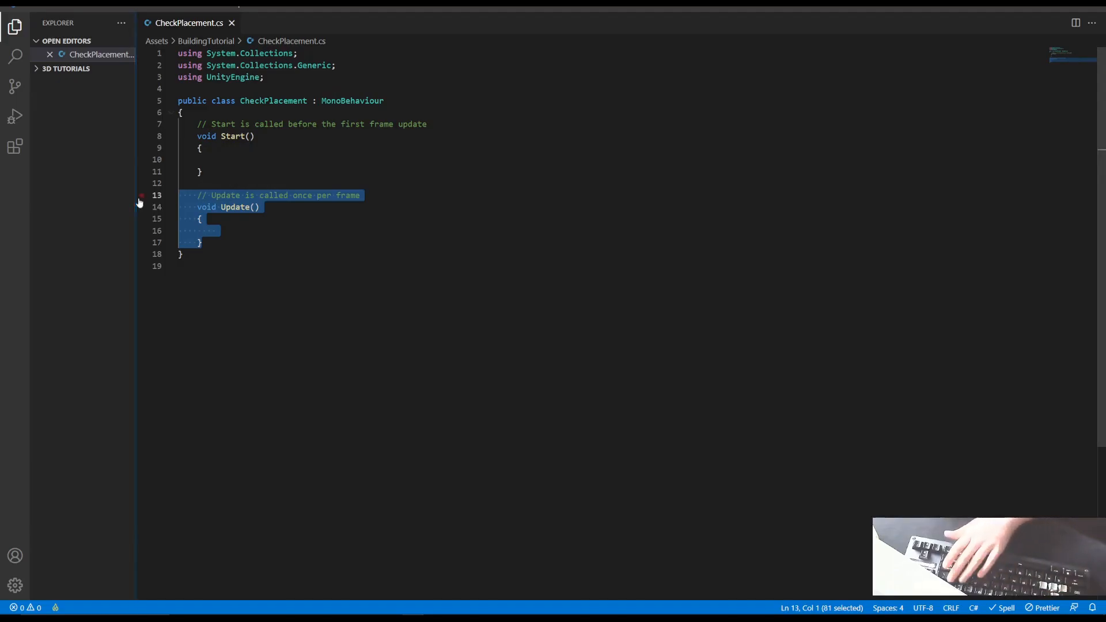
{"action": "key", "text": "Delete"}
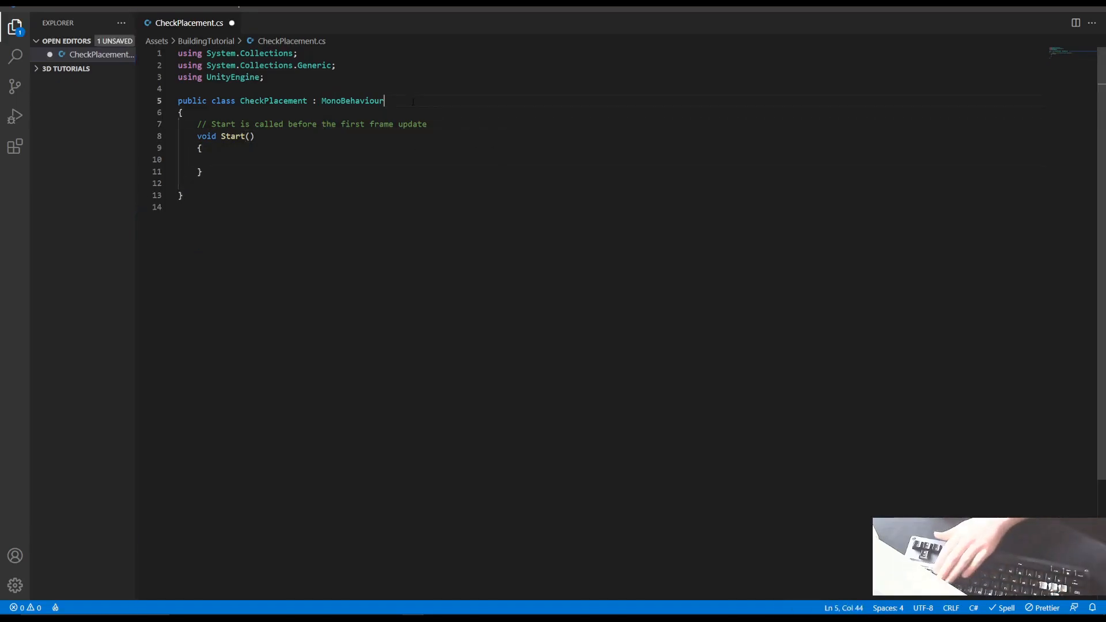
{"action": "double_click", "coordinate": [413, 136]}
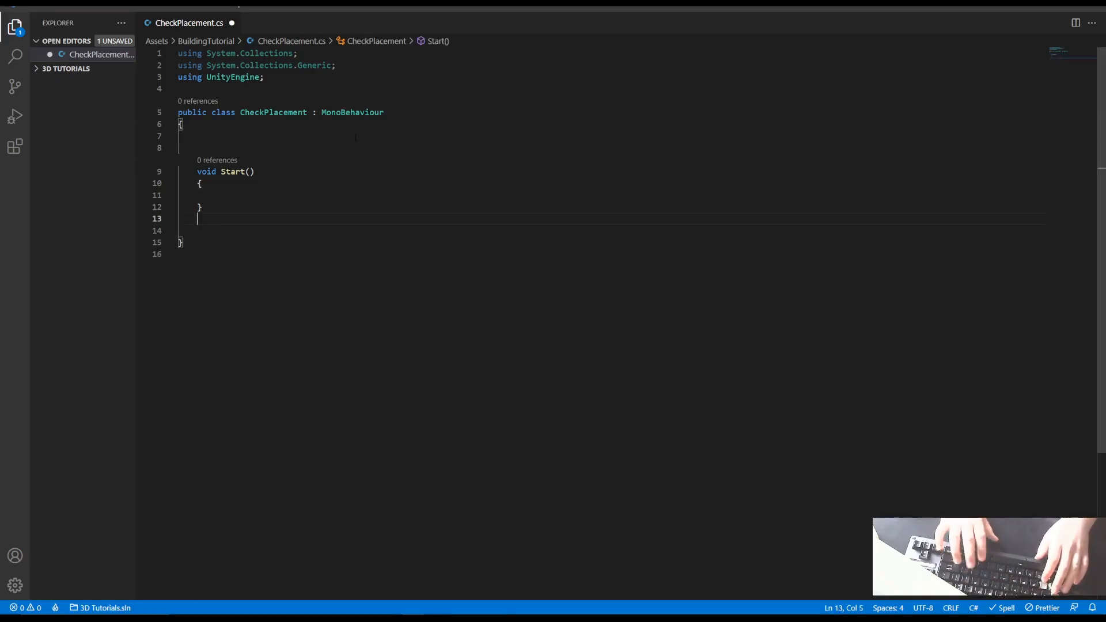
{"action": "key", "text": "enter"}
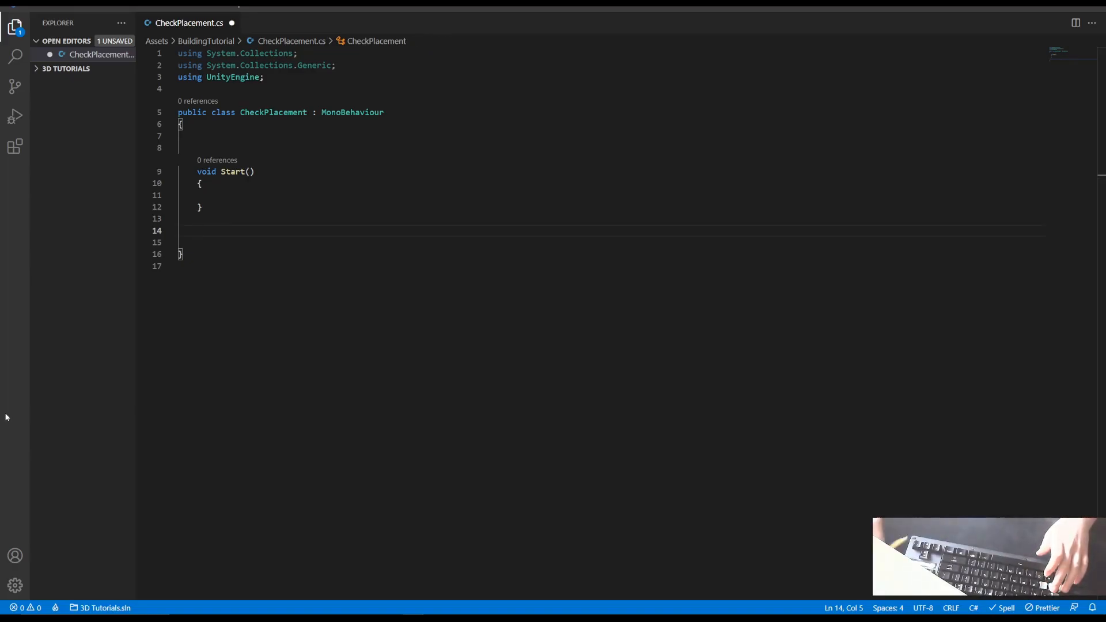
Add an empty OnTriggerEnter(Collider) method via IntelliSense and remove the duplicated void
{"action": "type", "text": "v"}
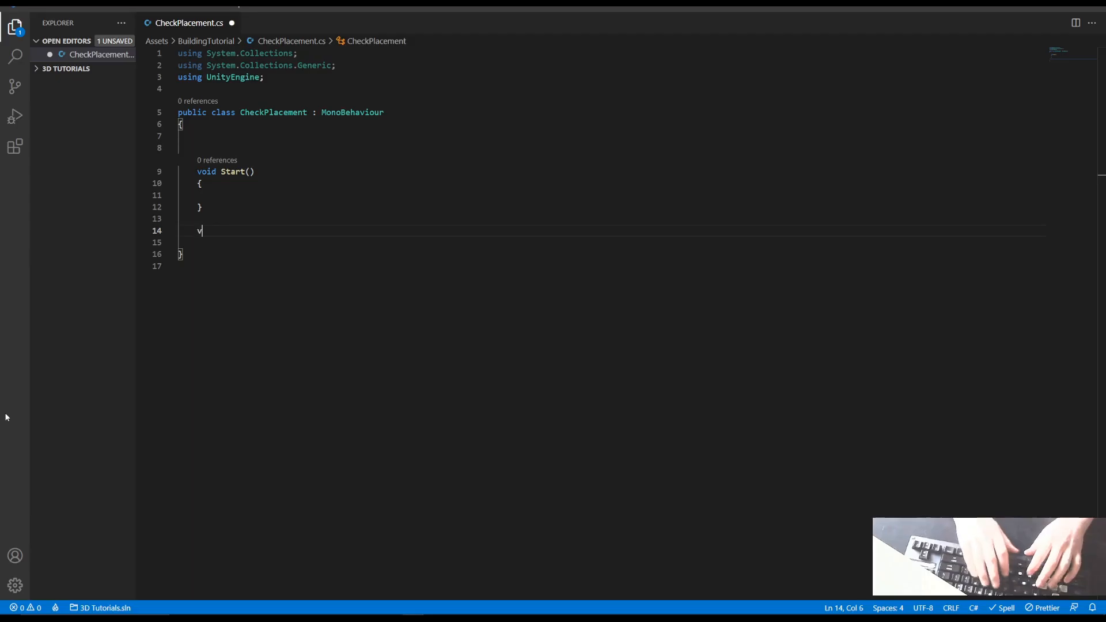
{"action": "type", "text": "oid OnTri"}
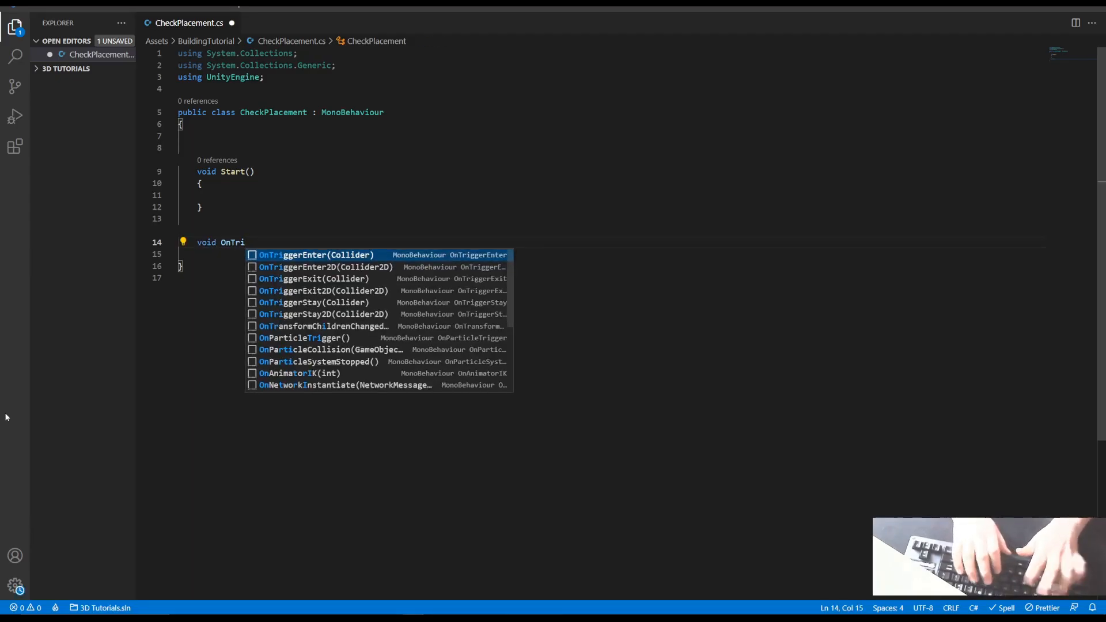
{"action": "key", "text": "Enter"}
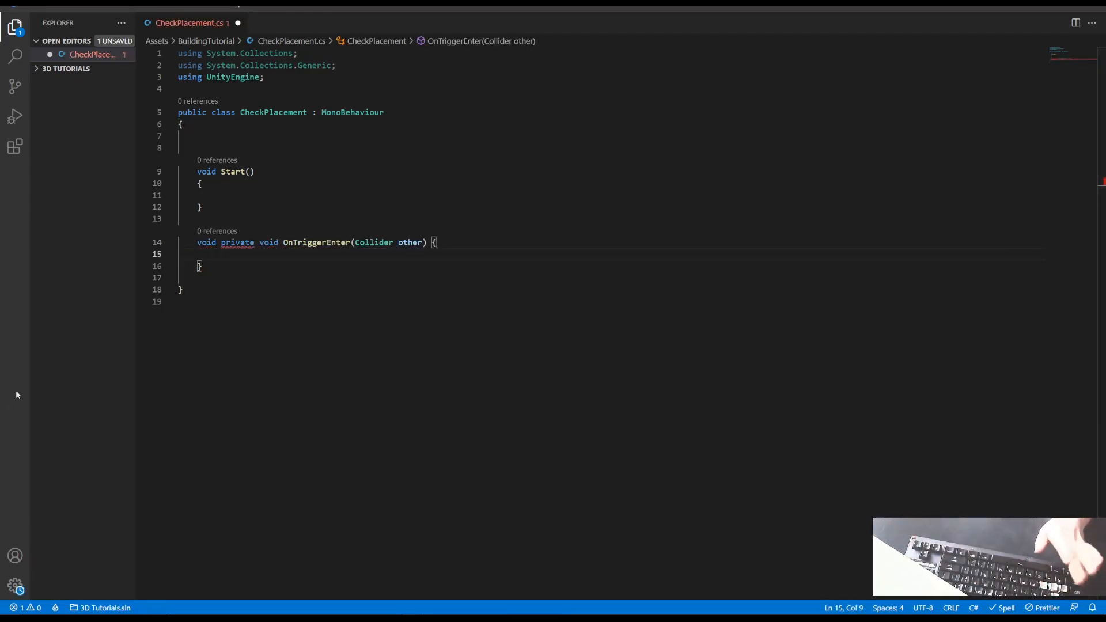
{"action": "key", "text": "Backspace"}
{"action": "type", "text": "private void OnTriggerExit(Collider other) {"}
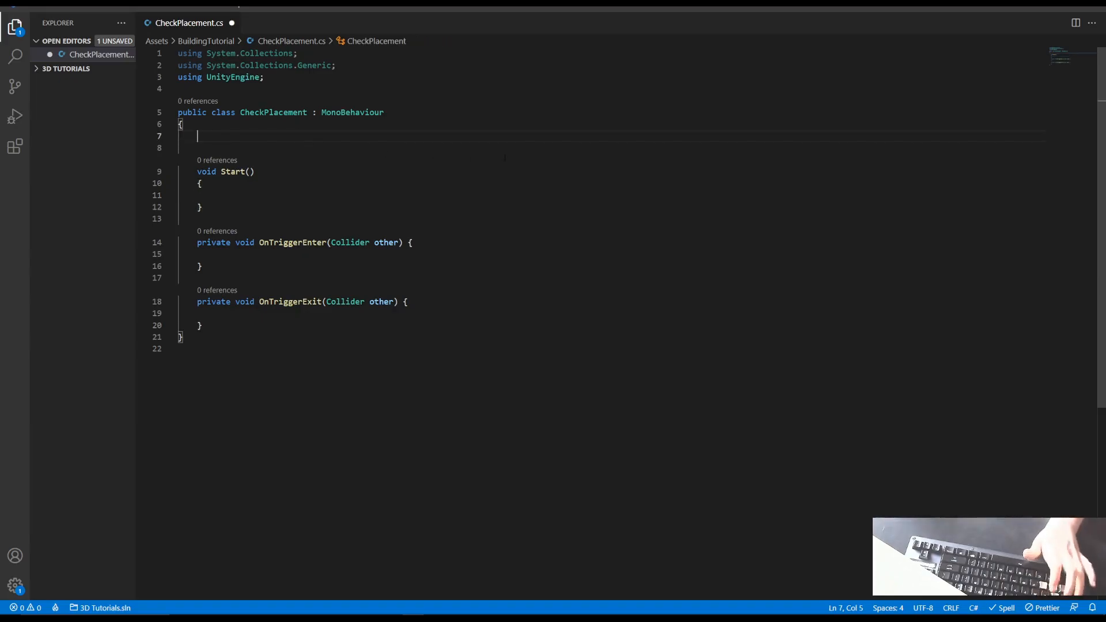
Declare a BuildingManager field and begin Start's GameObject.Find("BuildingManager") assignment
{"action": "type", "text": "BuildingManager buildingManager;"}
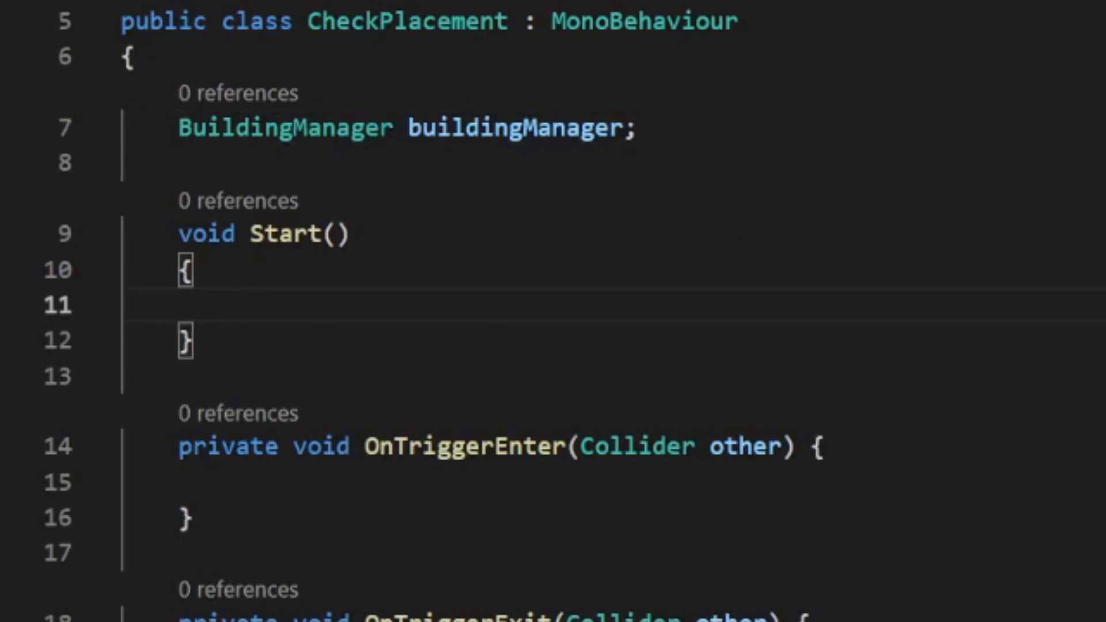
{"action": "type", "text": "buildingManager"}
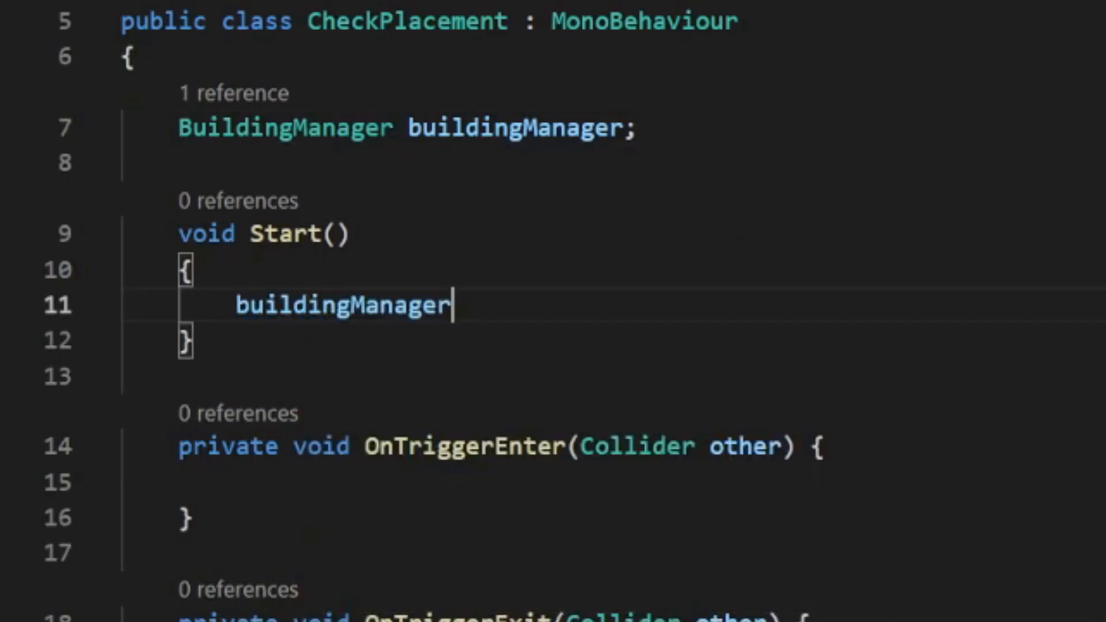
{"action": "type", "text": "= GameObject"}
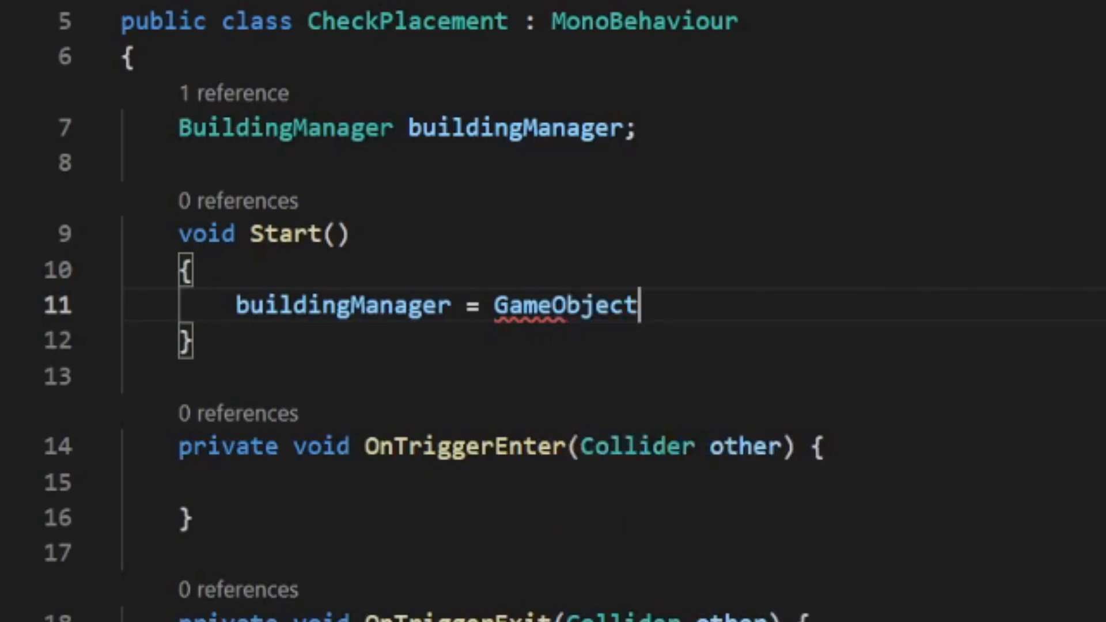
{"action": "type", "text": ".Find(:"}
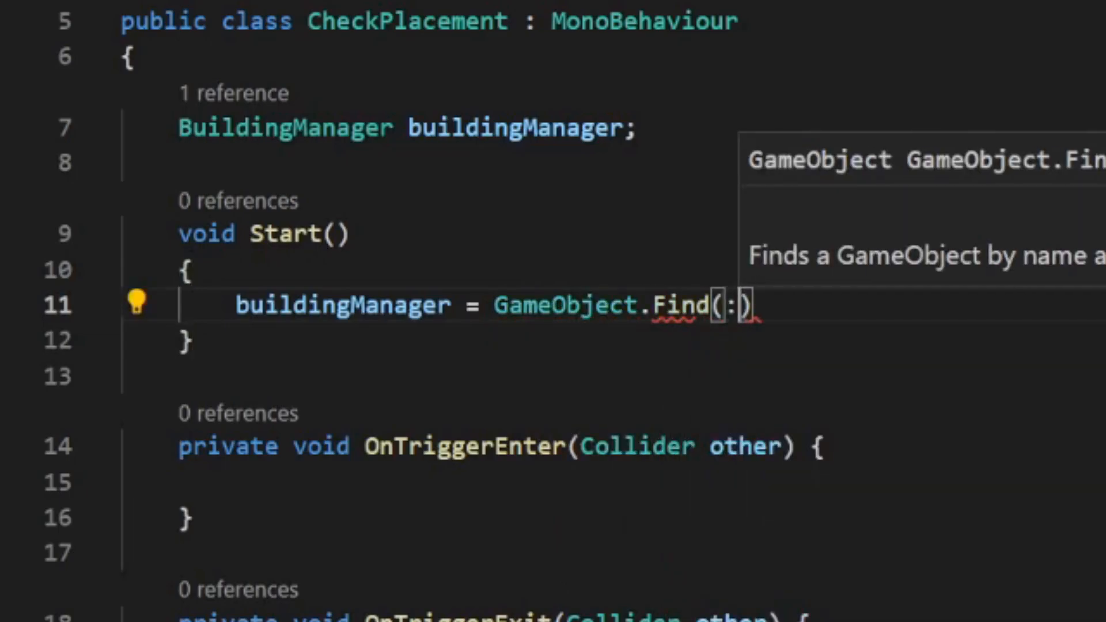
{"action": "type", "text": "\""}
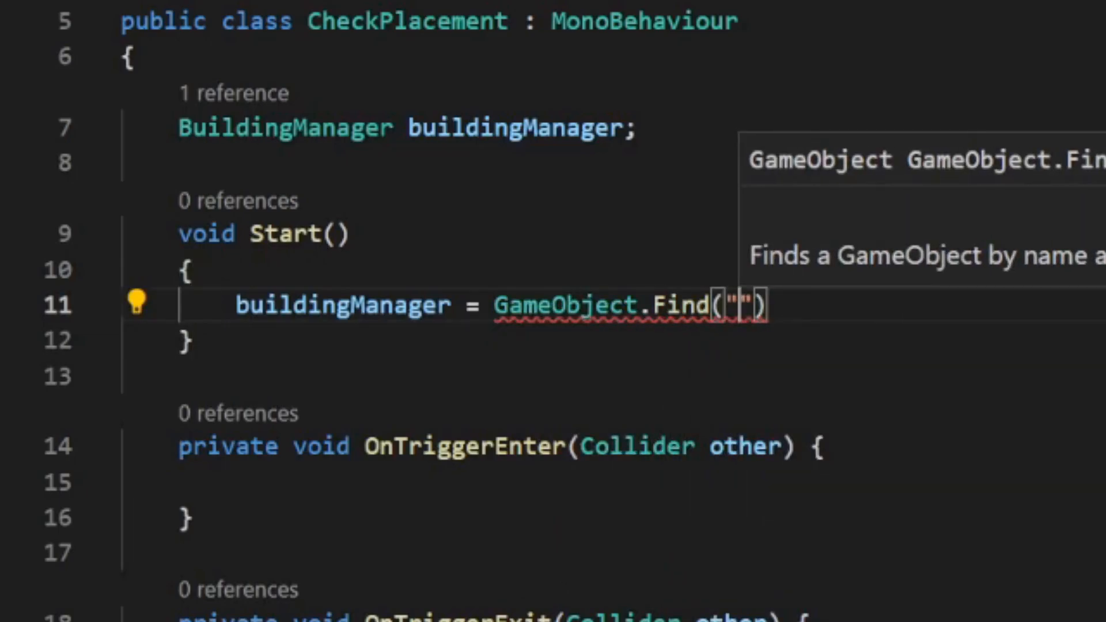
{"action": "type", "text": "Building"}
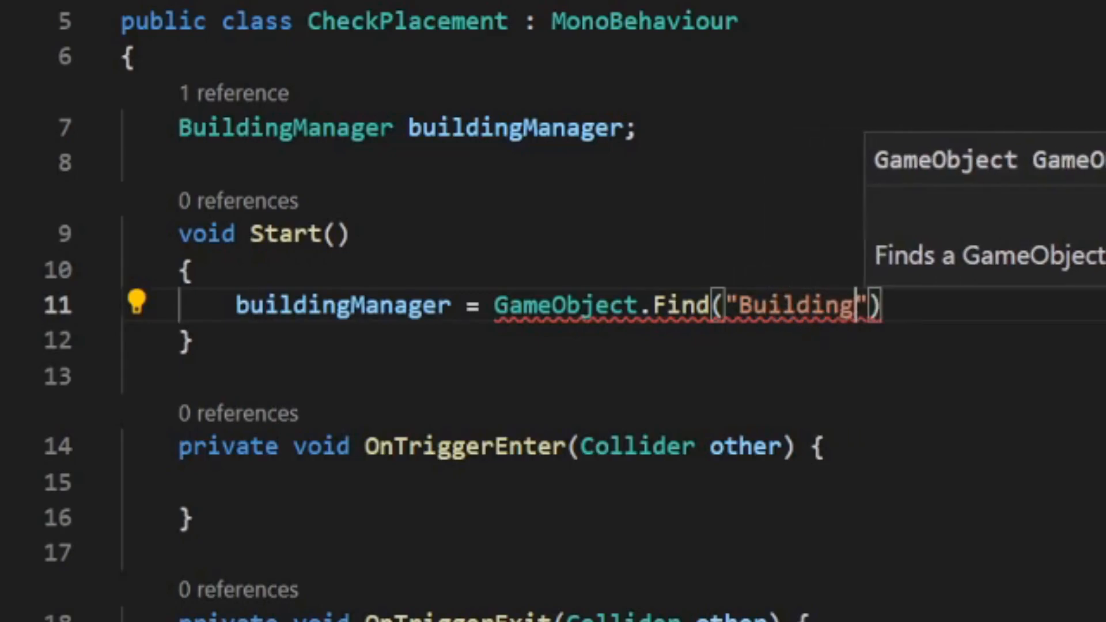
{"action": "type", "text": "Manager"}
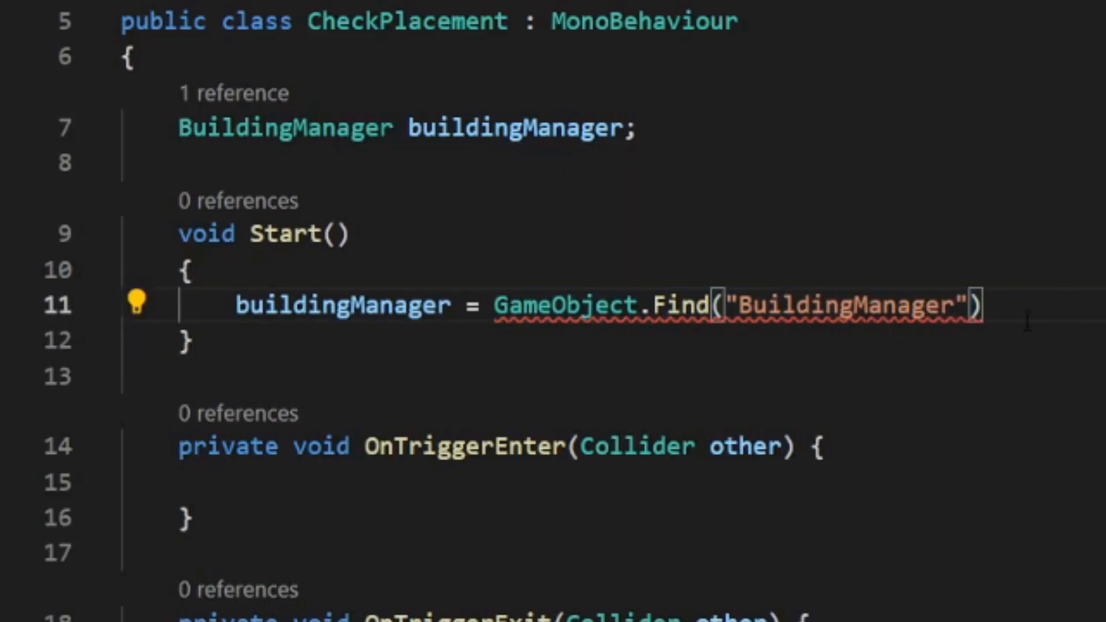
Finish the assignment with .GetComponent<BuildingManager>() so Start fills buildingManager
{"action": "type", "text": ".G"}
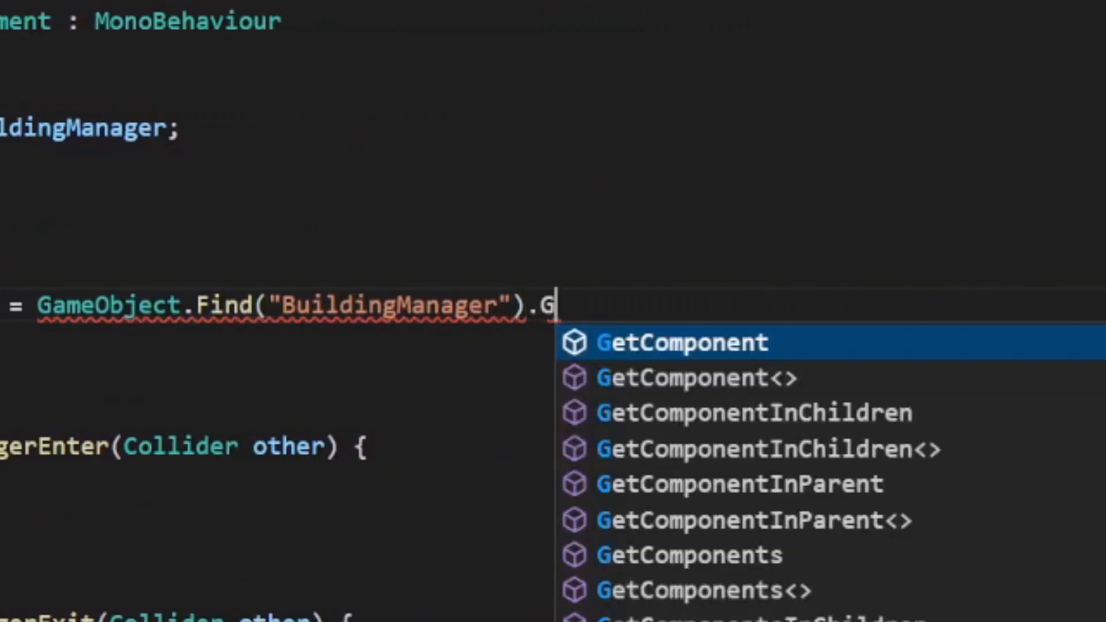
{"action": "type", "text": "etComponent<Byu"}
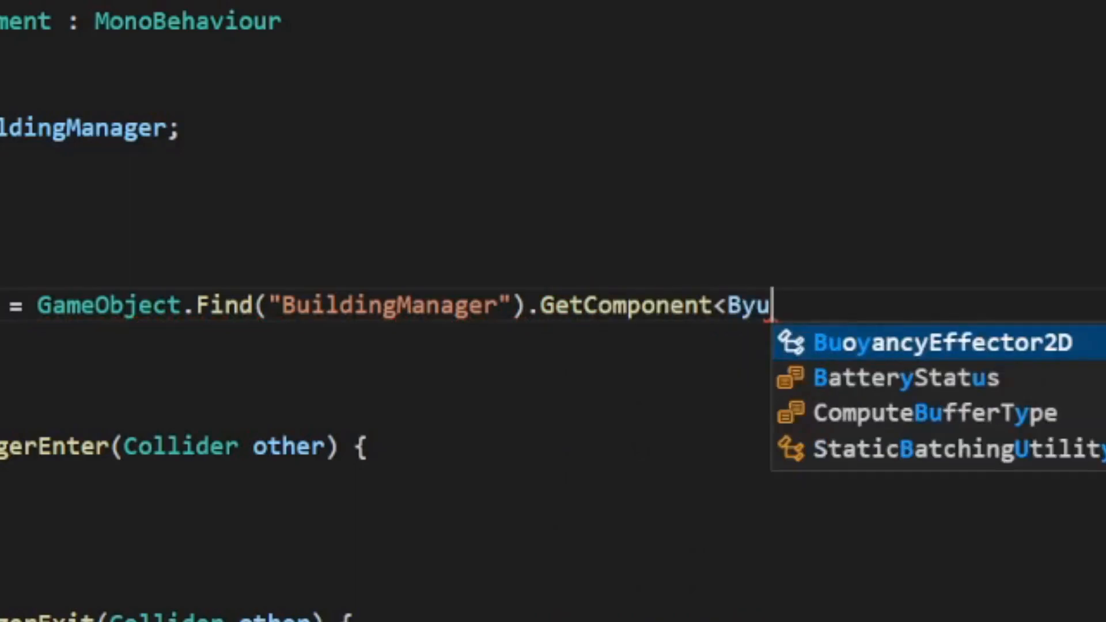
{"action": "type", "text": "BuildingManager>"}
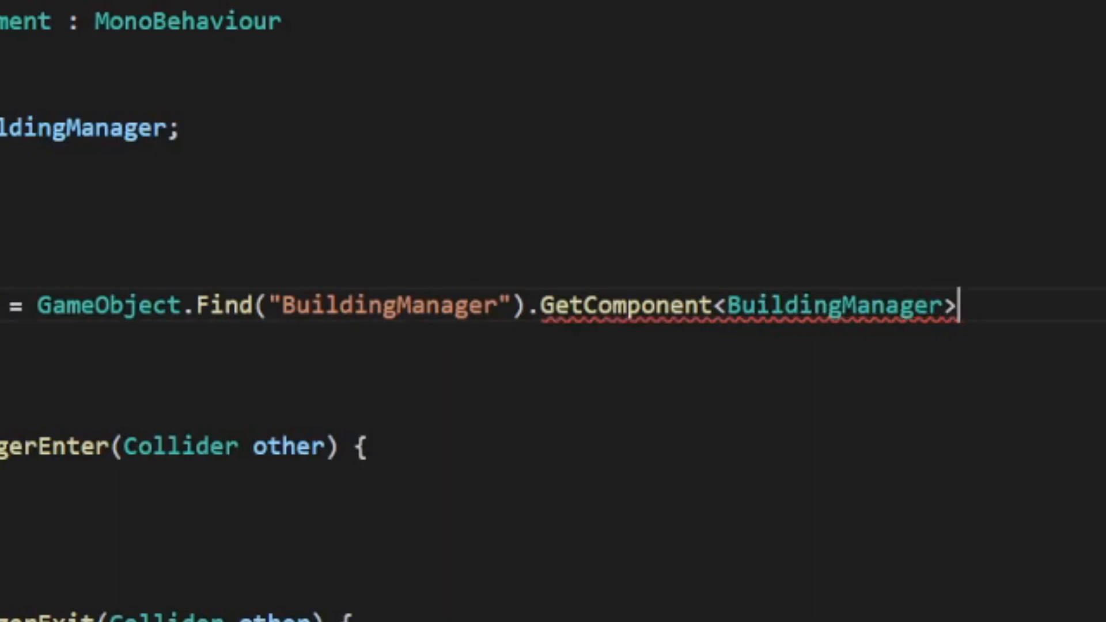
{"action": "type", "text": "();"}
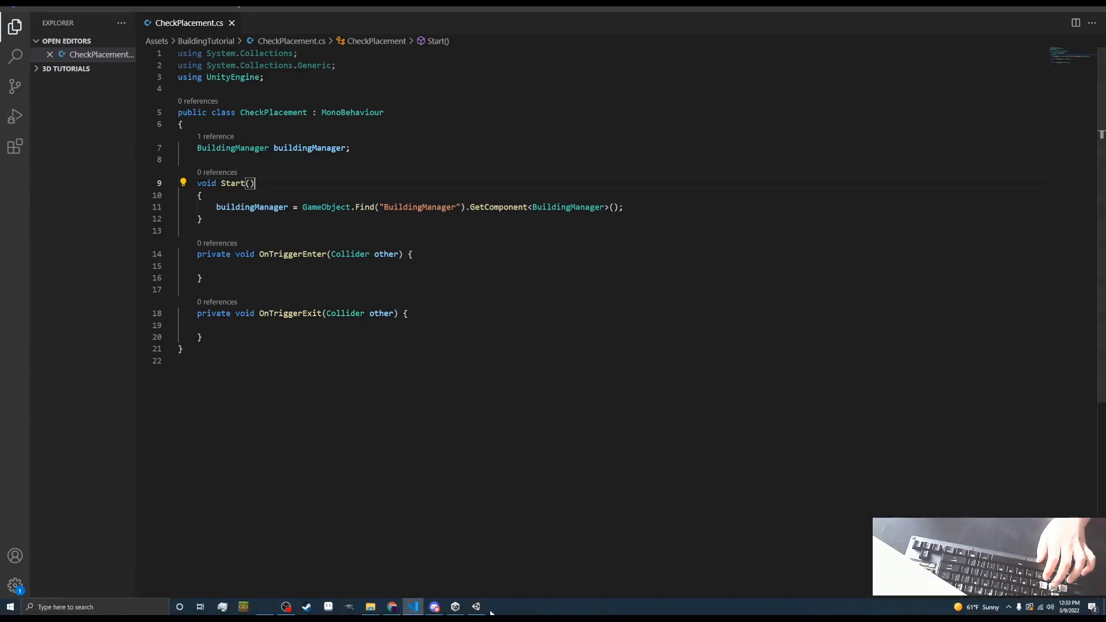
Add 'public bool canPlace;' below the gridOn field in BuildingManager.cs
{"action": "left_click", "coordinate": [412, 607]}
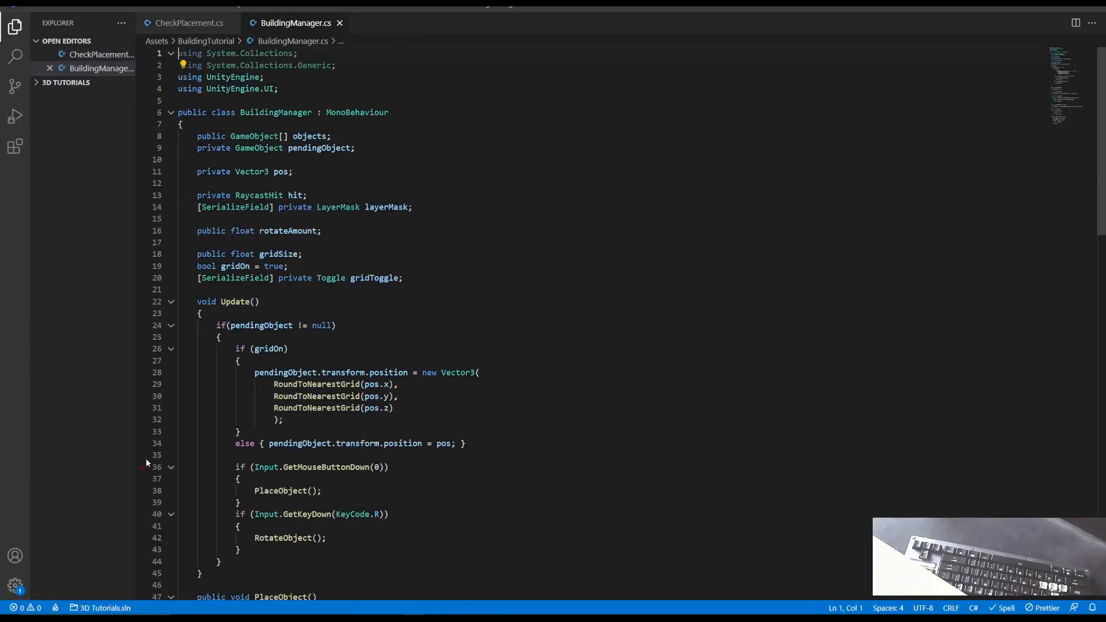
{"action": "scroll", "scroll_direction": "down", "scroll_amount": 3}
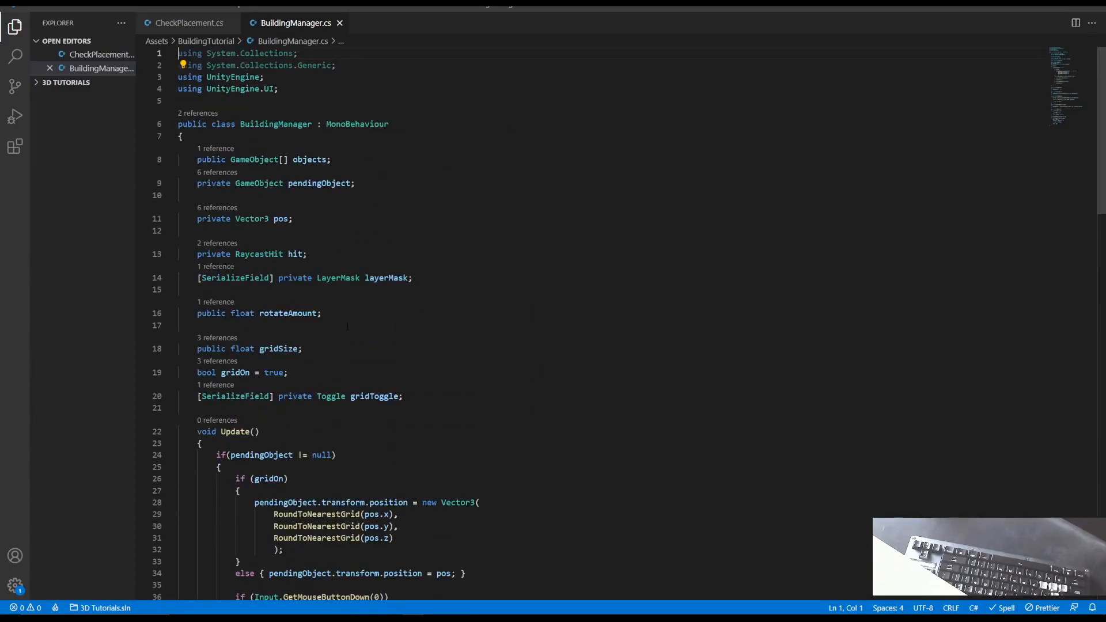
{"action": "key", "text": "Enter"}
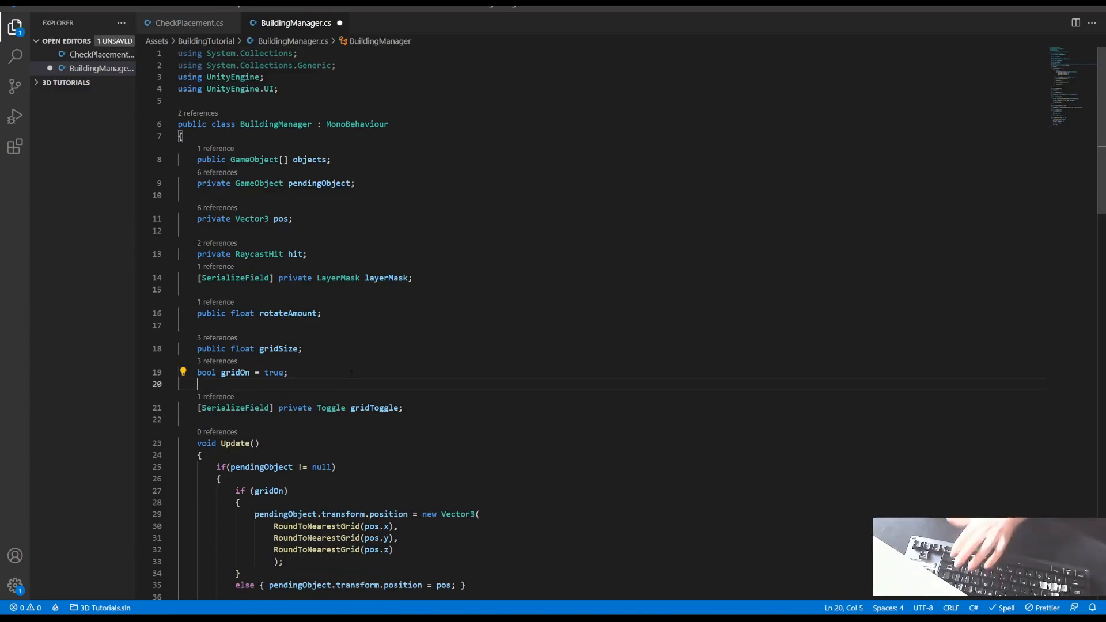
{"action": "type", "text": "bool"}
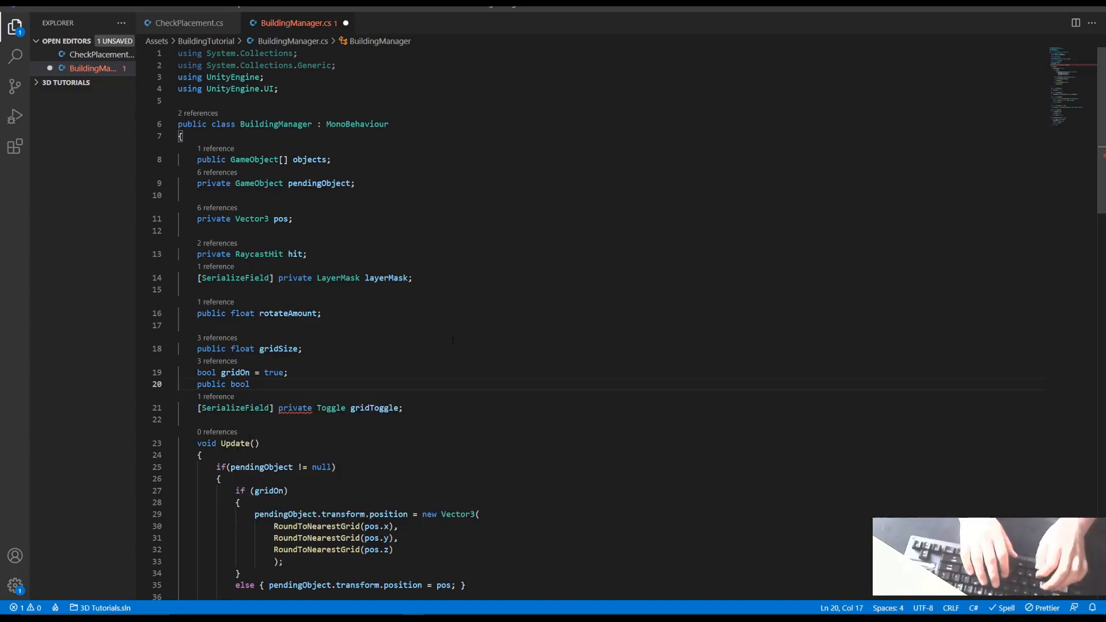
{"action": "type", "text": "canPlace;"}
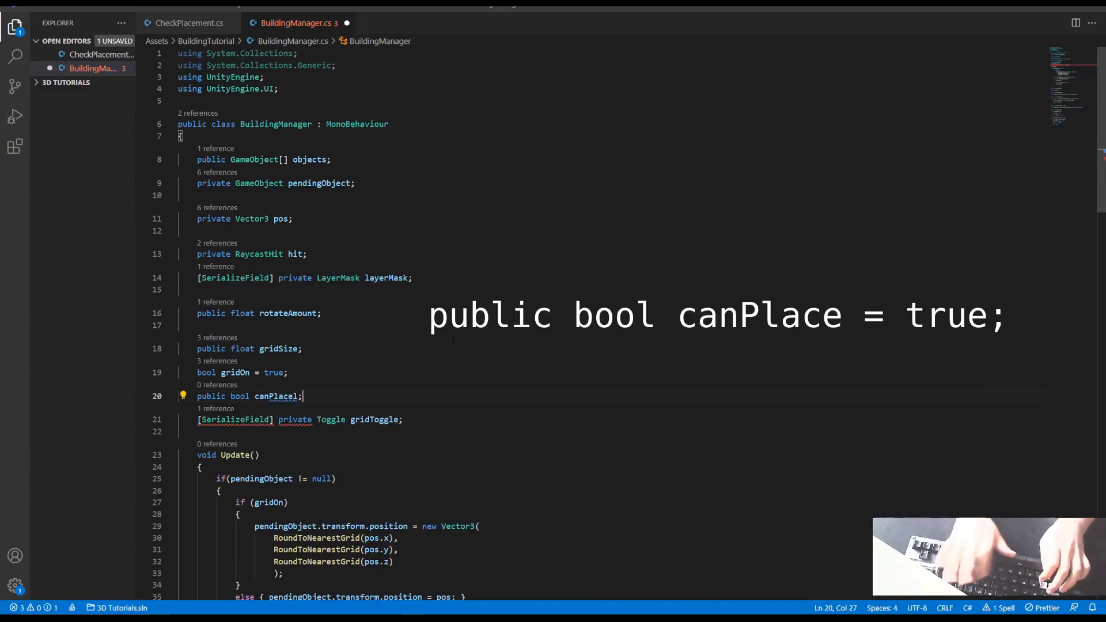
{"action": "key", "text": "Backspace"}
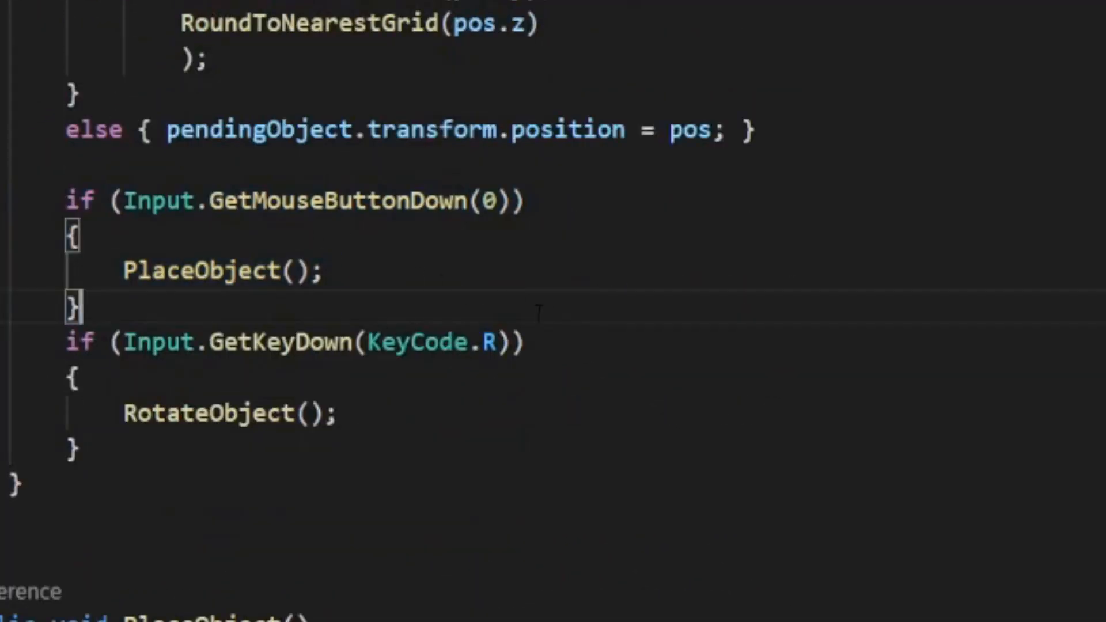
Extend the Update condition to 'Input.GetMouseButtonDown(0) && canPlace'
{"action": "left_click", "coordinate": [514, 200]}
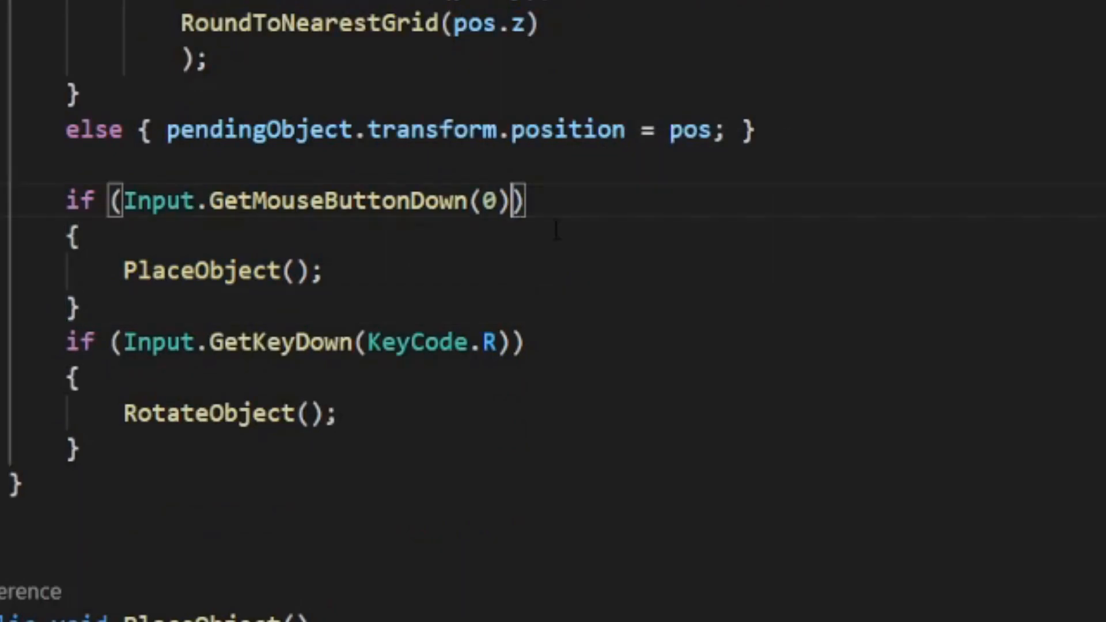
{"action": "type", "text": "&&"}
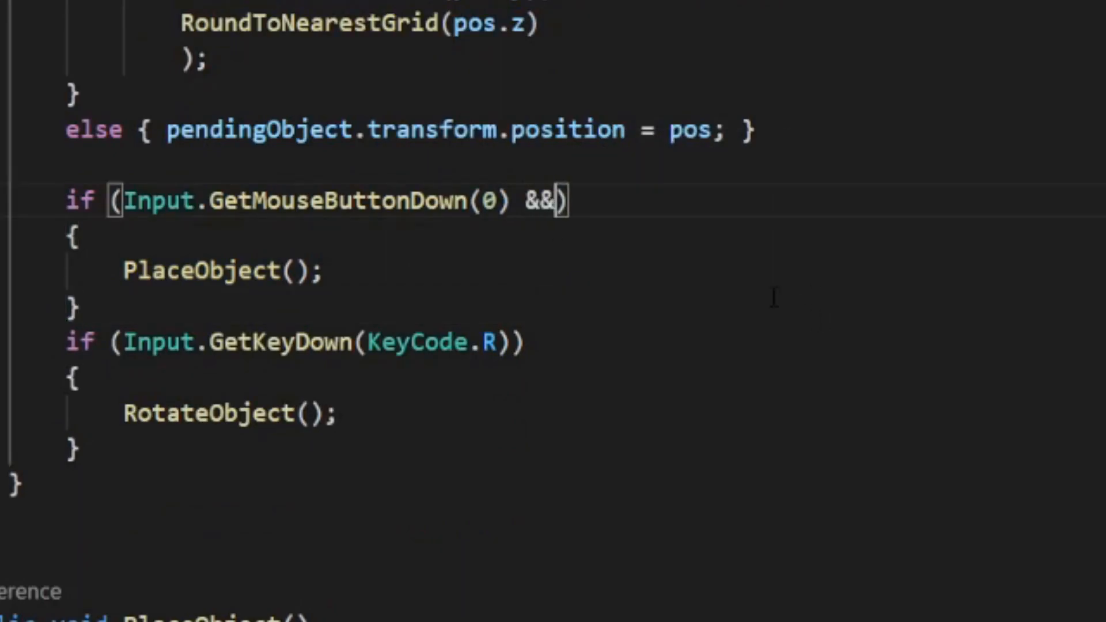
{"action": "type", "text": "\" \""}
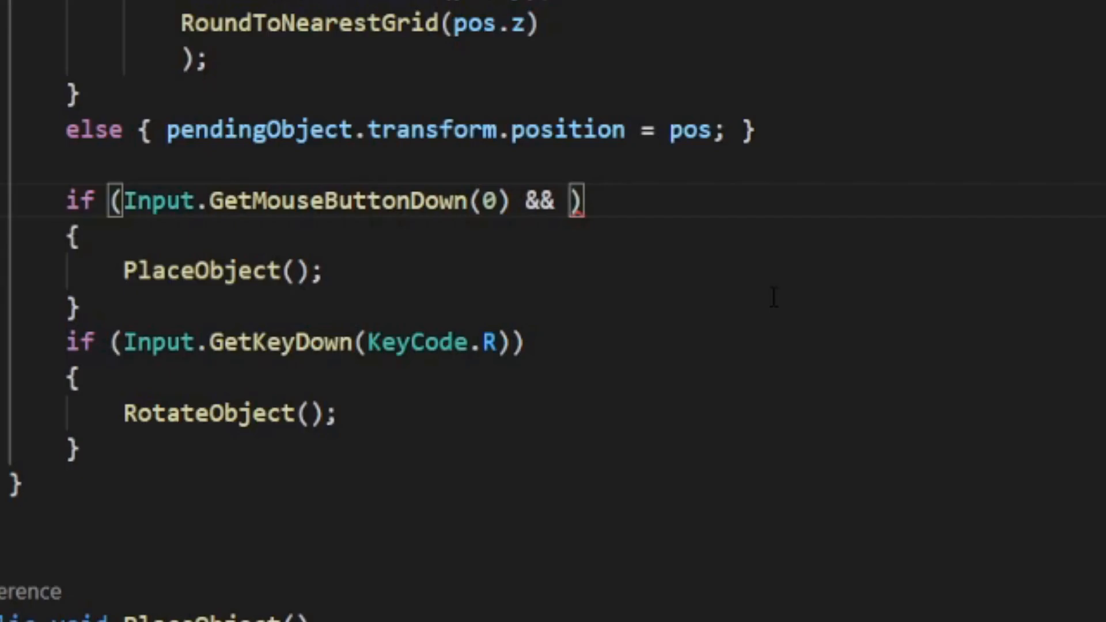
{"action": "type", "text": "canPlace"}
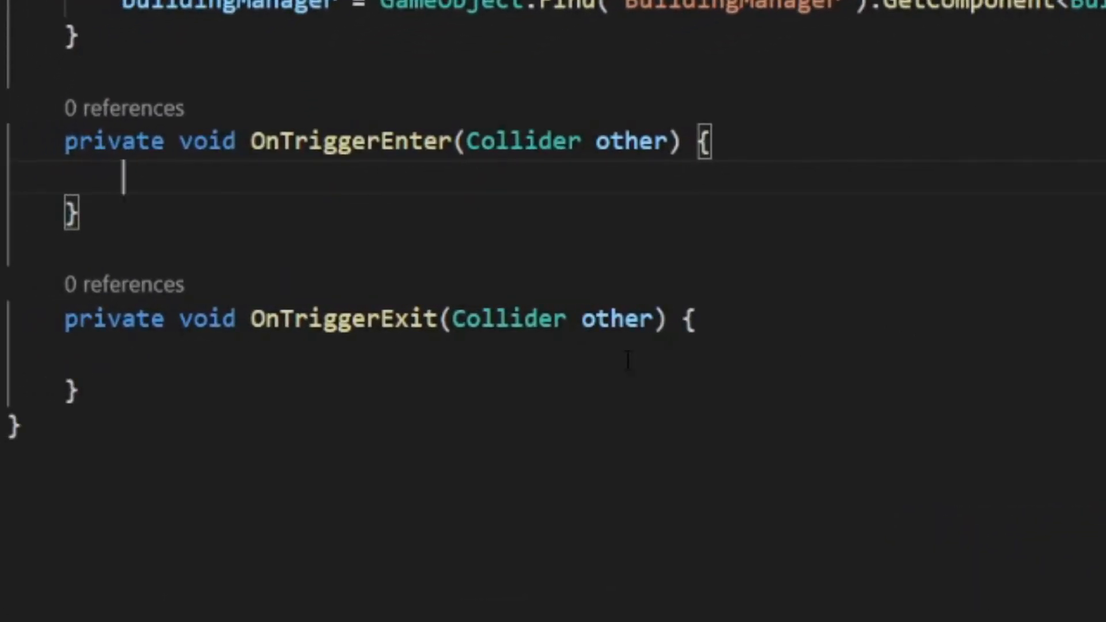
Write an if checking other.gameObject.CompareTag("Object") inside OnTriggerEnter
{"action": "type", "text": "if("}
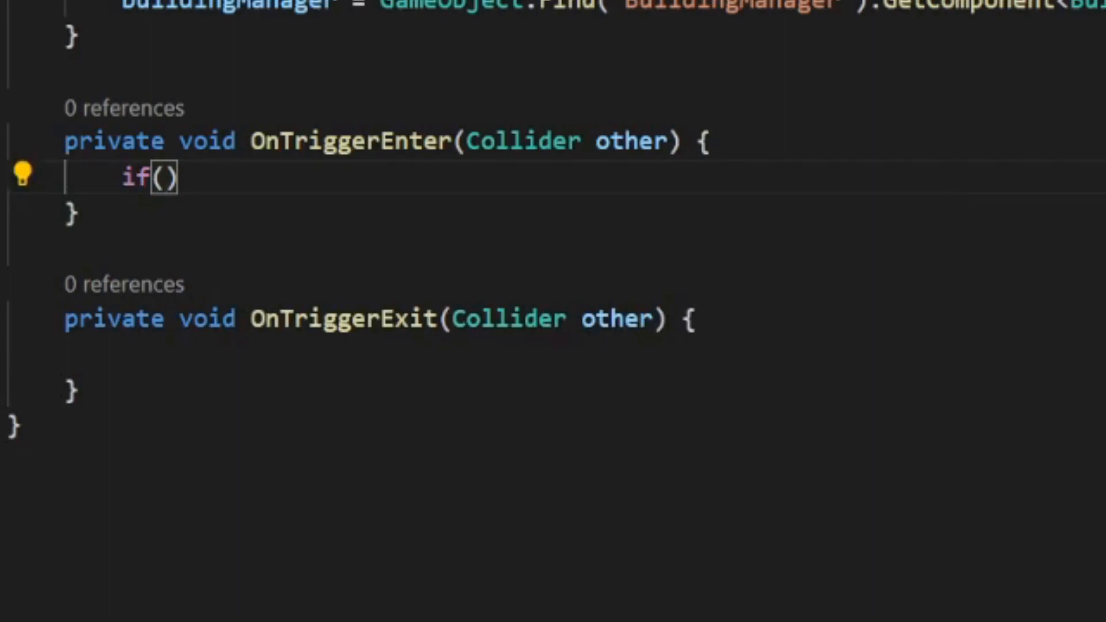
{"action": "type", "text": "other"}
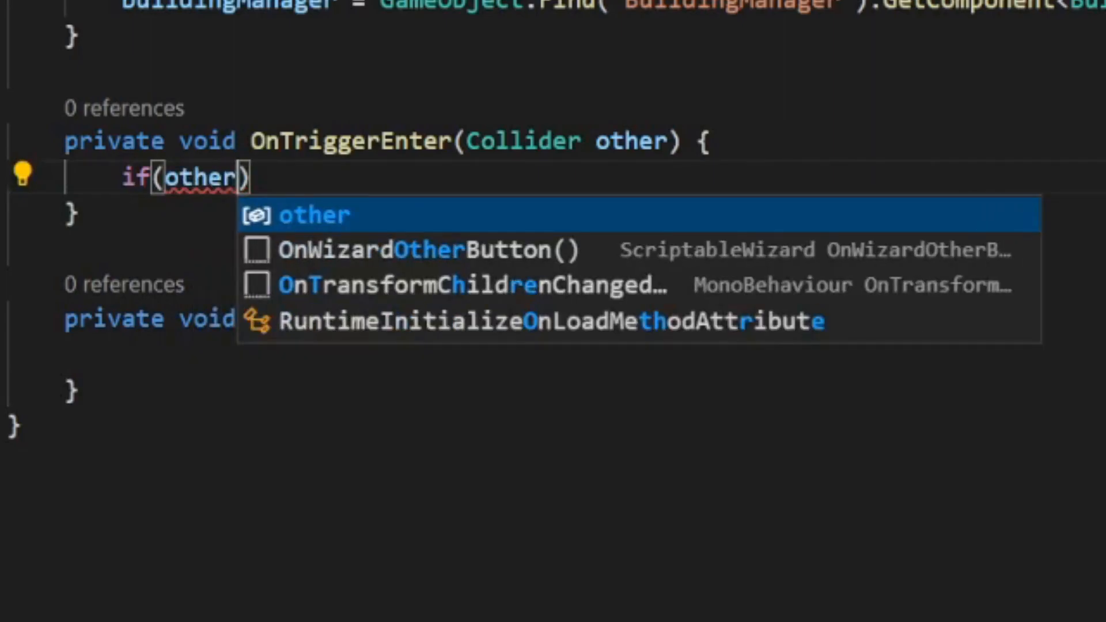
{"action": "type", "text": ".gameObject.t"}
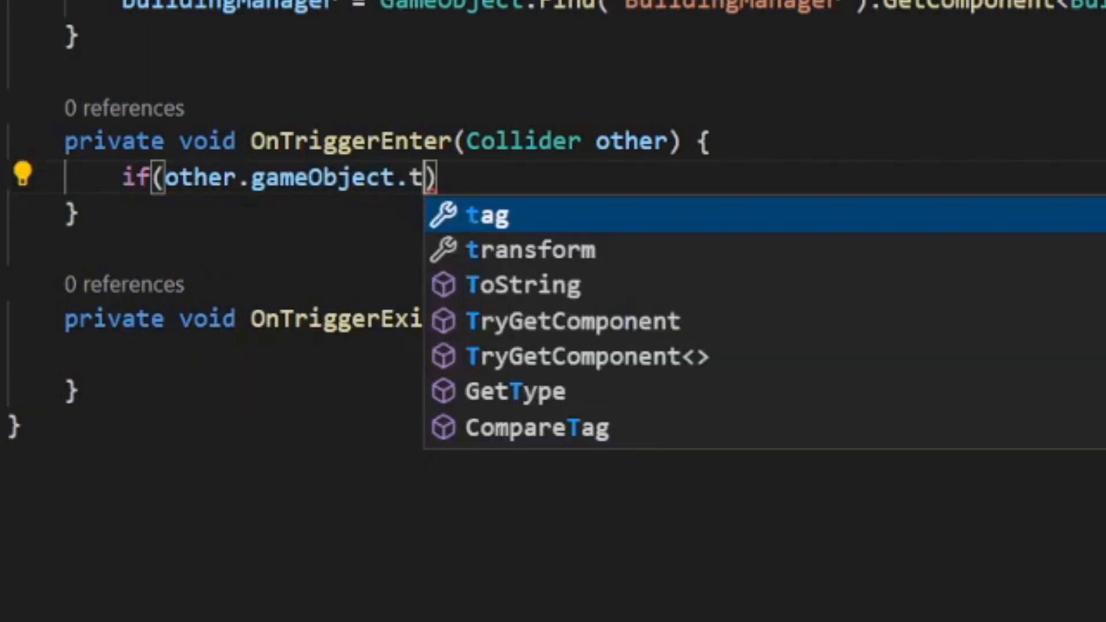
{"action": "type", "text": "ompareTag("}
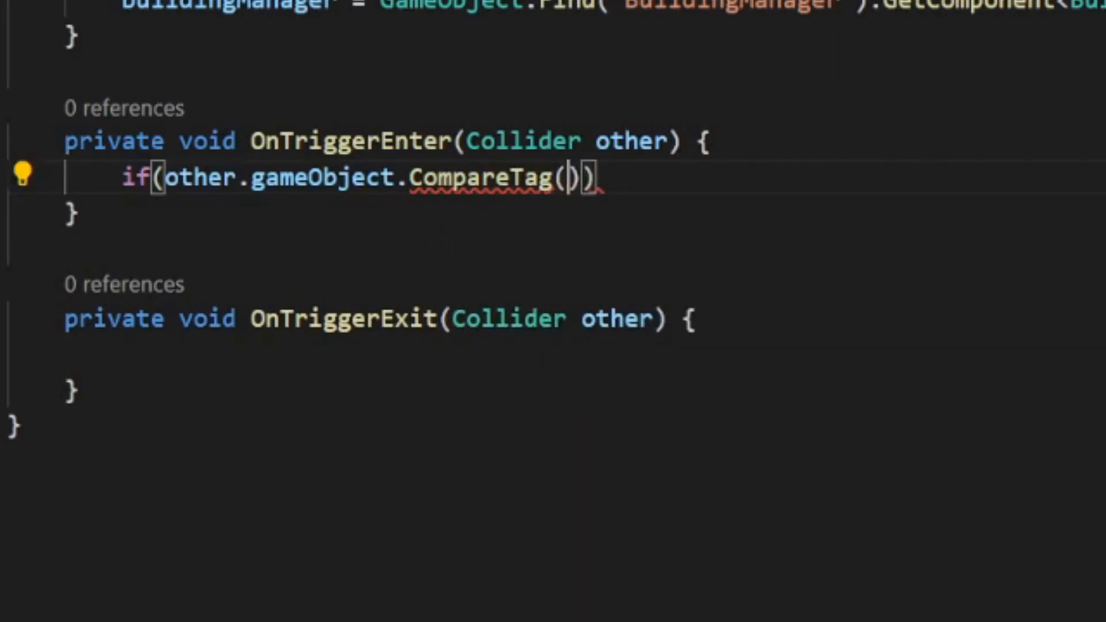
{"action": "type", "text": "\""}
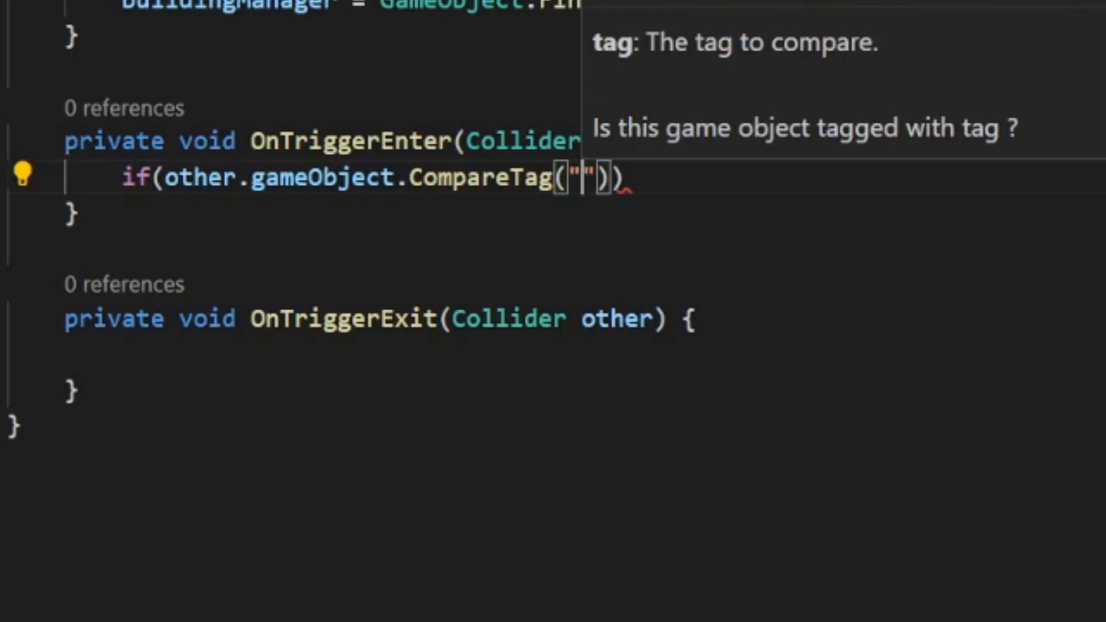
{"action": "type", "text": "Object"}
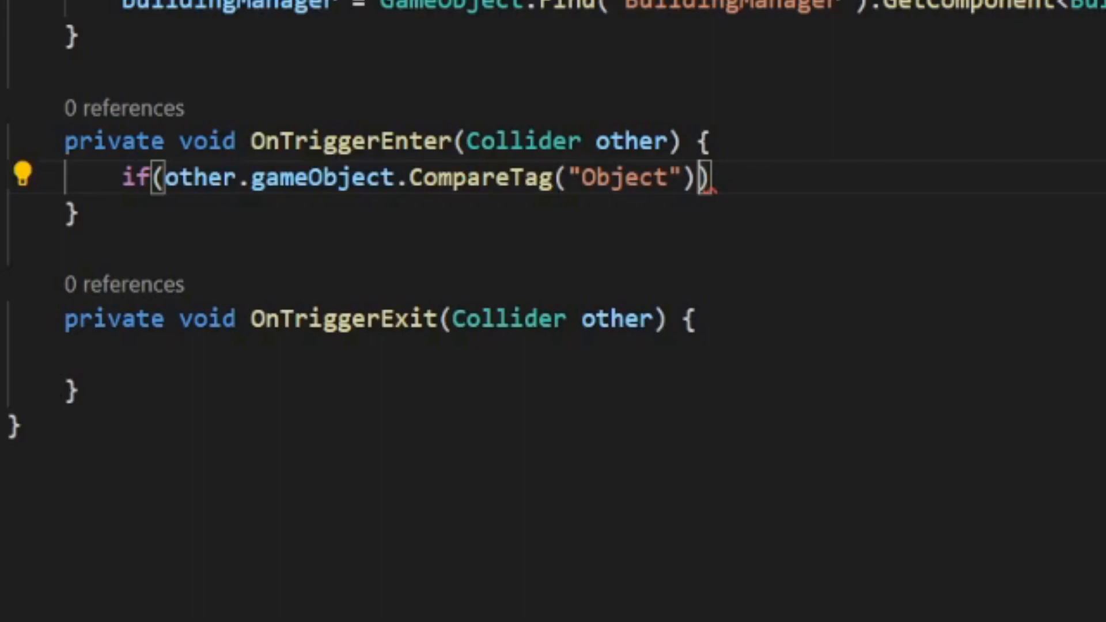
{"action": "type", "text": "{"}
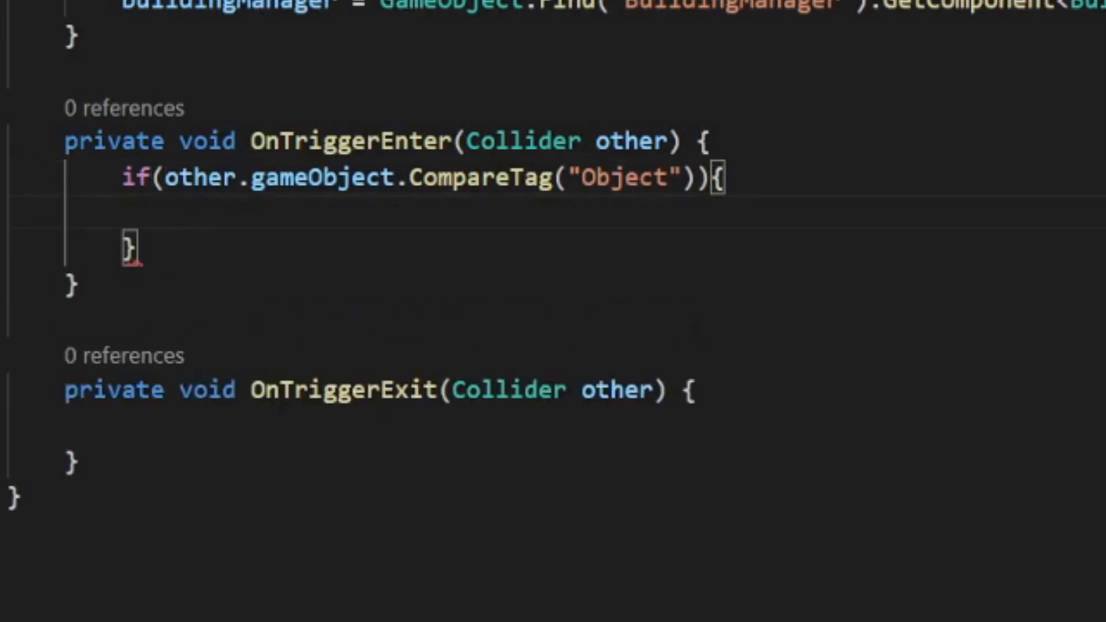
Set buildingManager.canPlace false on enter and reuse the check in OnTriggerExit to set it true
{"action": "type", "text": "build"}
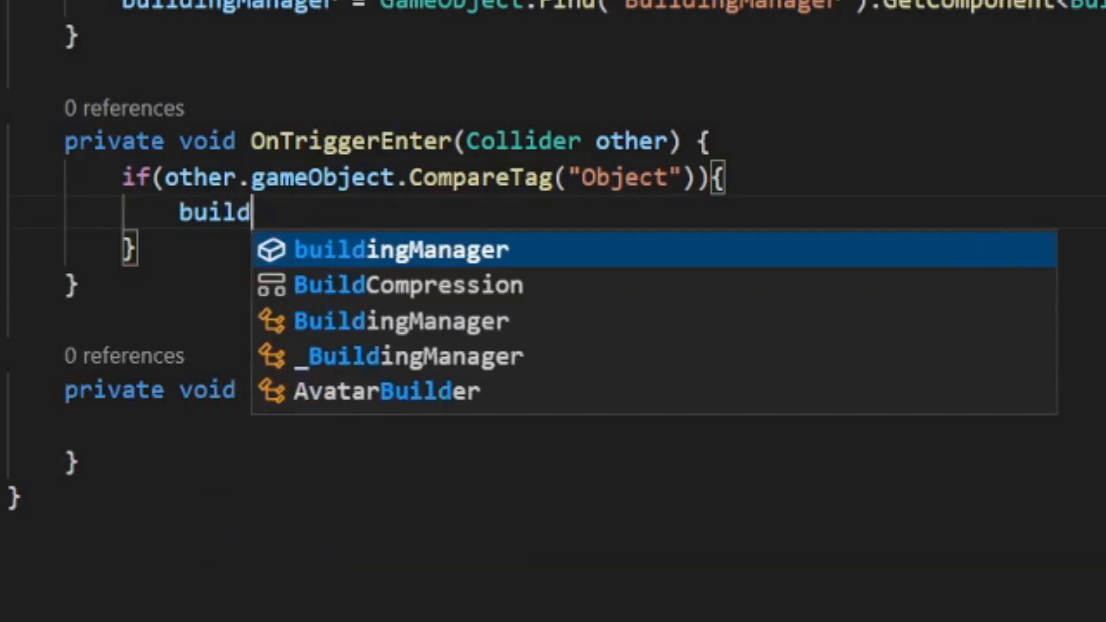
{"action": "key", "text": "Tab"}
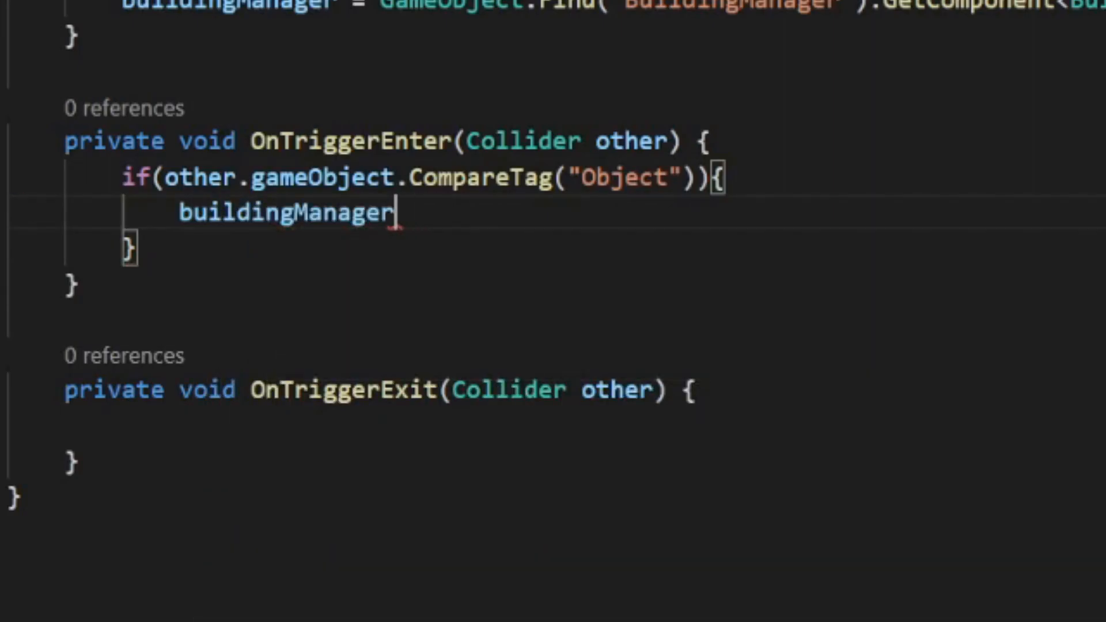
{"action": "type", "text": ".canPlace = d"}
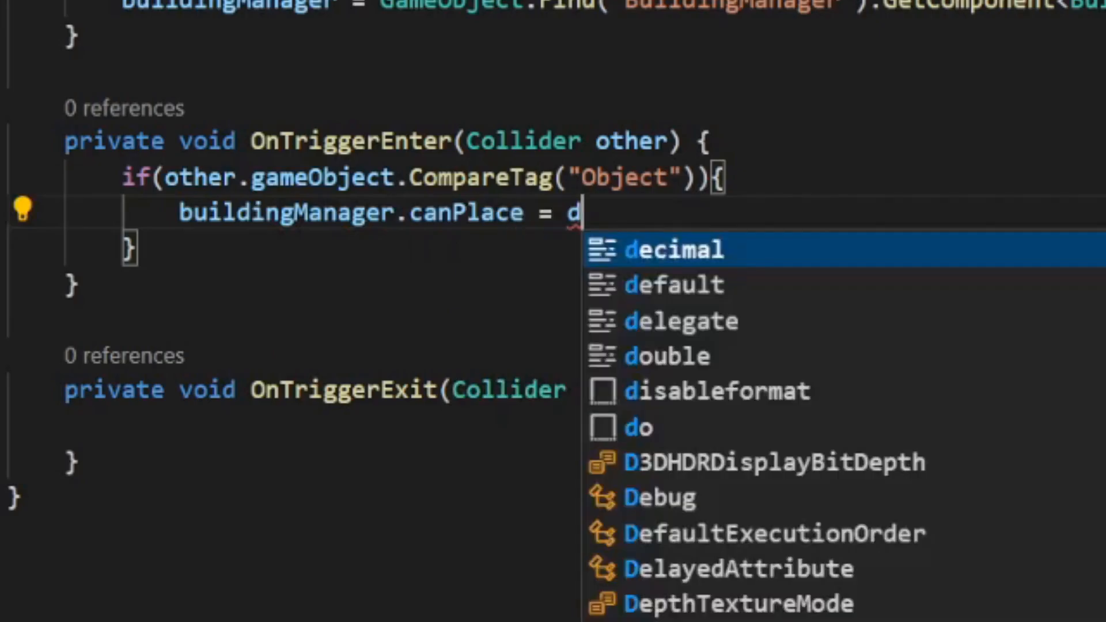
{"action": "type", "text": "false;"}
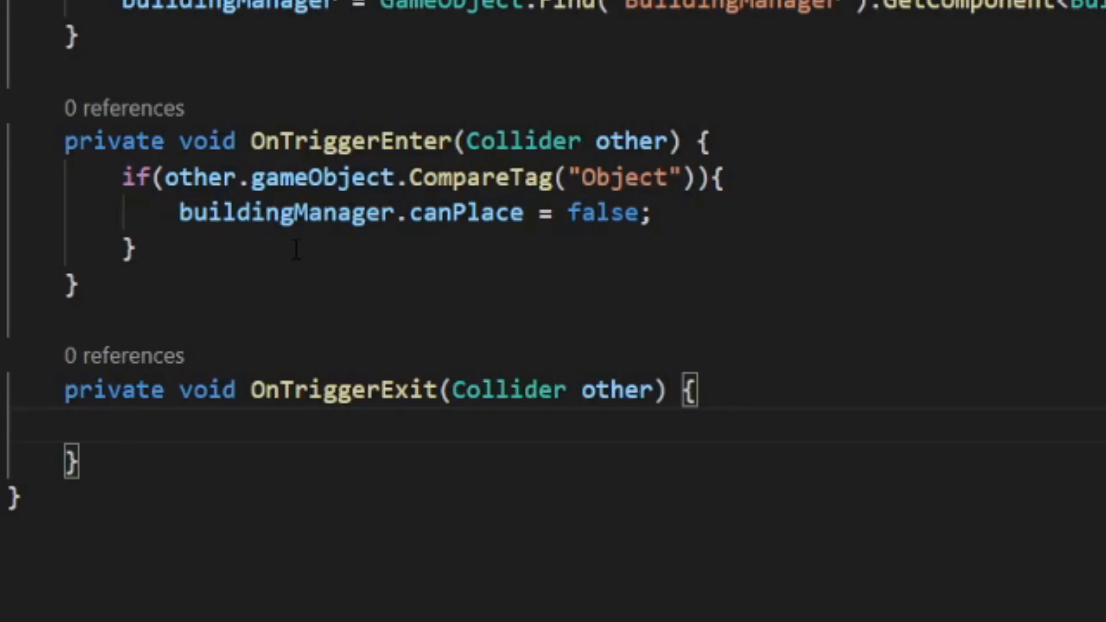
{"action": "left_click_drag", "start_coordinate": [124, 176], "coordinate": [131, 250]}
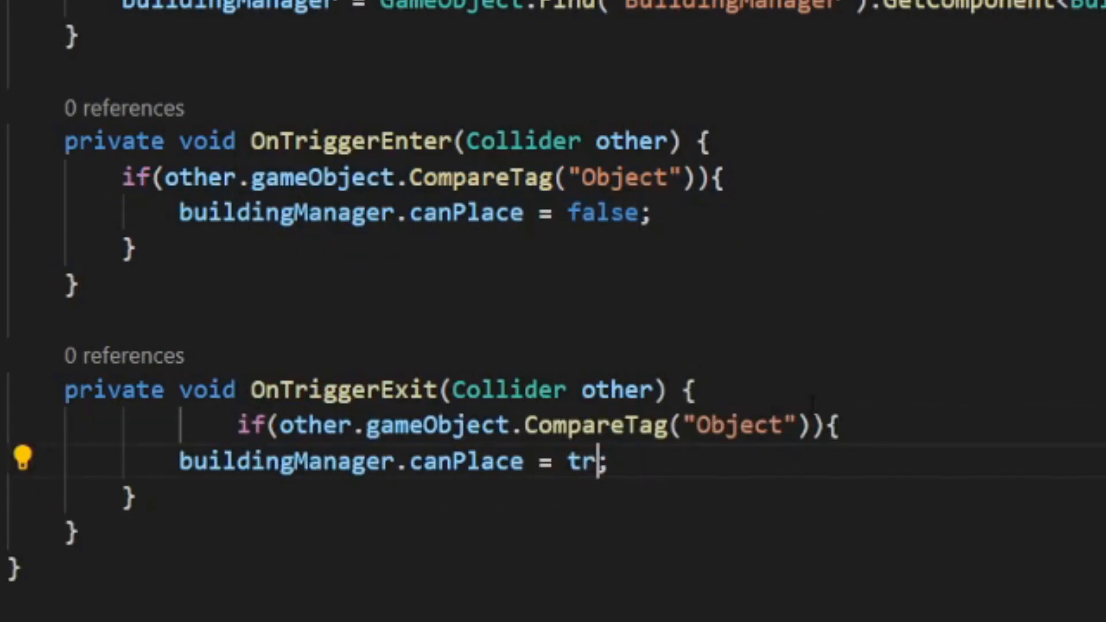
{"action": "type", "text": "ue"}
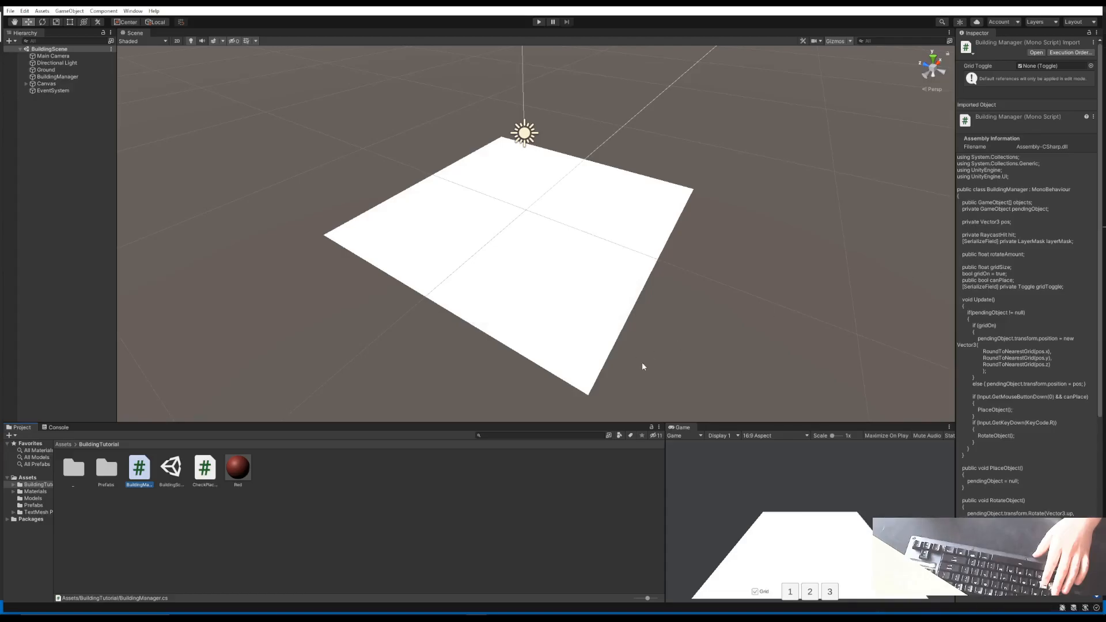
Give the prefab pieces a kinematic, gravity-free Rigidbody
{"action": "double_click", "coordinate": [106, 468]}
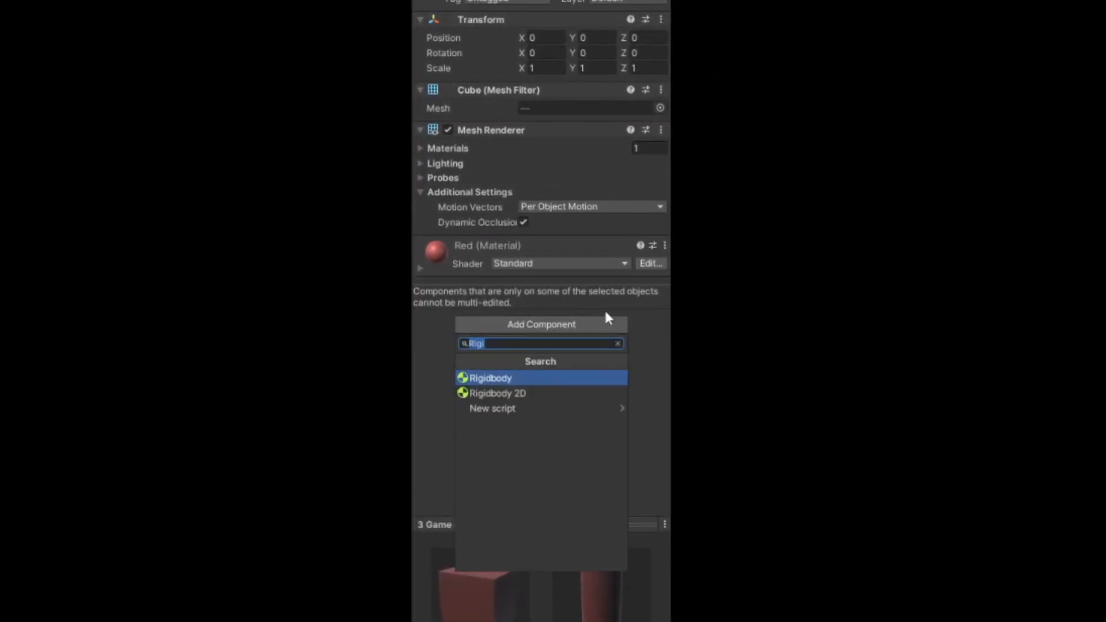
{"action": "left_click", "coordinate": [490, 378]}
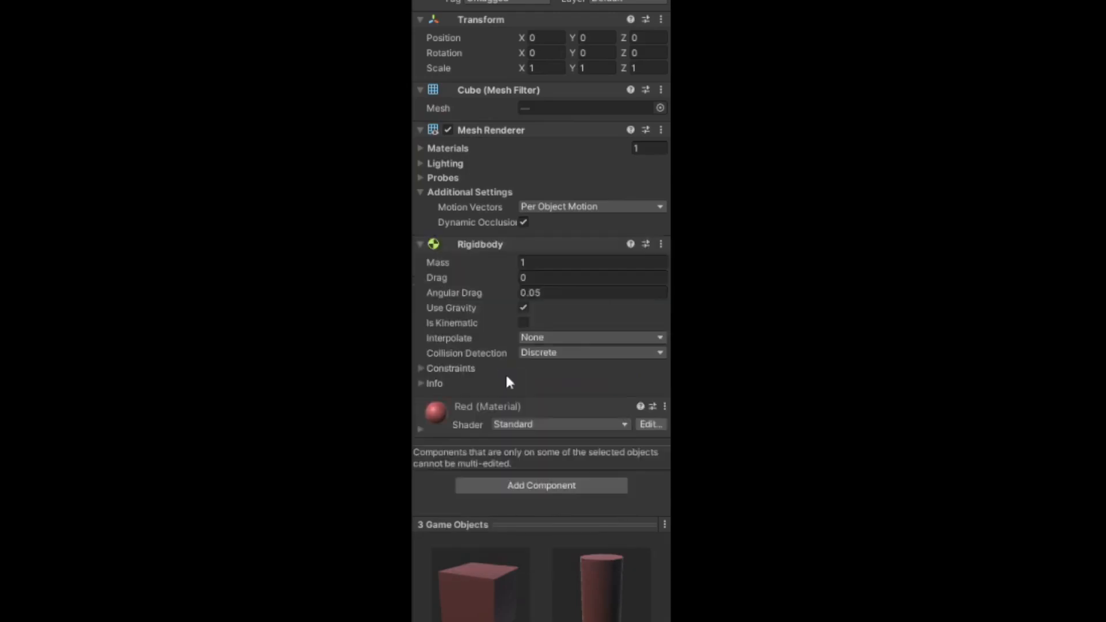
{"action": "mouse_move", "coordinate": [517, 330]}
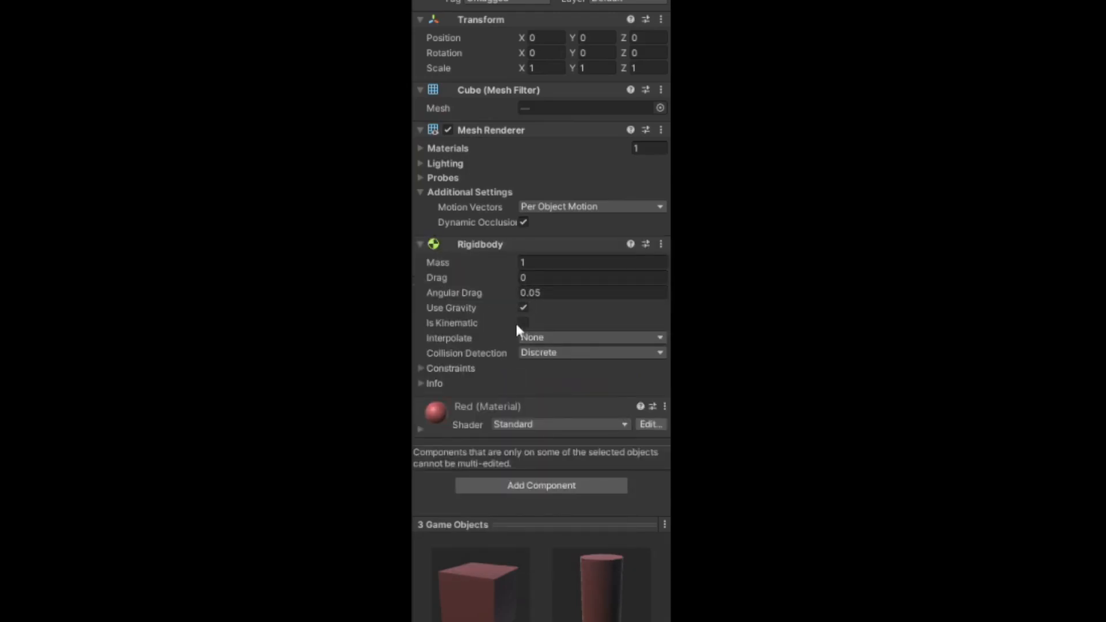
{"action": "left_click", "coordinate": [523, 323]}
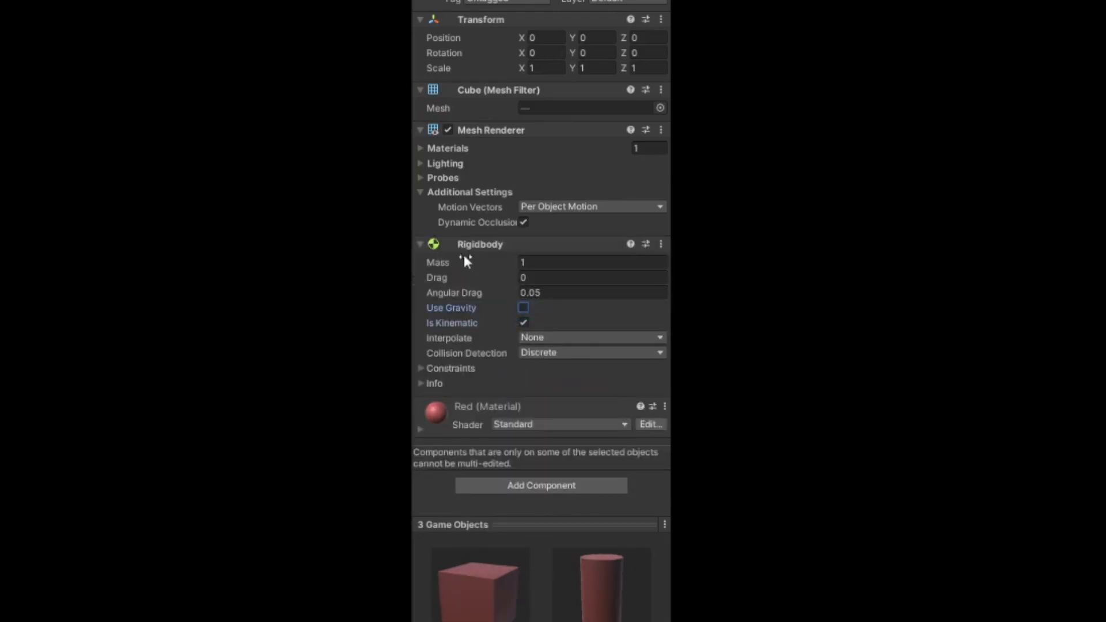
{"action": "left_click", "coordinate": [420, 244]}
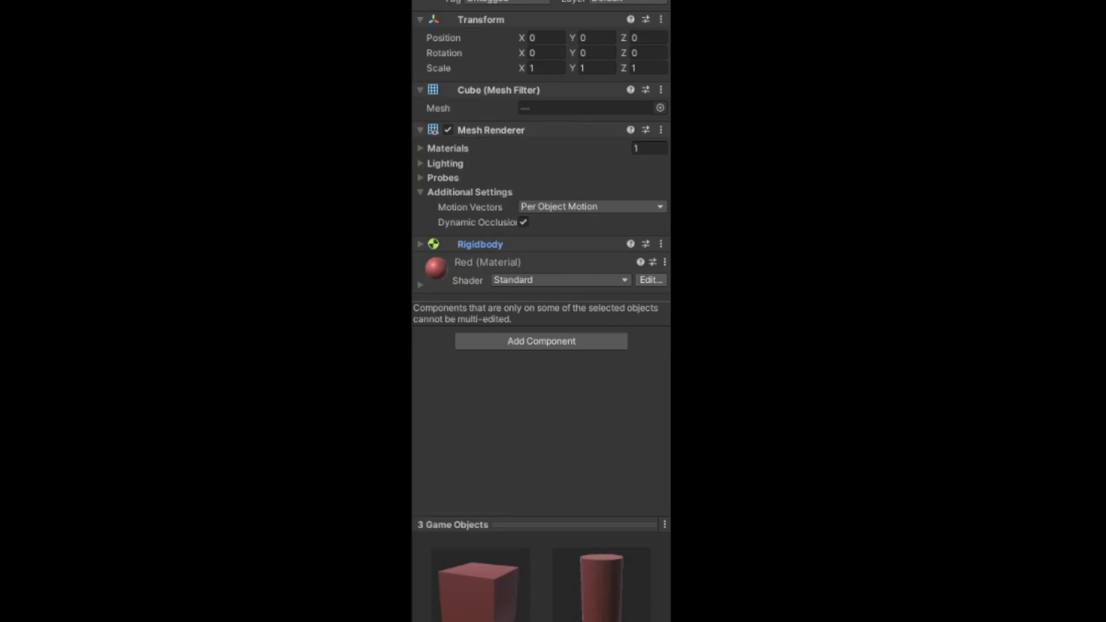
Add a Box Collider set as a trigger to the prefab pieces
{"action": "left_click", "coordinate": [541, 341]}
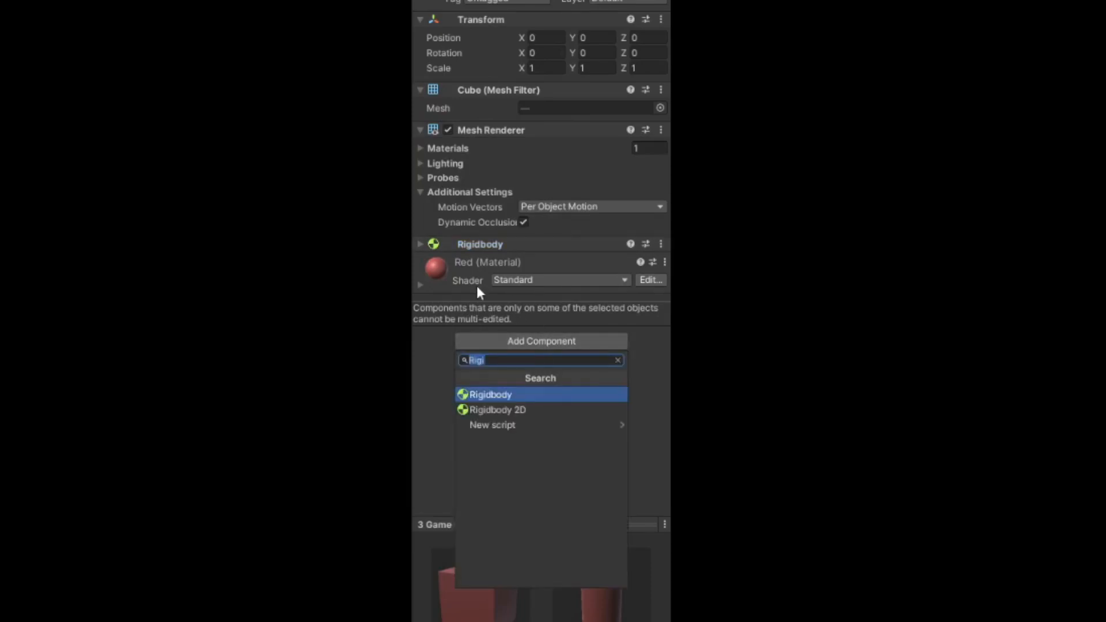
{"action": "mouse_move", "coordinate": [496, 300]}
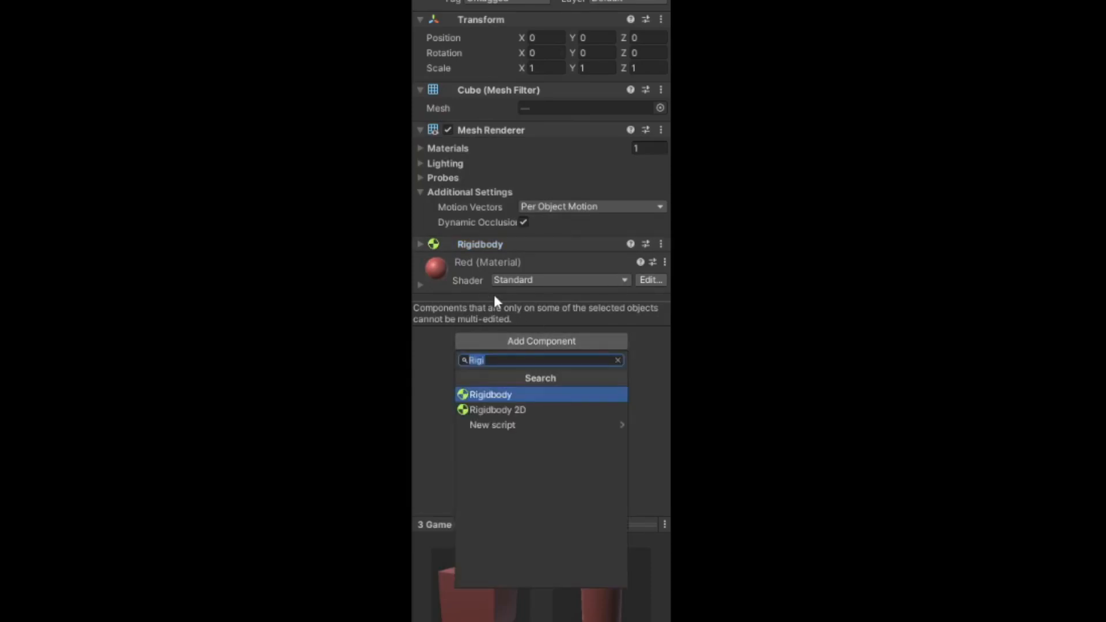
{"action": "type", "text": "Colli"}
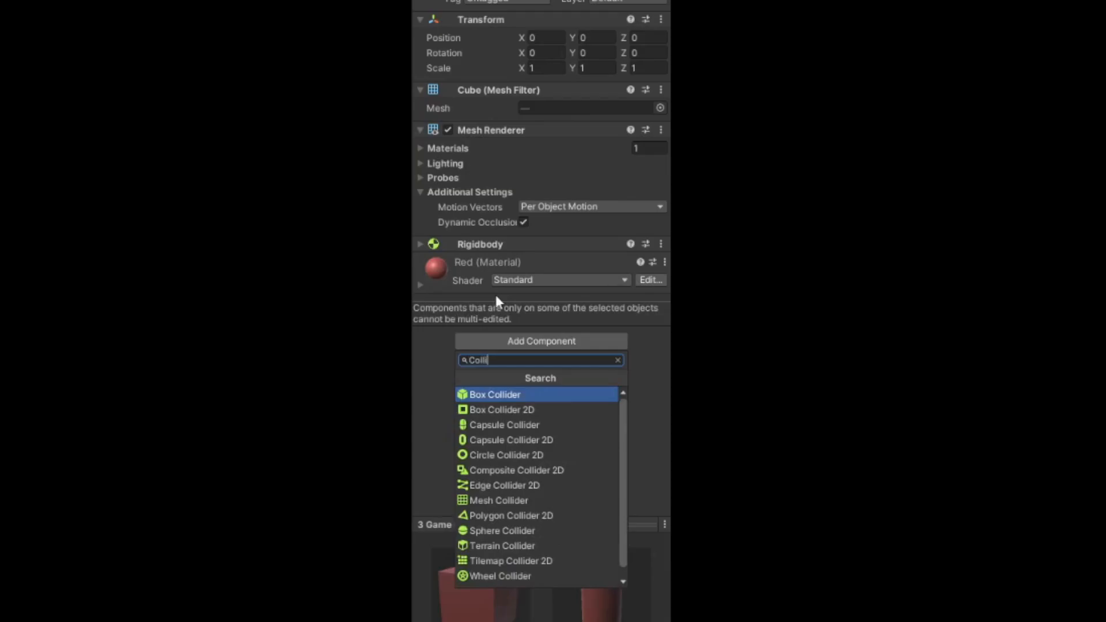
{"action": "left_click", "coordinate": [494, 394]}
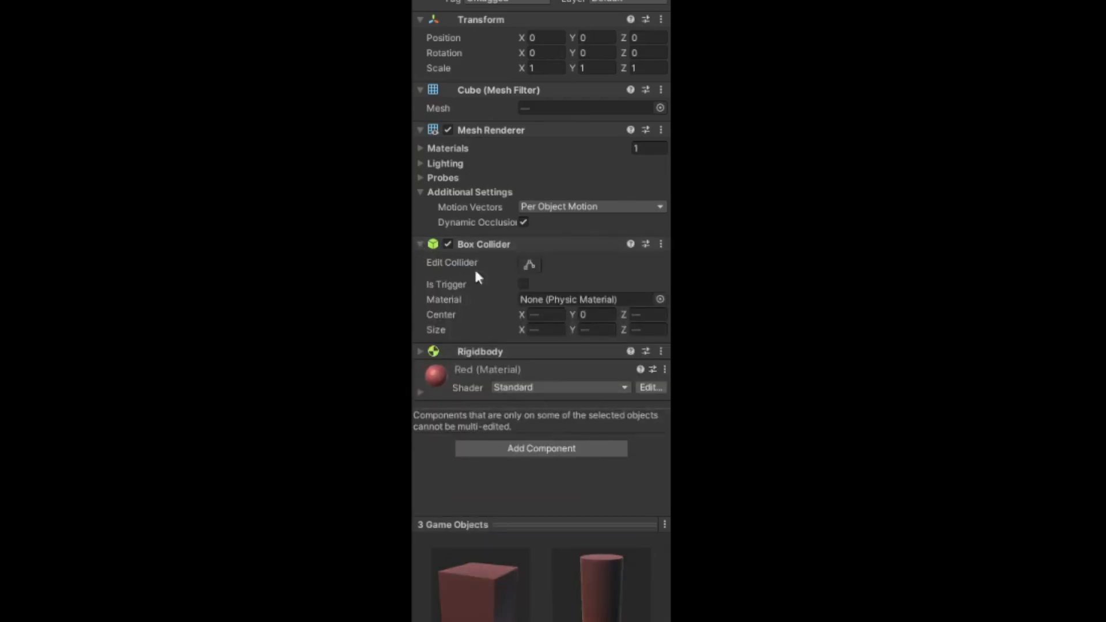
{"action": "left_click", "coordinate": [523, 285]}
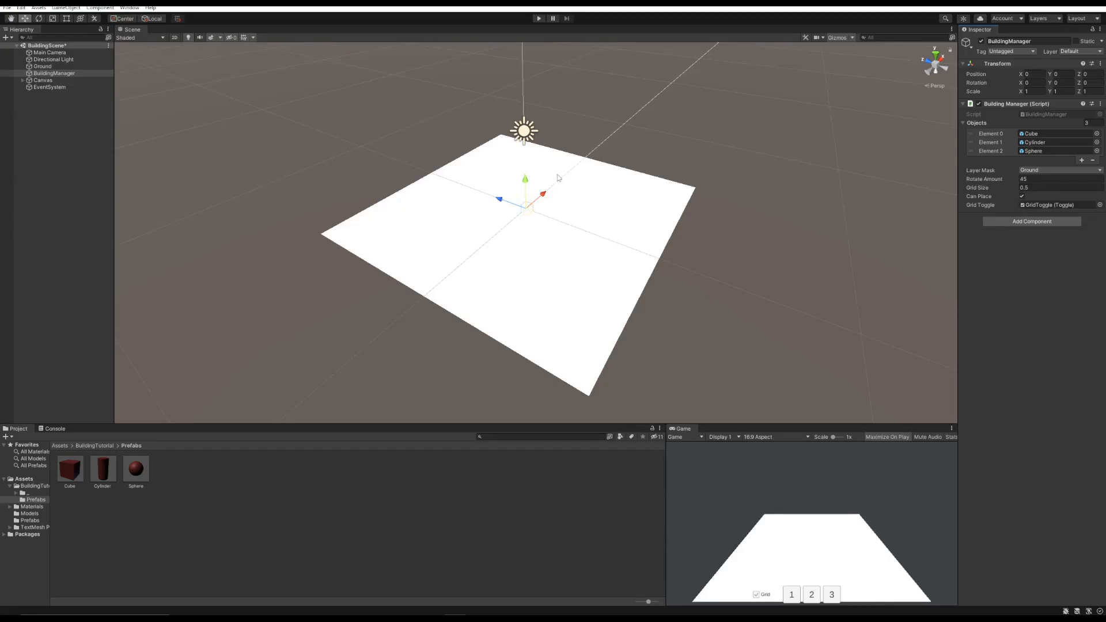
{"action": "left_click", "coordinate": [538, 17]}
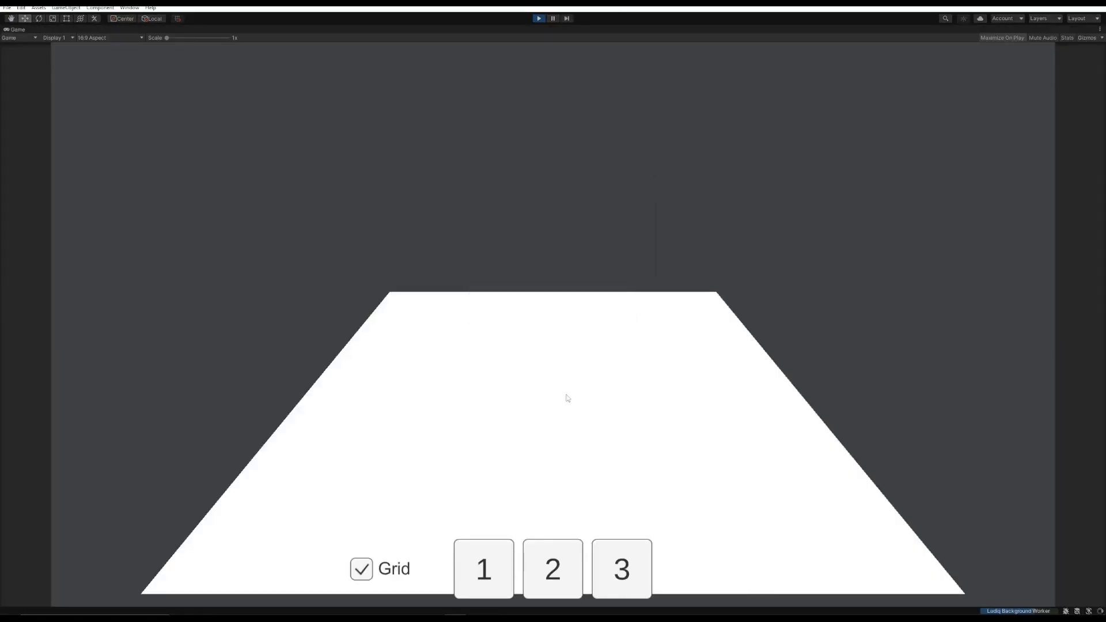
{"action": "left_click", "coordinate": [361, 569]}
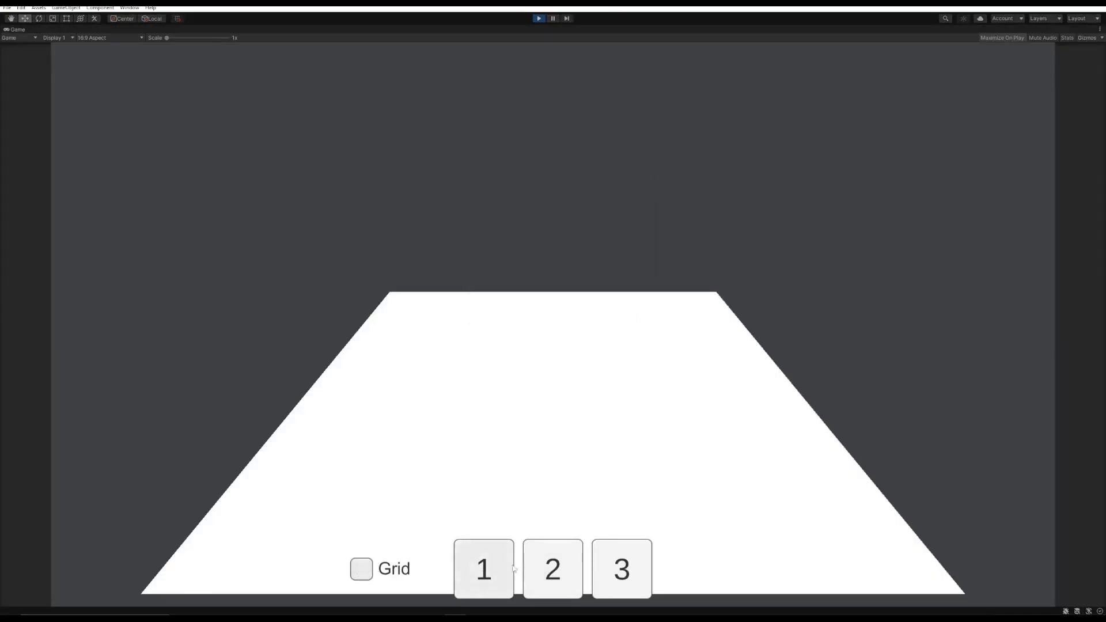
{"action": "left_click", "coordinate": [483, 569]}
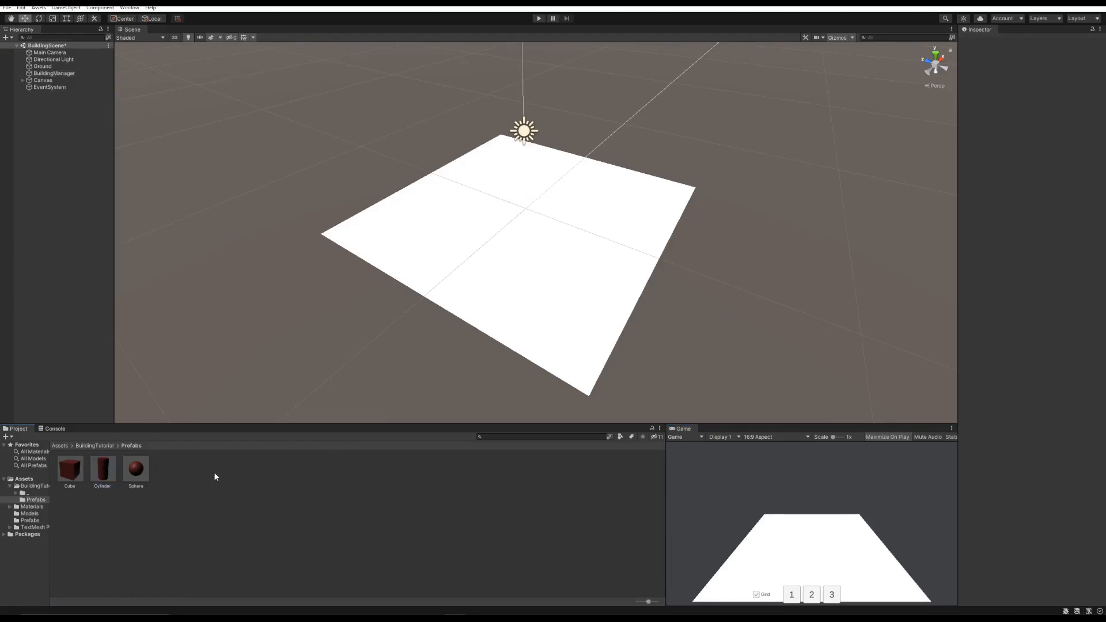
{"action": "mouse_move", "coordinate": [217, 476]}
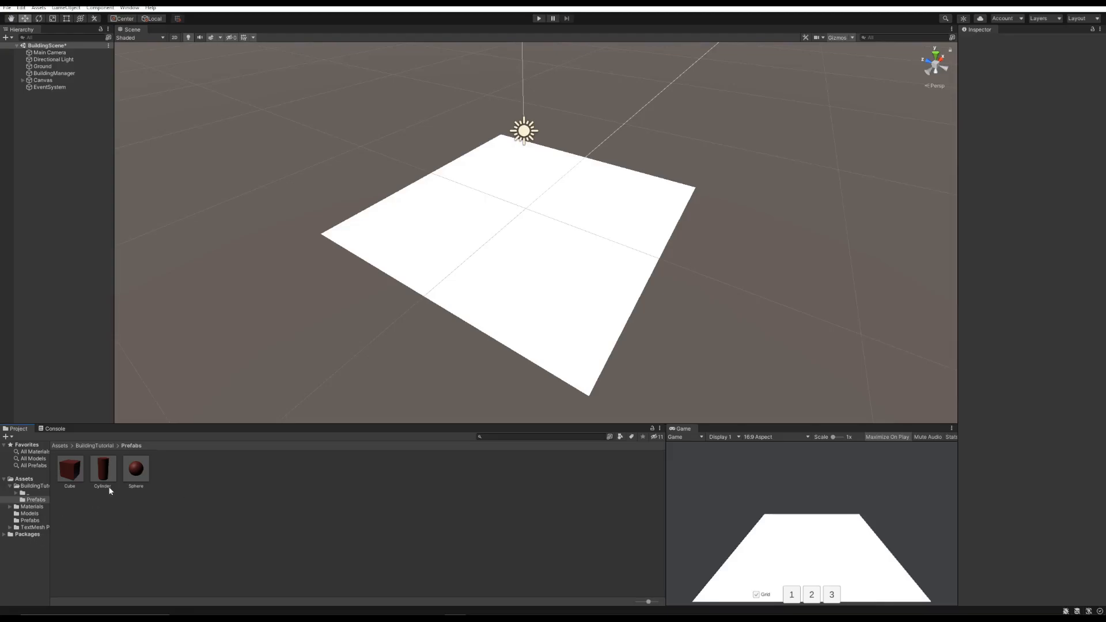
{"action": "mouse_move", "coordinate": [166, 417]}
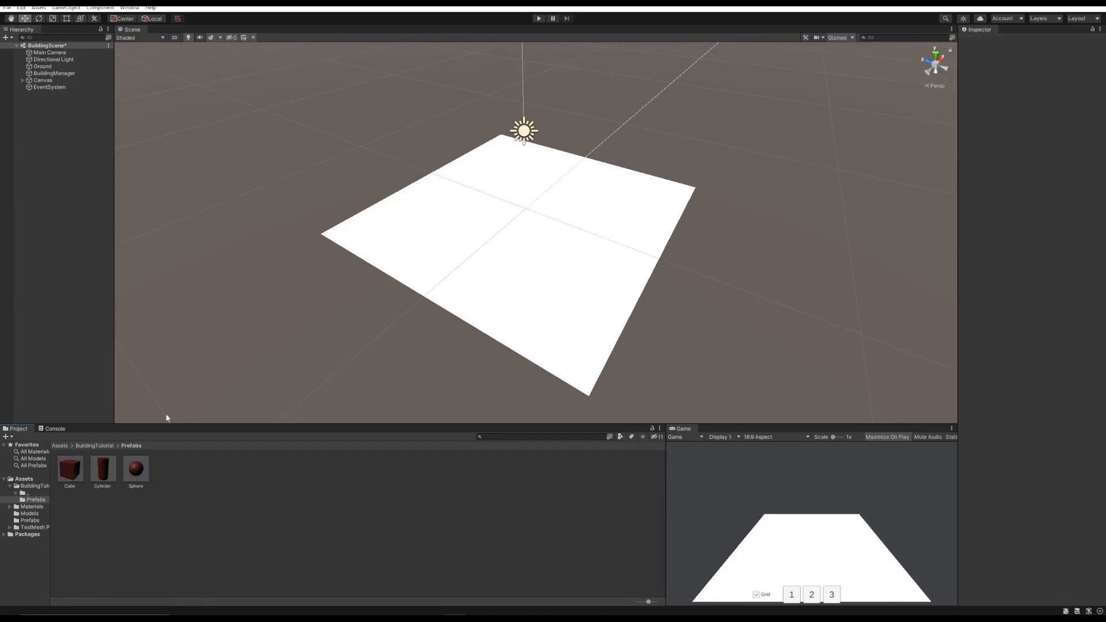
{"action": "mouse_move", "coordinate": [321, 347]}
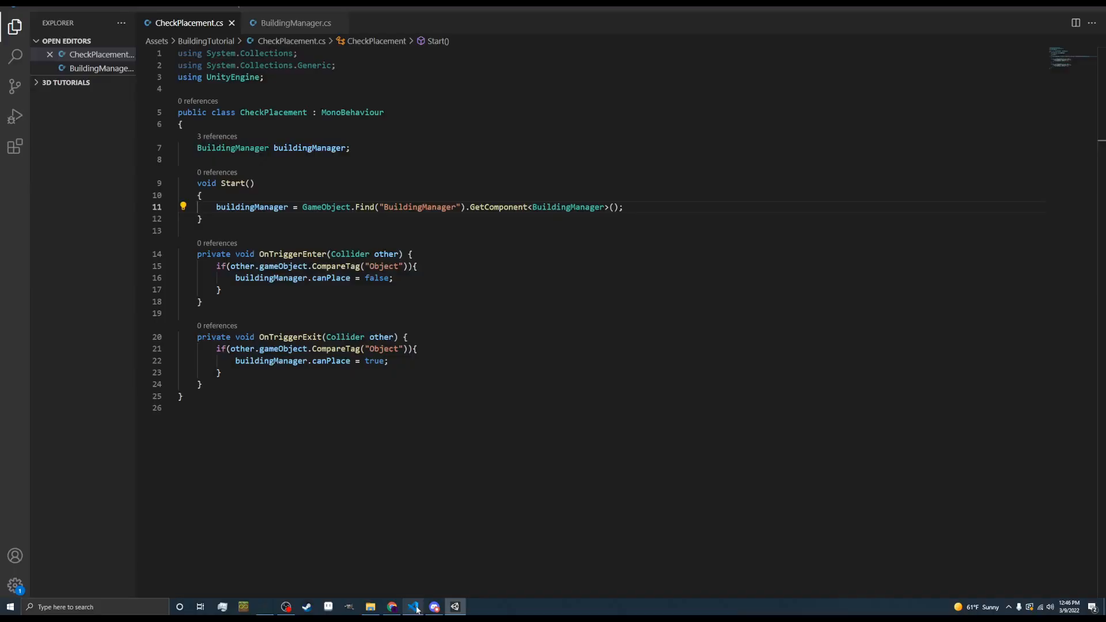
Declare '[SerializeField] private Material[] materials;' below pendingObject in BuildingManager.cs
{"action": "left_click", "coordinate": [294, 23]}
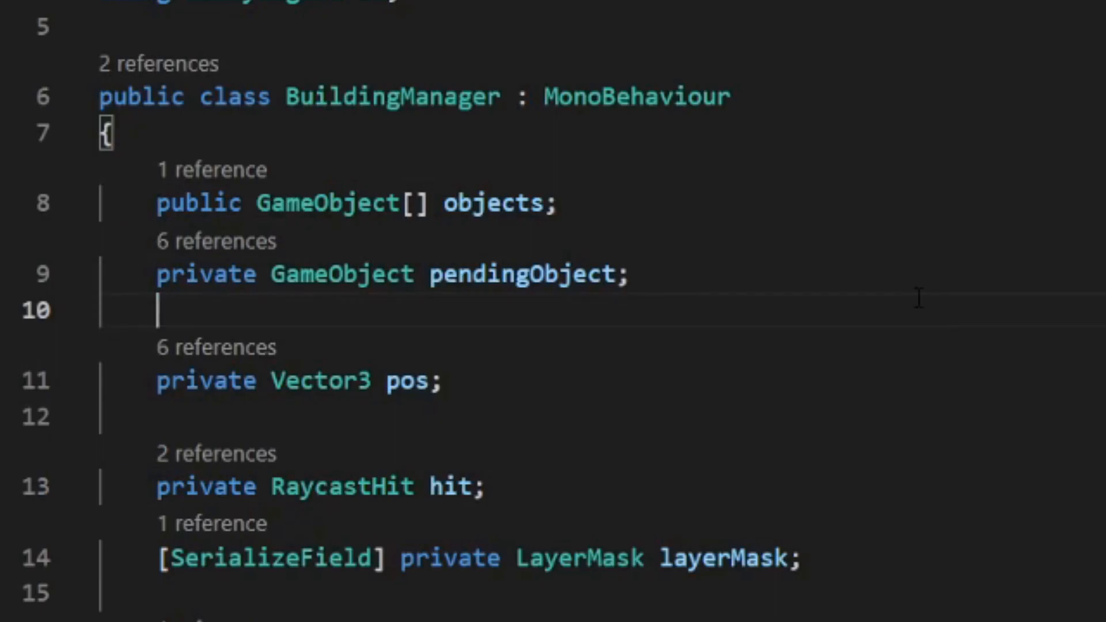
{"action": "type", "text": "[SerializeField]"}
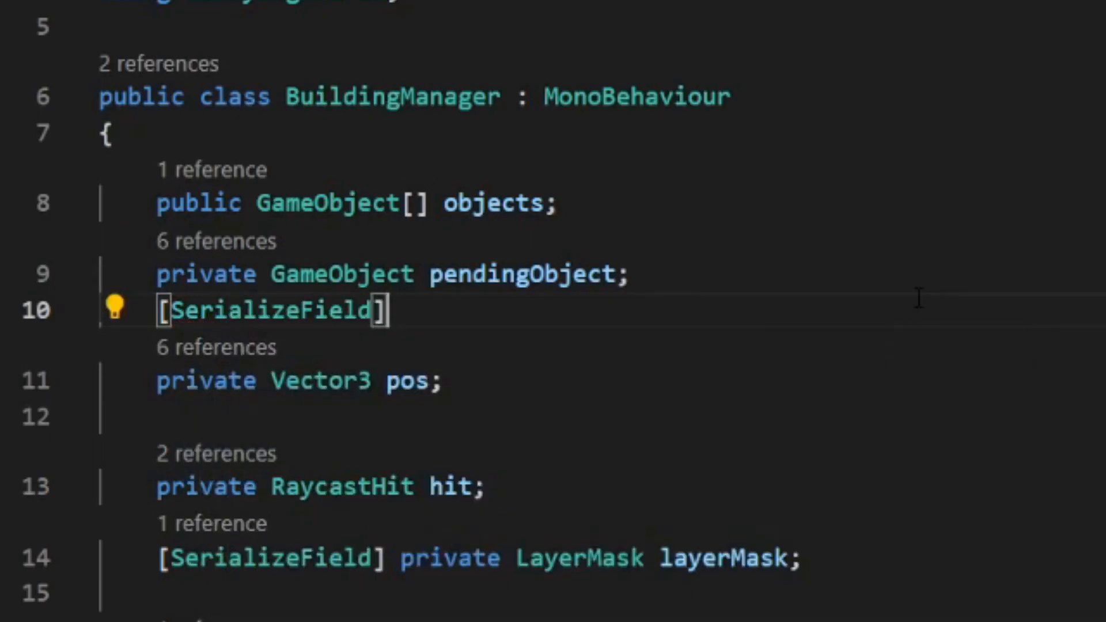
{"action": "type", "text": "private"}
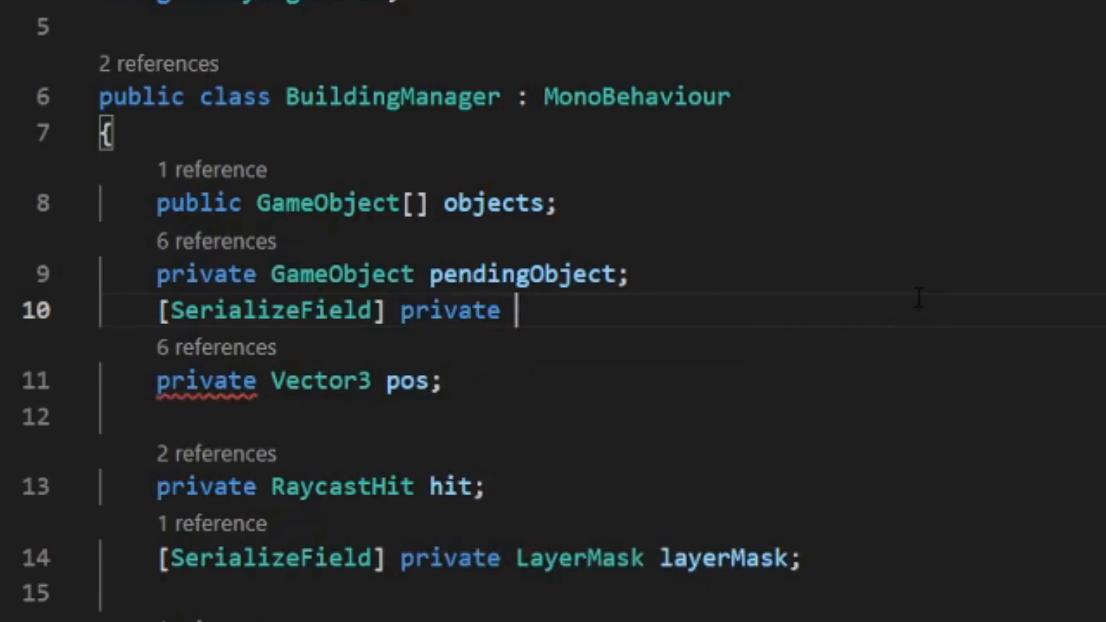
{"action": "type", "text": "Material["}
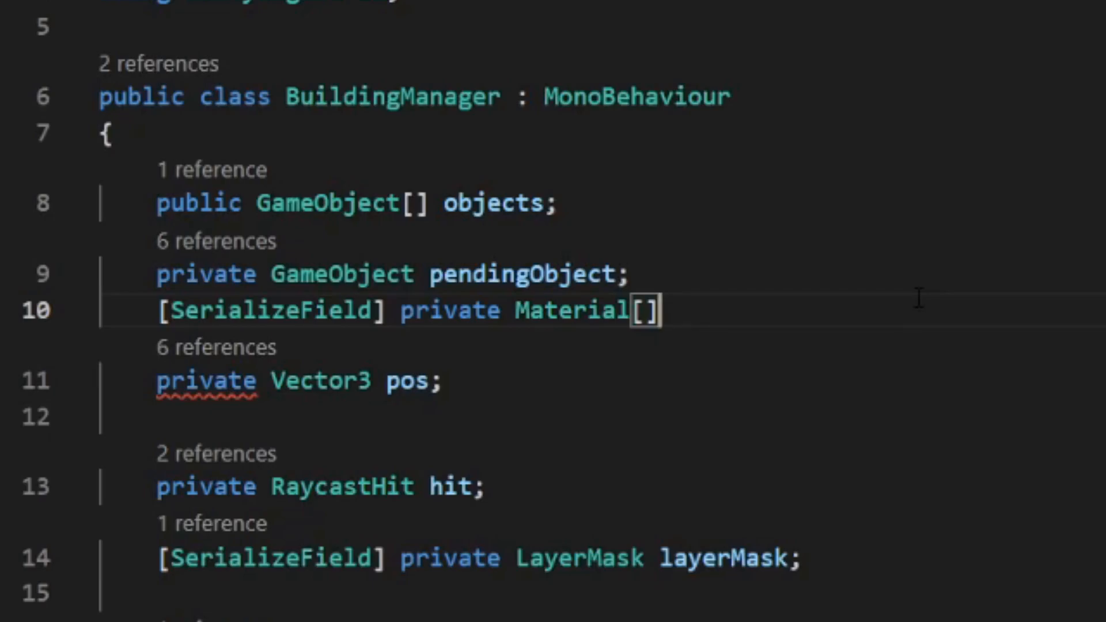
{"action": "type", "text": "m"}
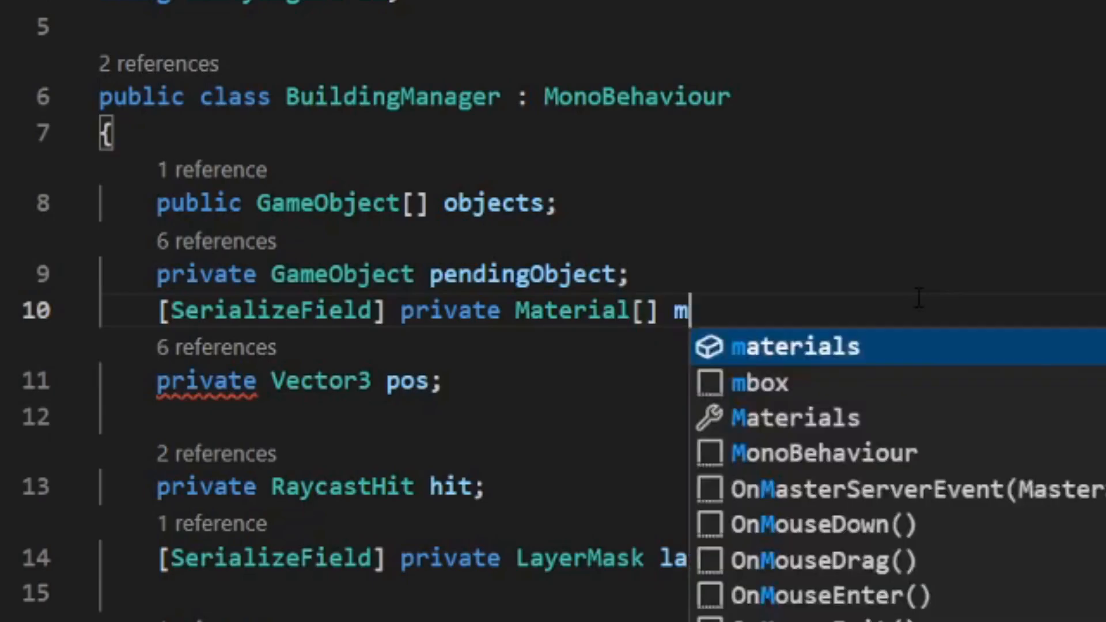
{"action": "key", "text": "Tab"}
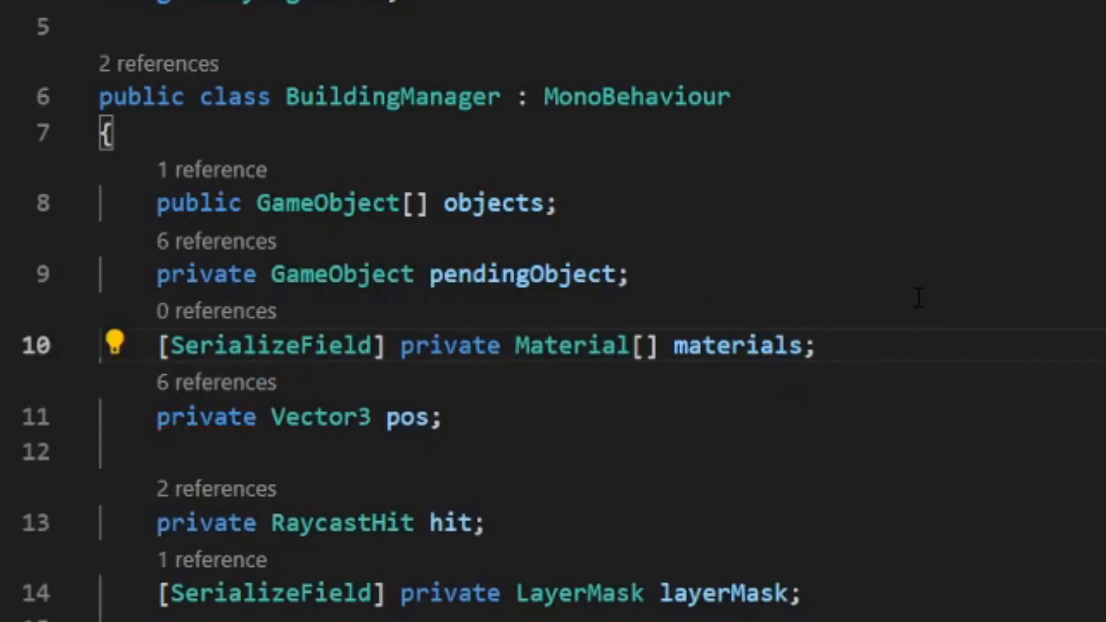
Create a void UpdateMaterials() method with an if(canPlace) branch
{"action": "scroll", "scroll_direction": "down", "scroll_amount": 3}
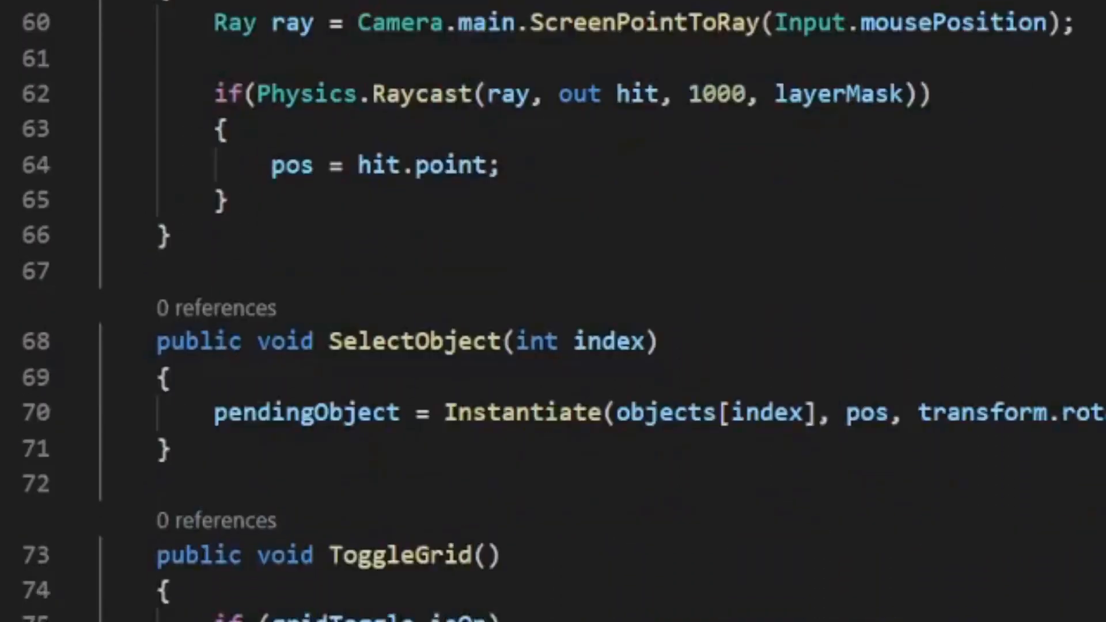
{"action": "scroll", "scroll_direction": "down", "scroll_amount": 3}
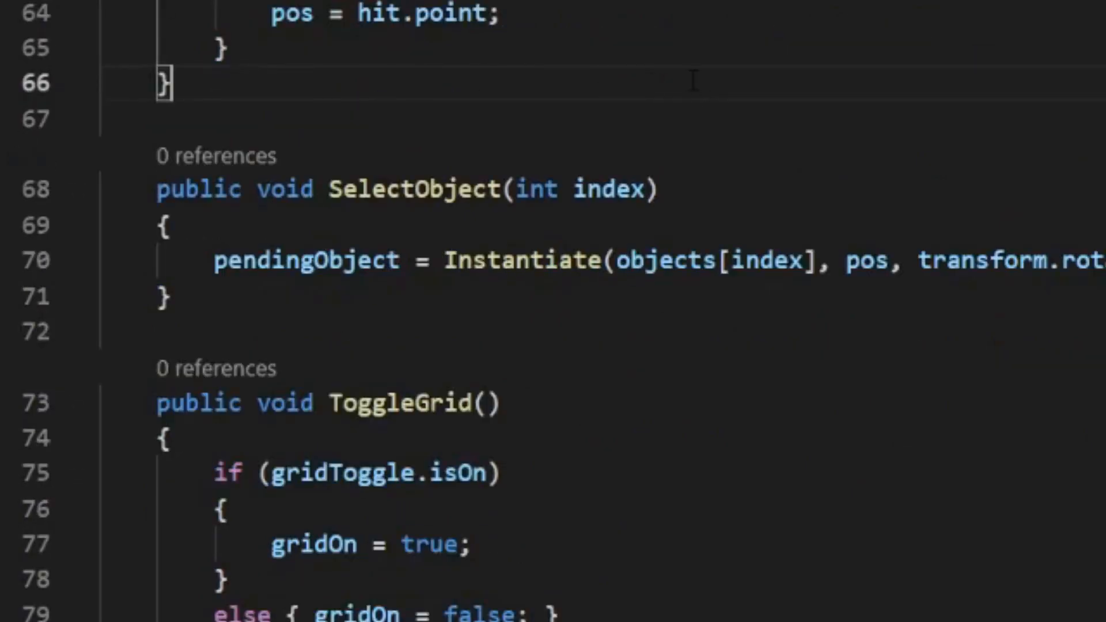
{"action": "type", "text": "void U"}
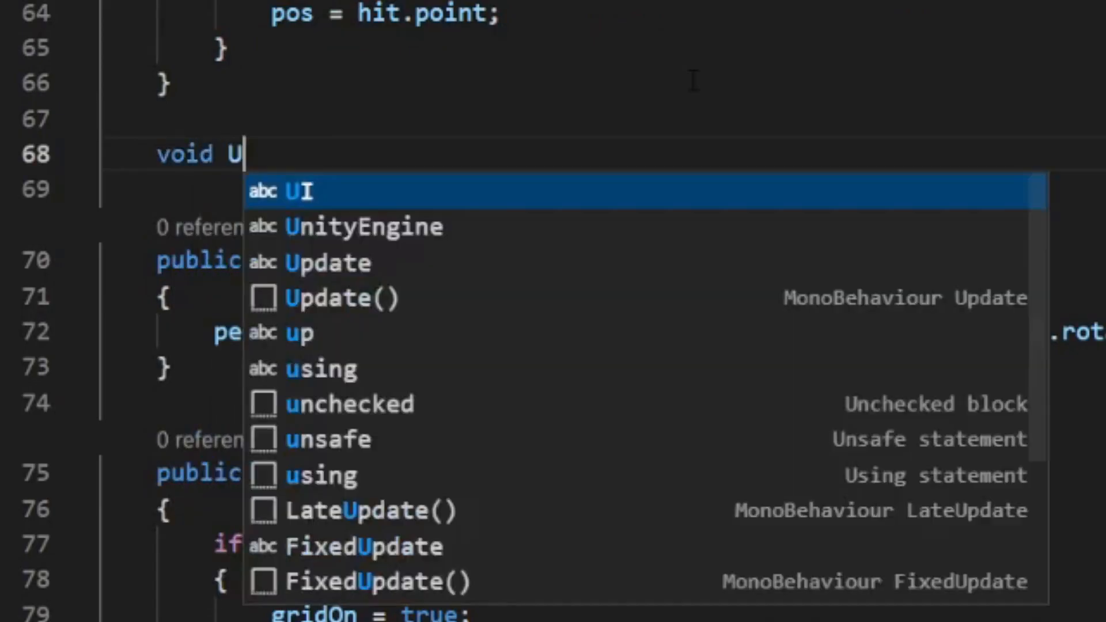
{"action": "type", "text": "pdateMat"}
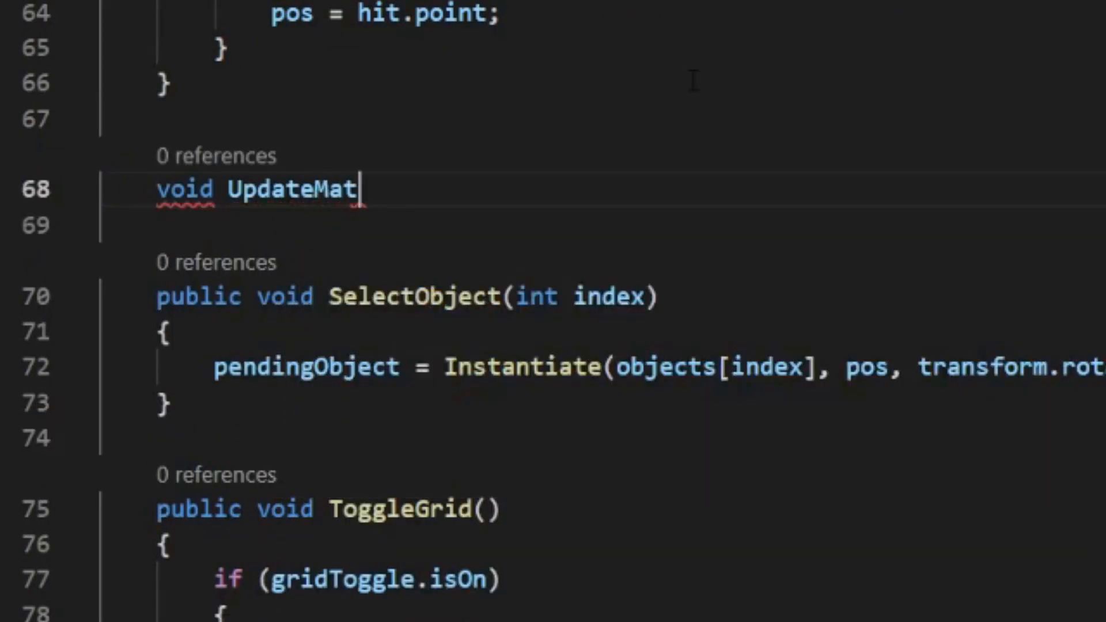
{"action": "type", "text": "erials(){}"}
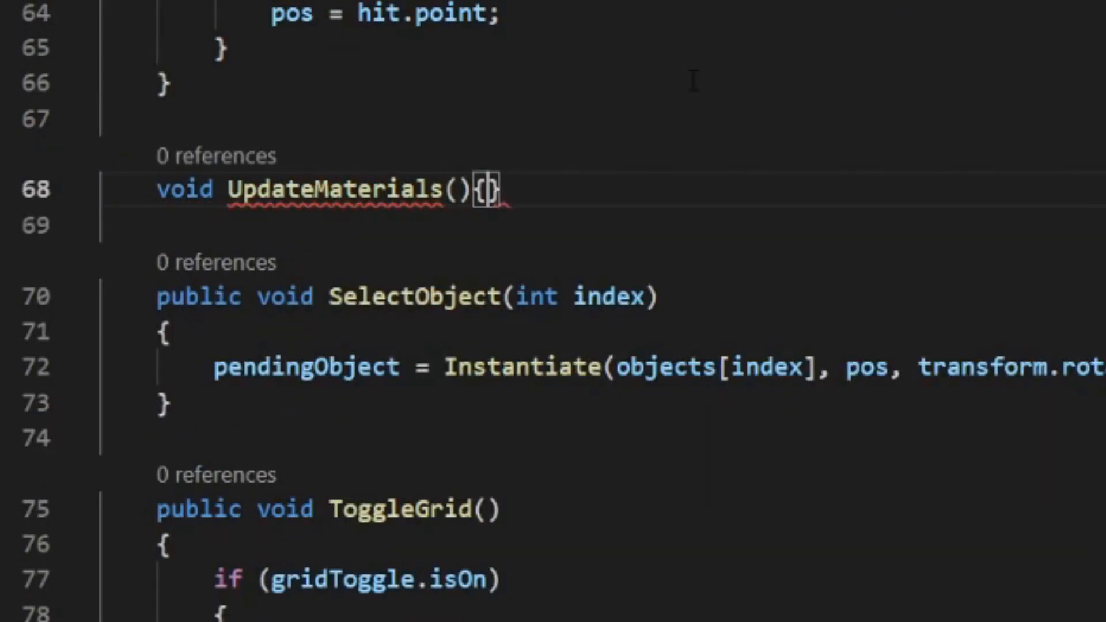
{"action": "key", "text": "enter"}
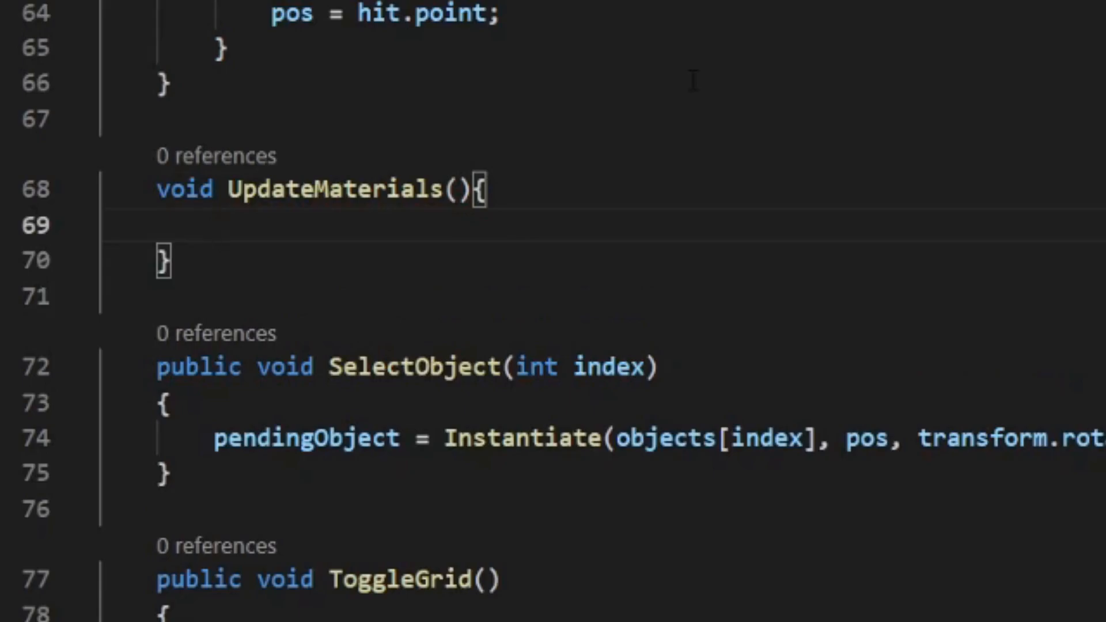
{"action": "type", "text": "if("}
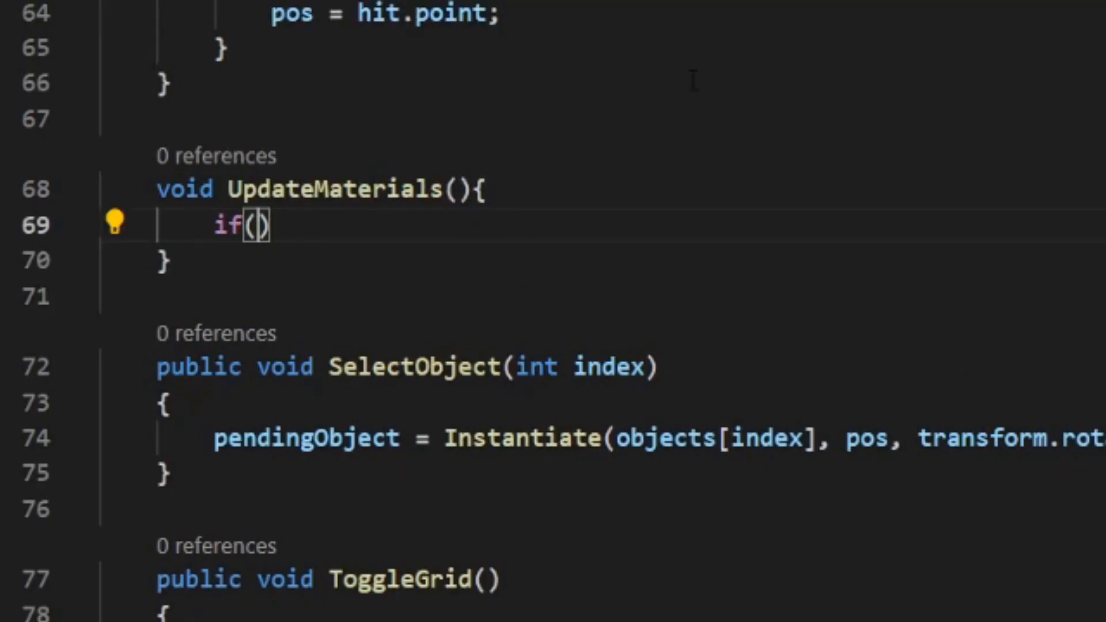
{"action": "type", "text": "canPlace"}
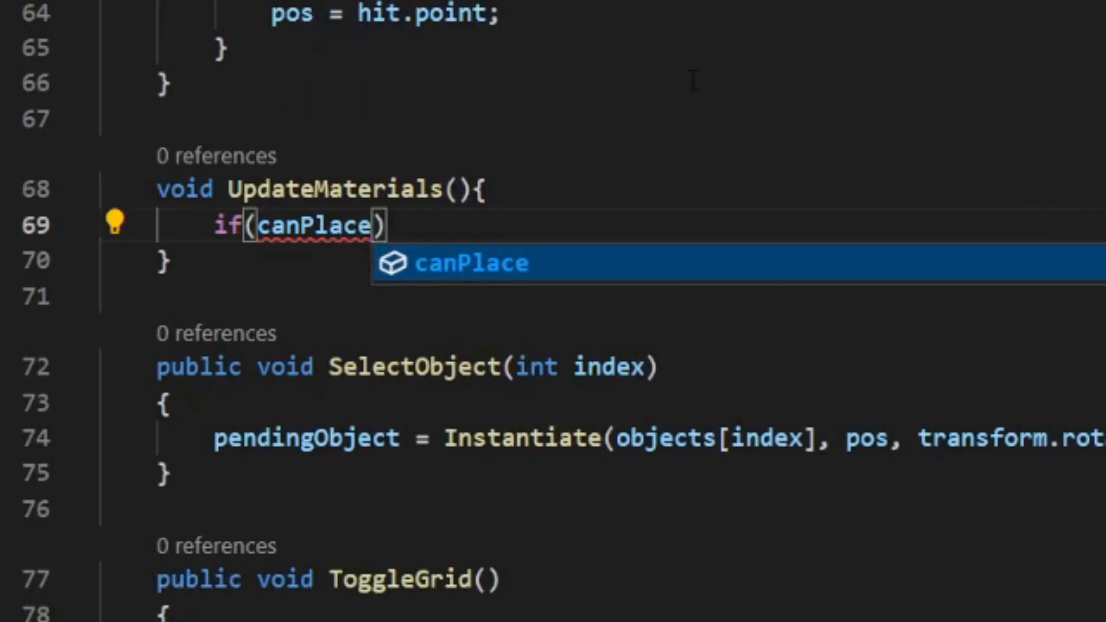
Assign materials[0] to pendingObject's MeshRenderer material and negate the duplicated branch with !canPlace
{"action": "type", "text": "pendingObject.GetComponent<Ma"}
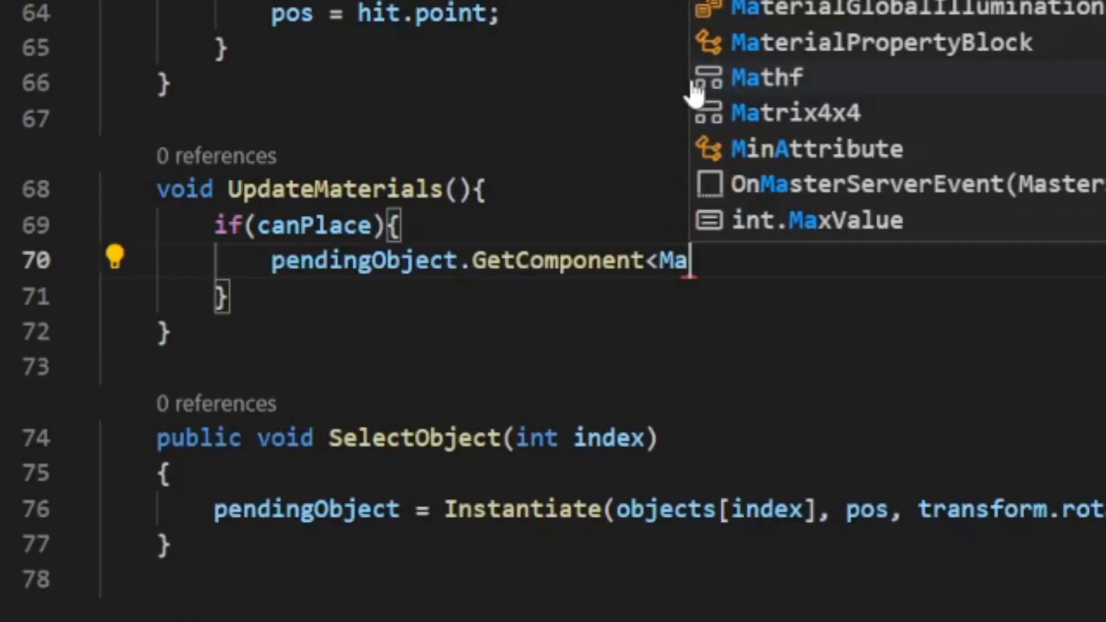
{"action": "type", "text": "shRenderer"}
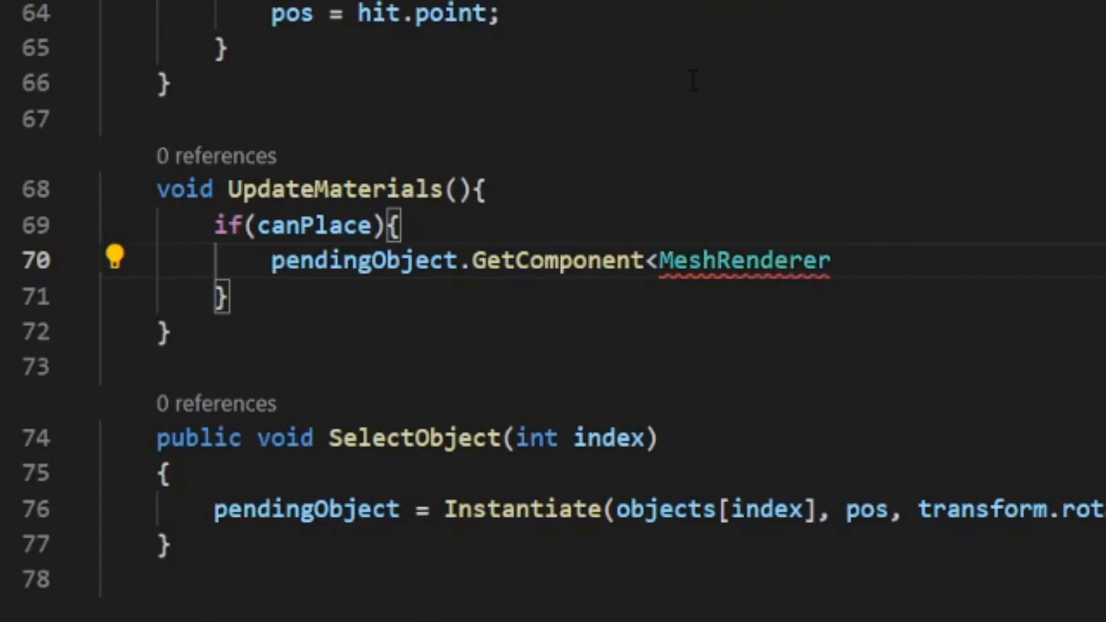
{"action": "type", "text": ">()"}
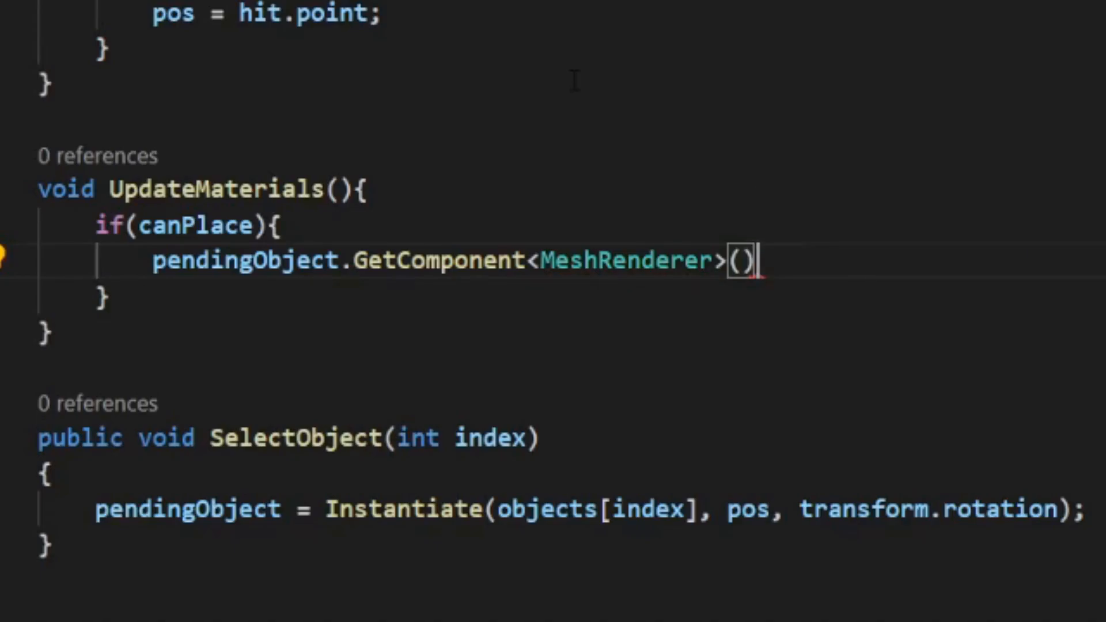
{"action": "type", "text": ".material ="}
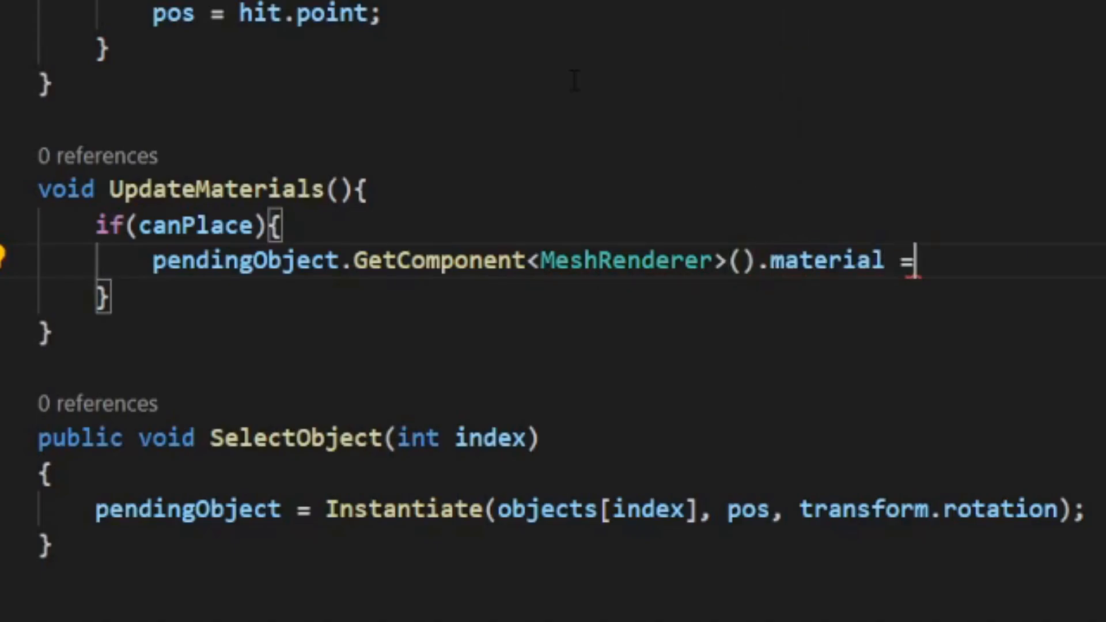
{"action": "type", "text": "materials"}
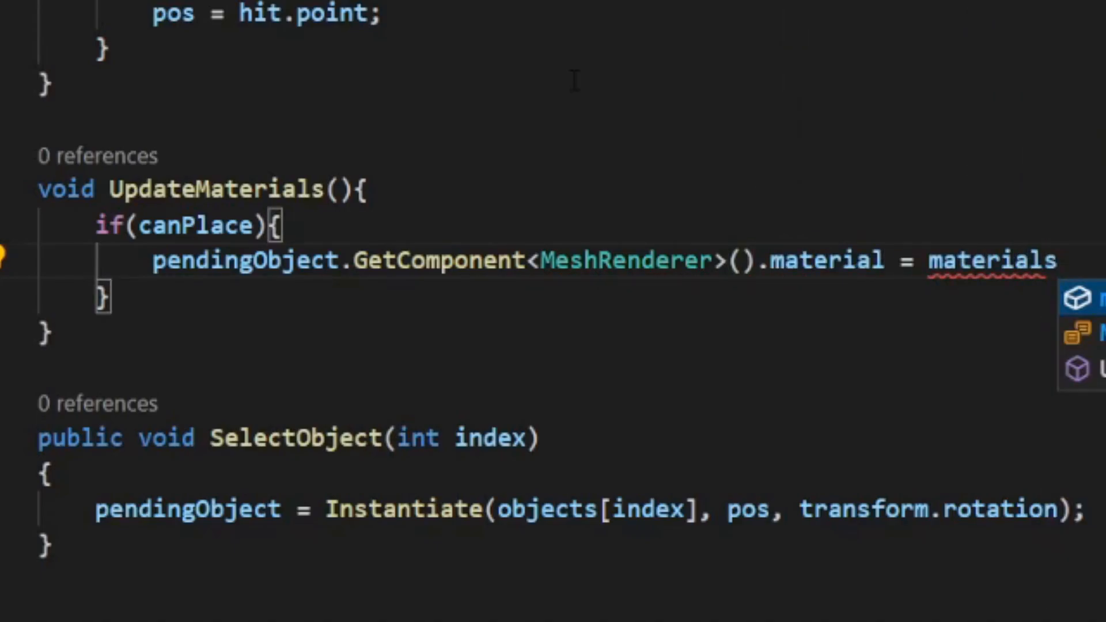
{"action": "type", "text": "[0];"}
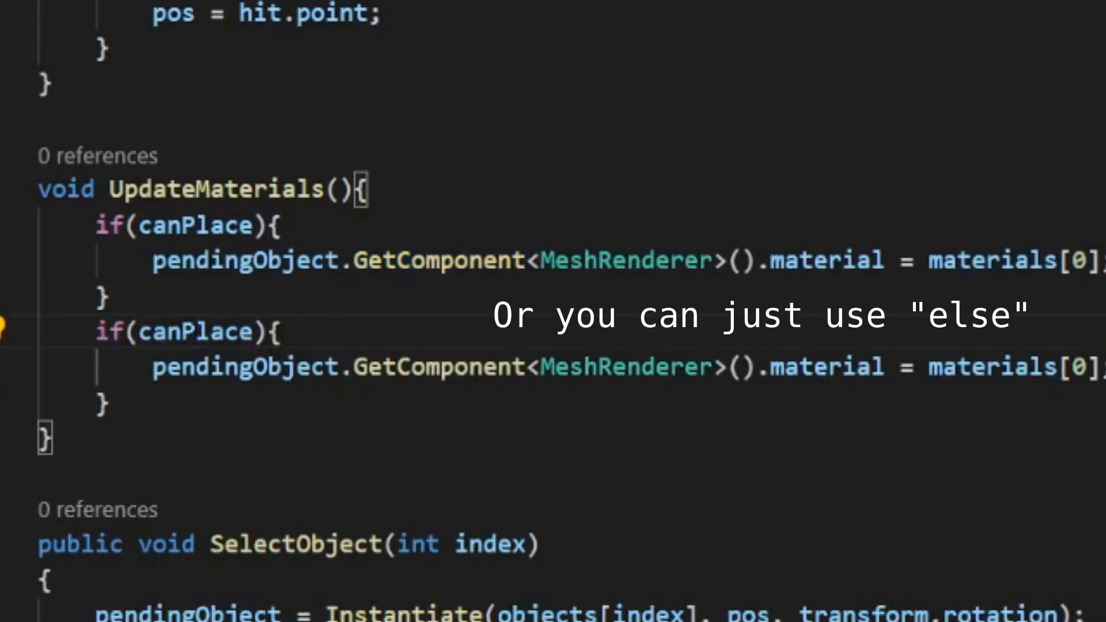
{"action": "type", "text": "!"}
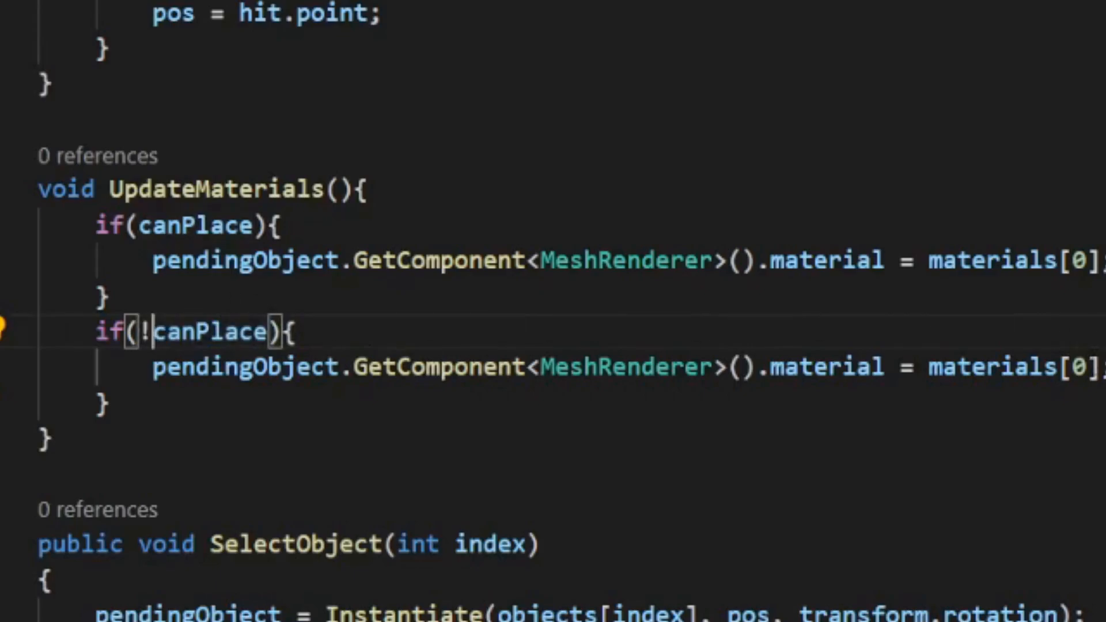
In PlaceObject, assign materials[0] to the pending object's MeshRenderer material before releasing it
{"action": "scroll", "scroll_direction": "down", "scroll_amount": 3}
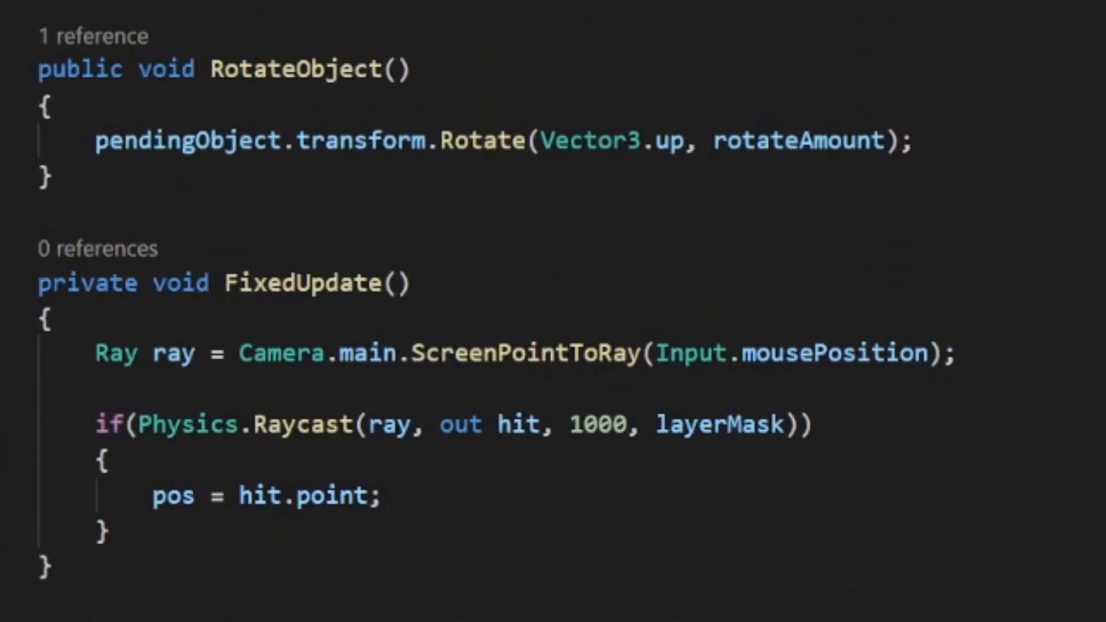
{"action": "scroll", "scroll_direction": "down", "scroll_amount": 3}
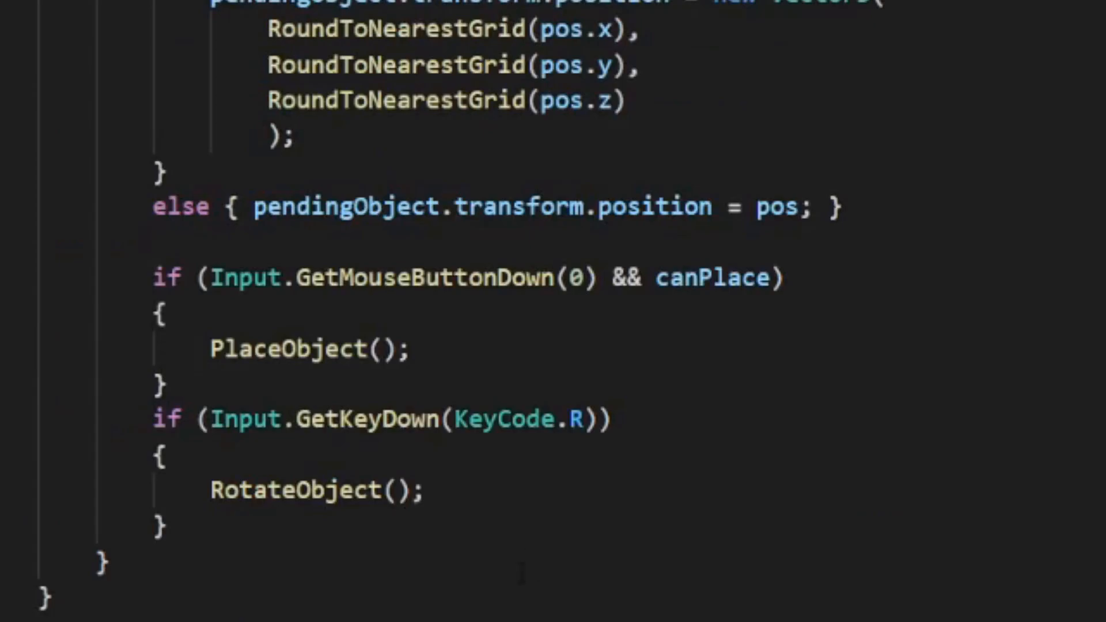
{"action": "scroll", "scroll_direction": "down", "scroll_amount": 3}
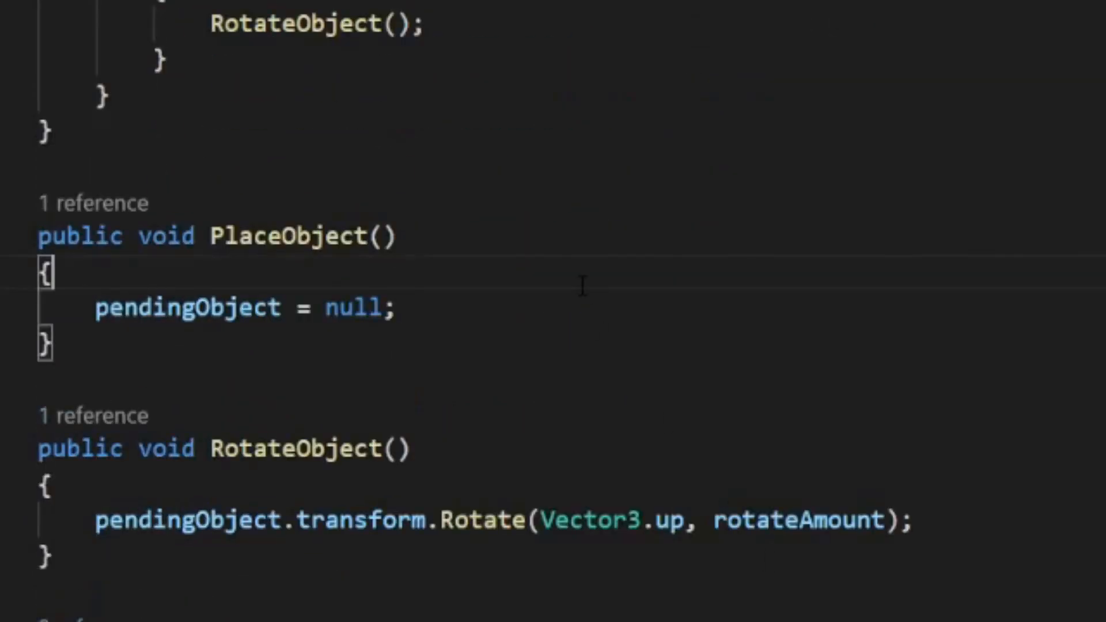
{"action": "type", "text": "pendingObject.GetComponent<MeshRenderer>().material = materials[0];"}
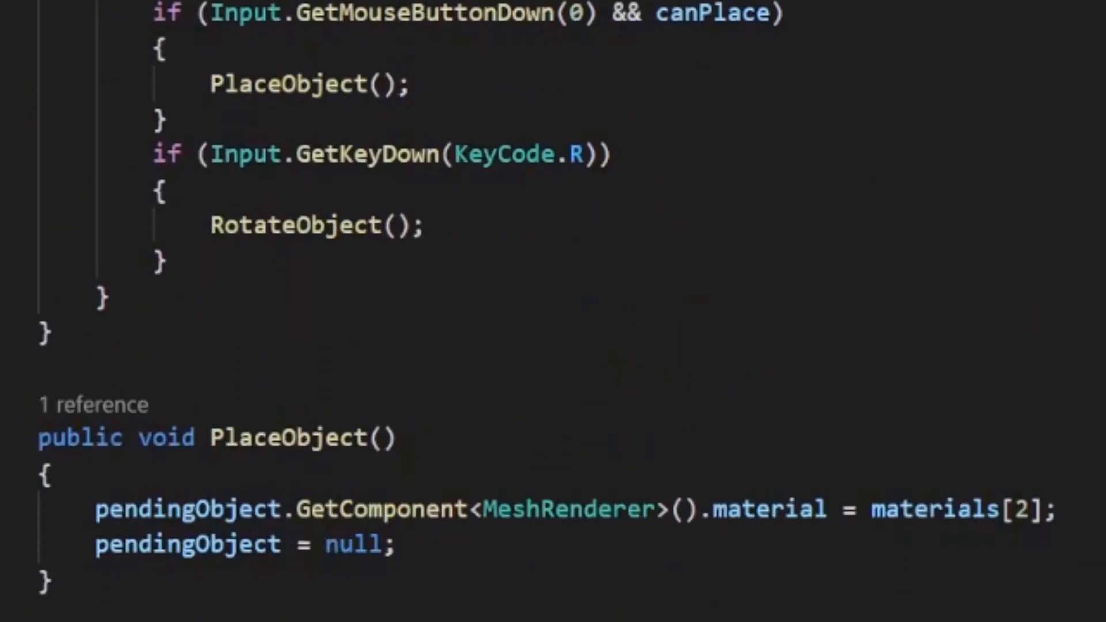
Add an Update(); call at the end of the Update block
{"action": "scroll", "scroll_direction": "down", "scroll_amount": 3}
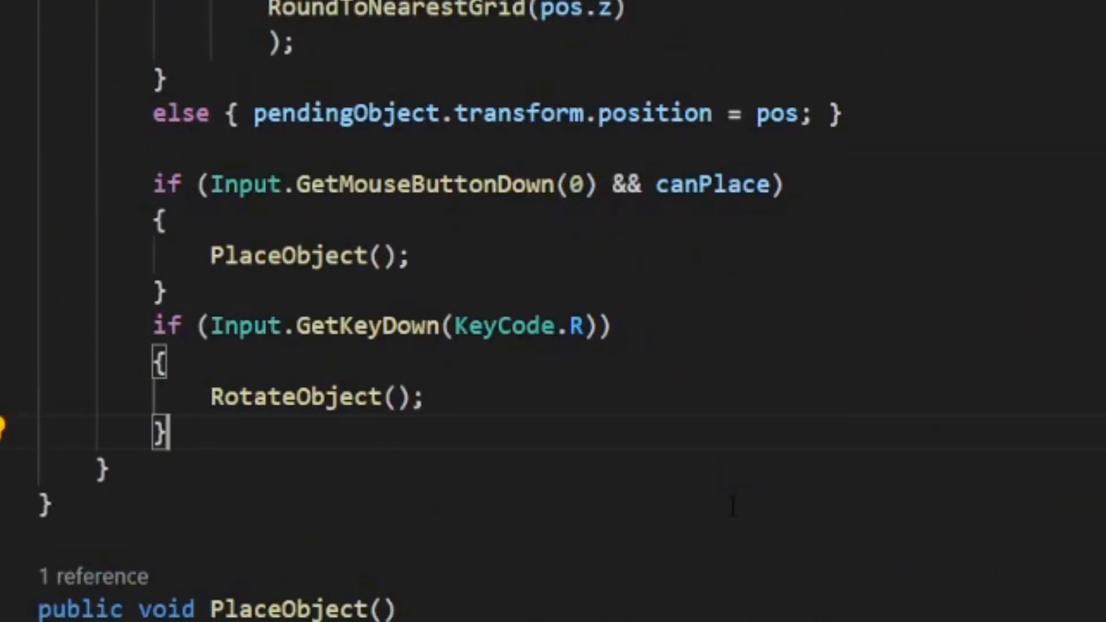
{"action": "type", "text": "Update"}
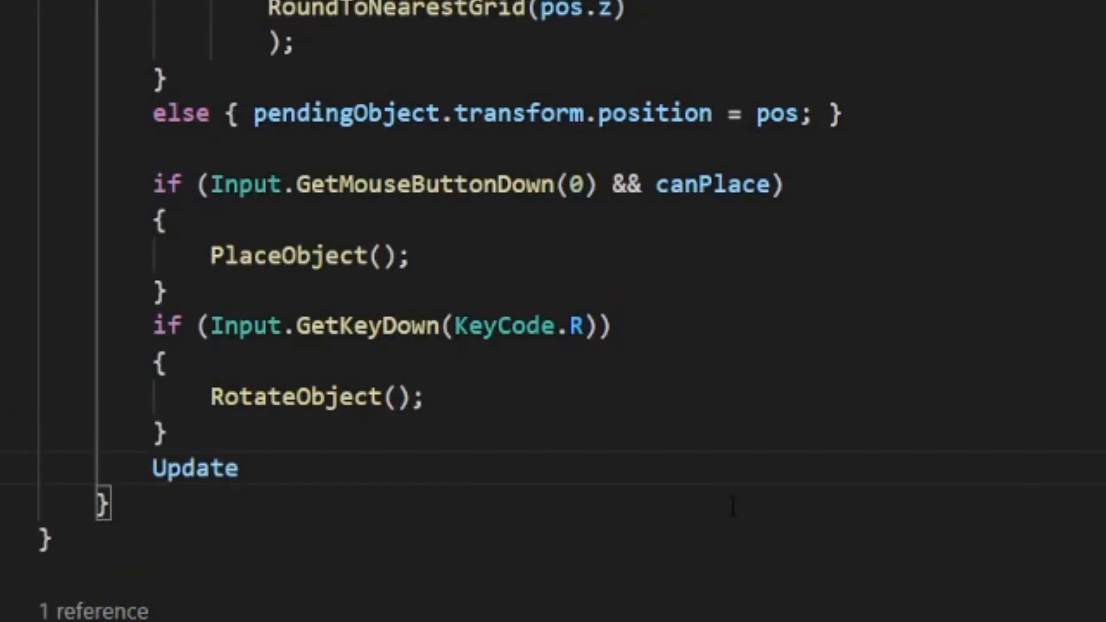
{"action": "type", "text": "();"}
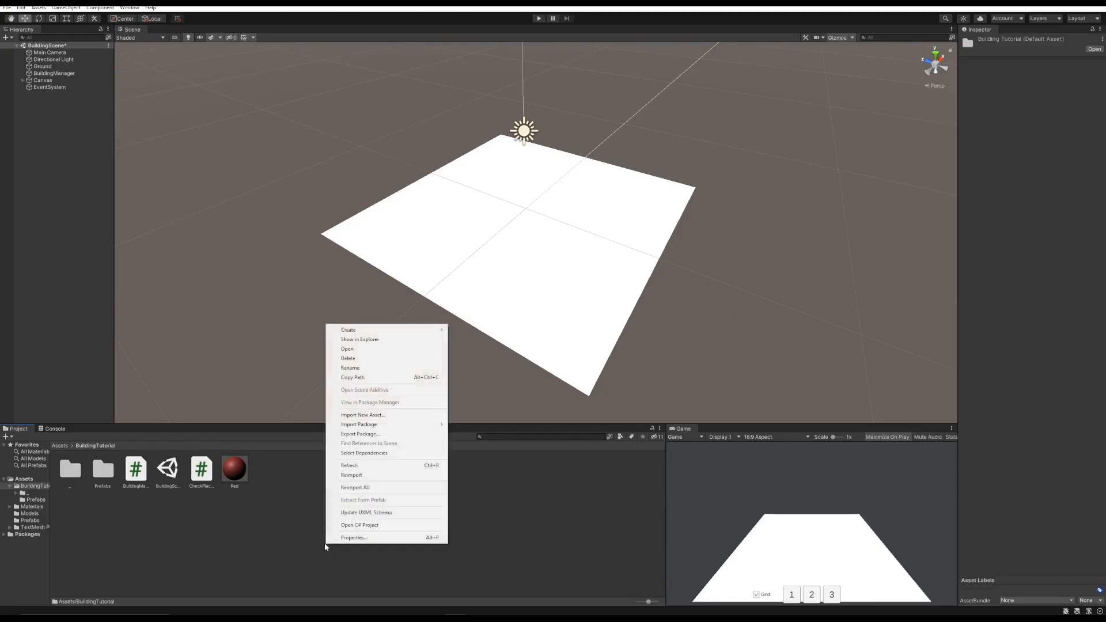
{"action": "mouse_move", "coordinate": [348, 329]}
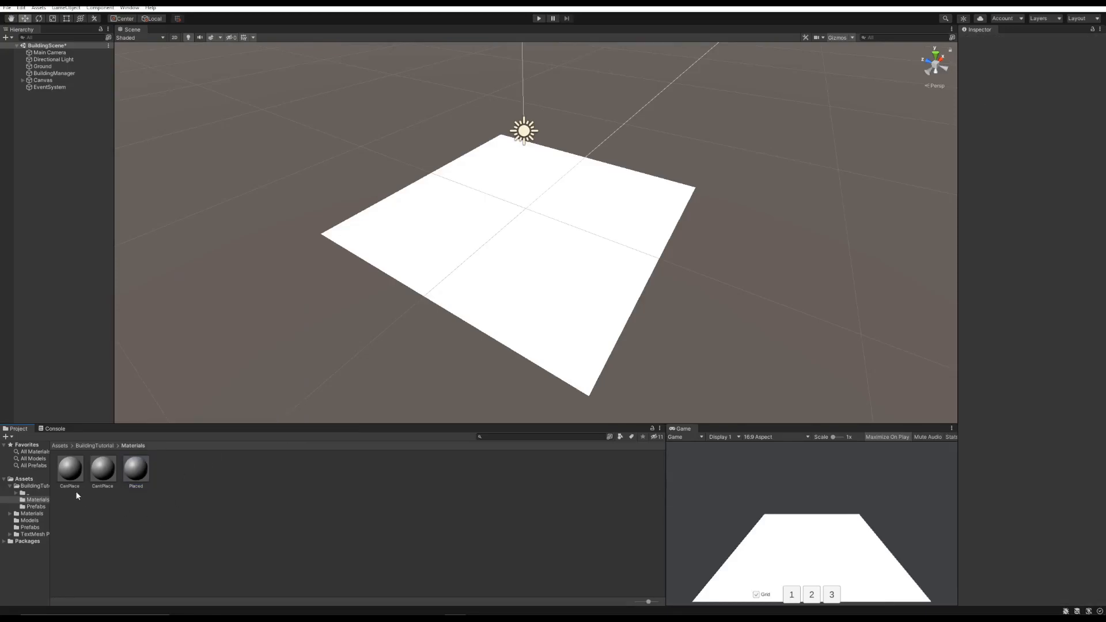
Make CanPlace green with Transparent rendering mode
{"action": "left_click", "coordinate": [70, 469]}
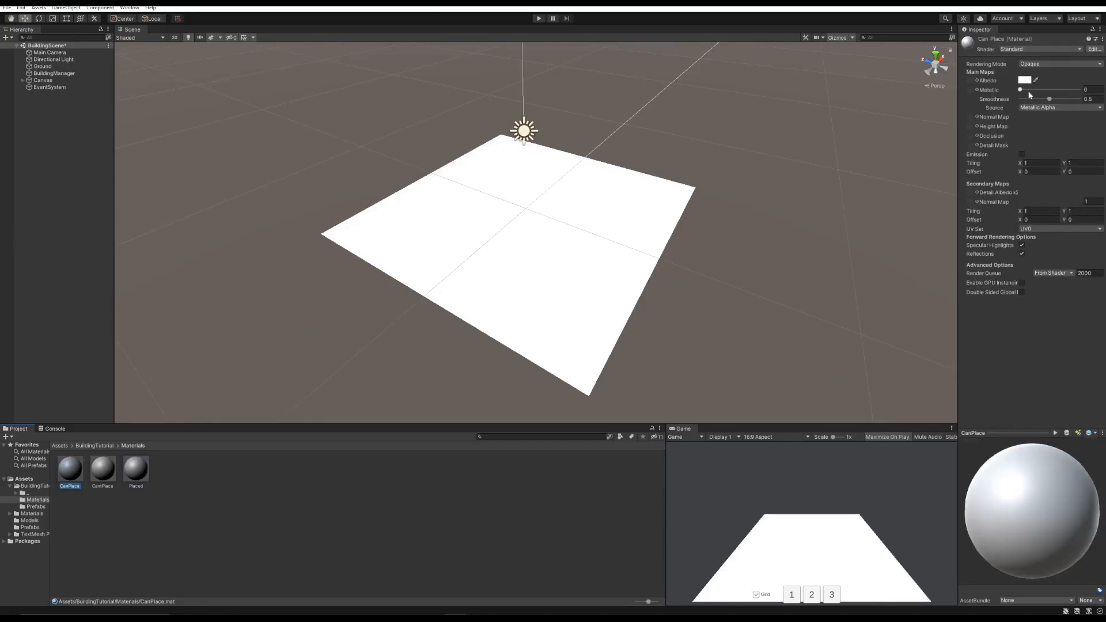
{"action": "left_click", "coordinate": [1025, 80]}
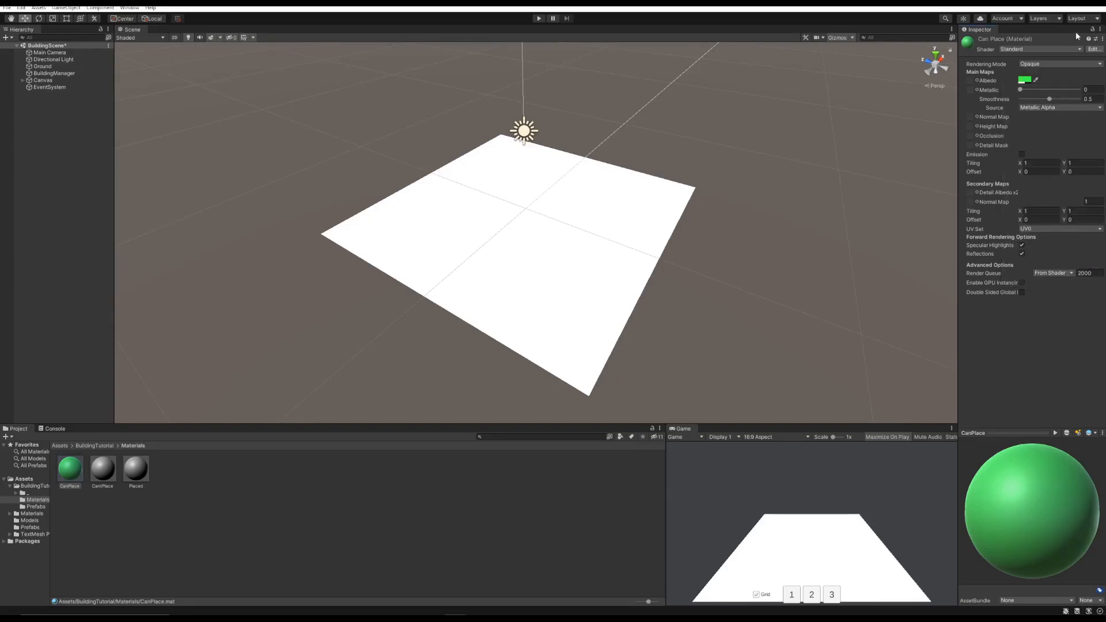
{"action": "left_click", "coordinate": [1051, 63]}
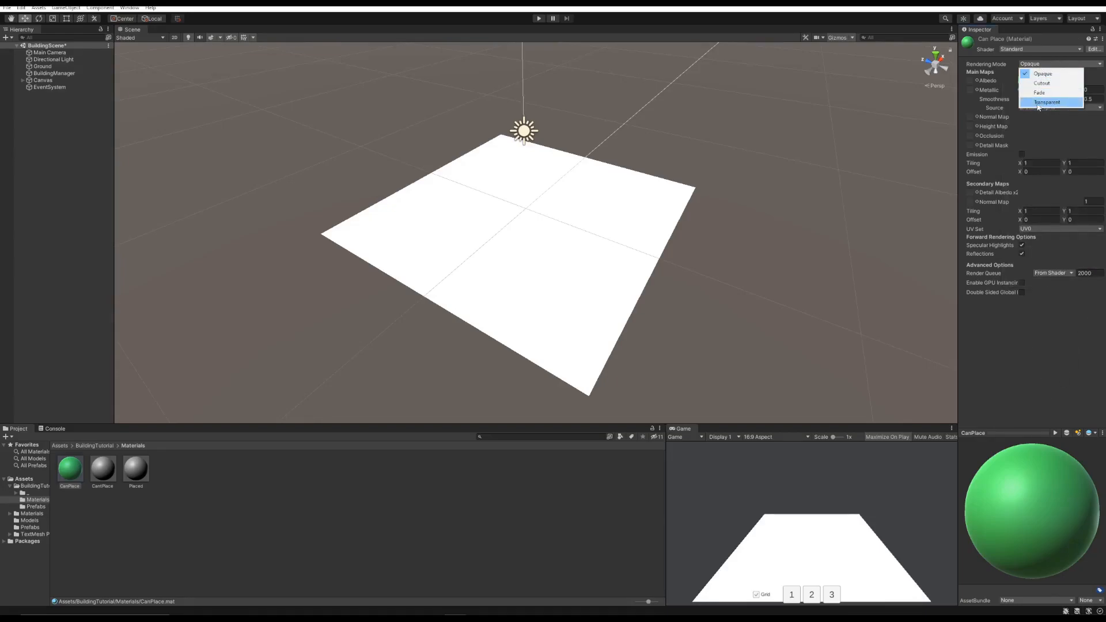
{"action": "left_click", "coordinate": [1047, 103]}
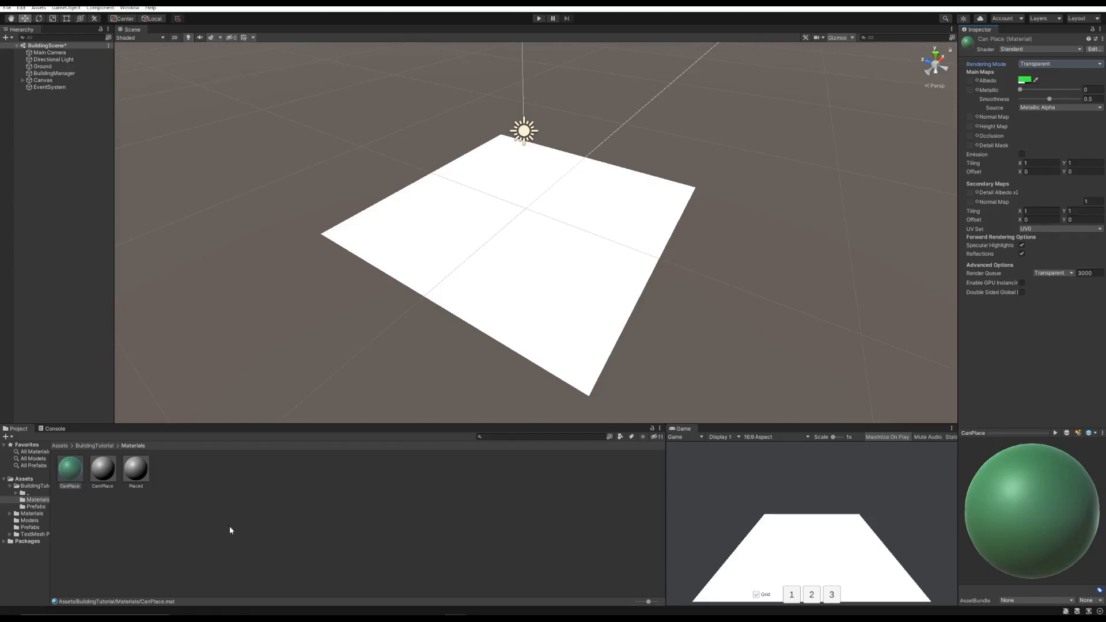
Make CantPlace red with lowered opacity
{"action": "left_click", "coordinate": [102, 468]}
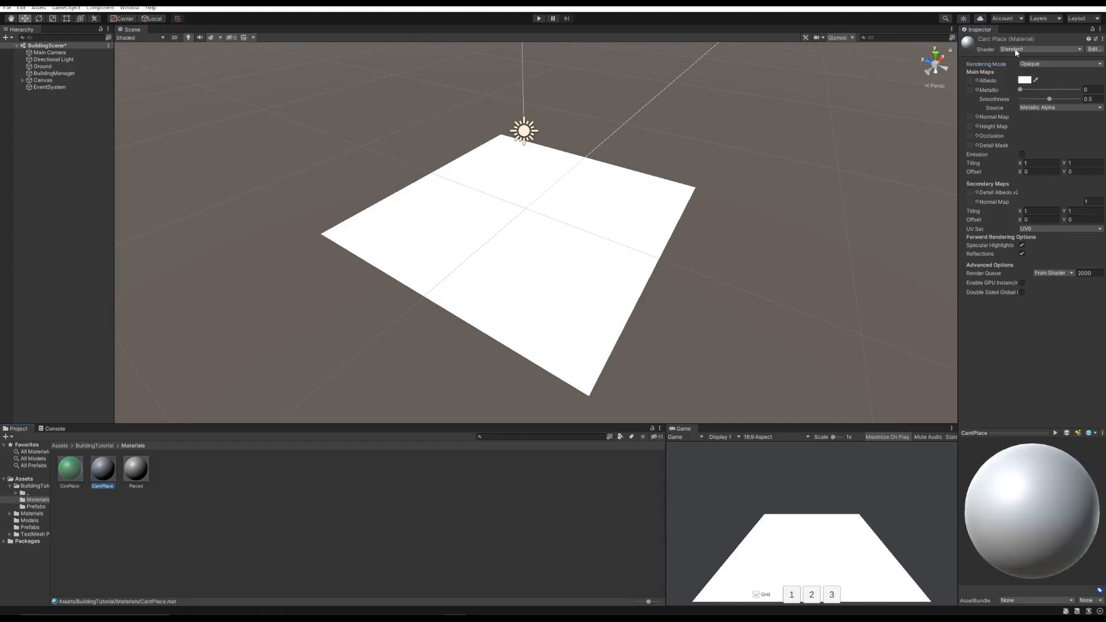
{"action": "left_click", "coordinate": [1025, 80]}
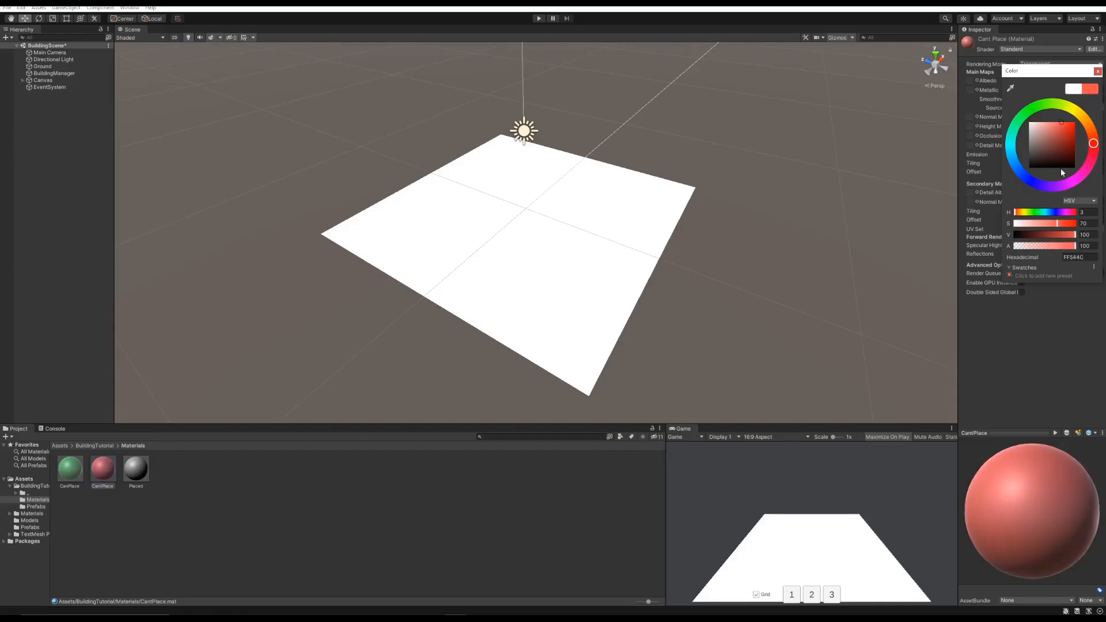
{"action": "left_click_drag", "start_coordinate": [1077, 245], "coordinate": [1044, 246]}
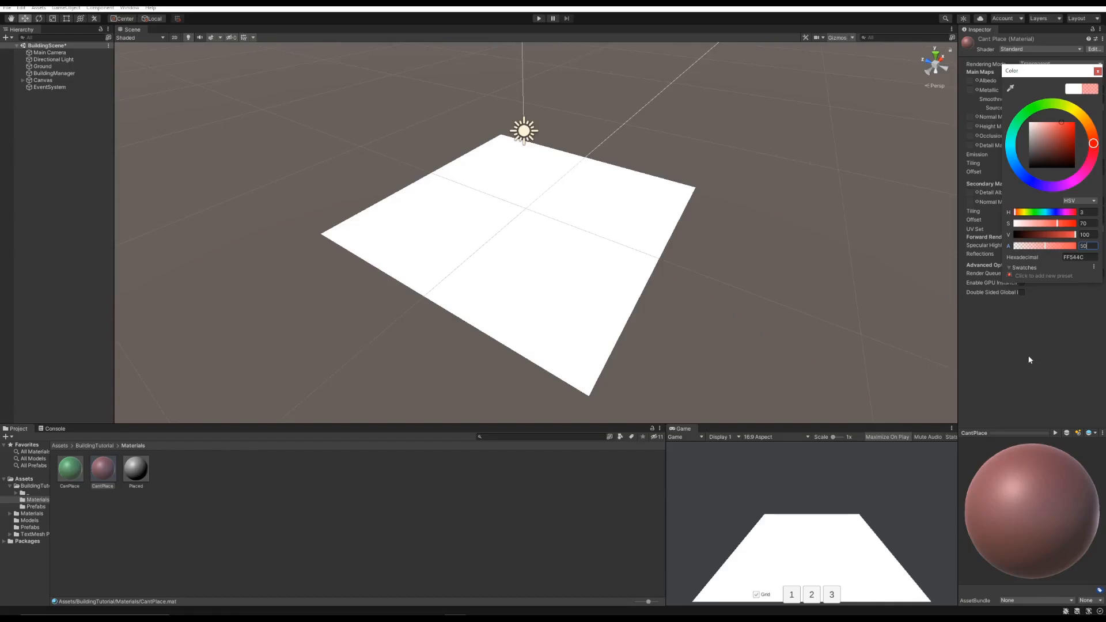
Make Placed a solid blue, then select the BuildingManager object
{"action": "left_click", "coordinate": [136, 469]}
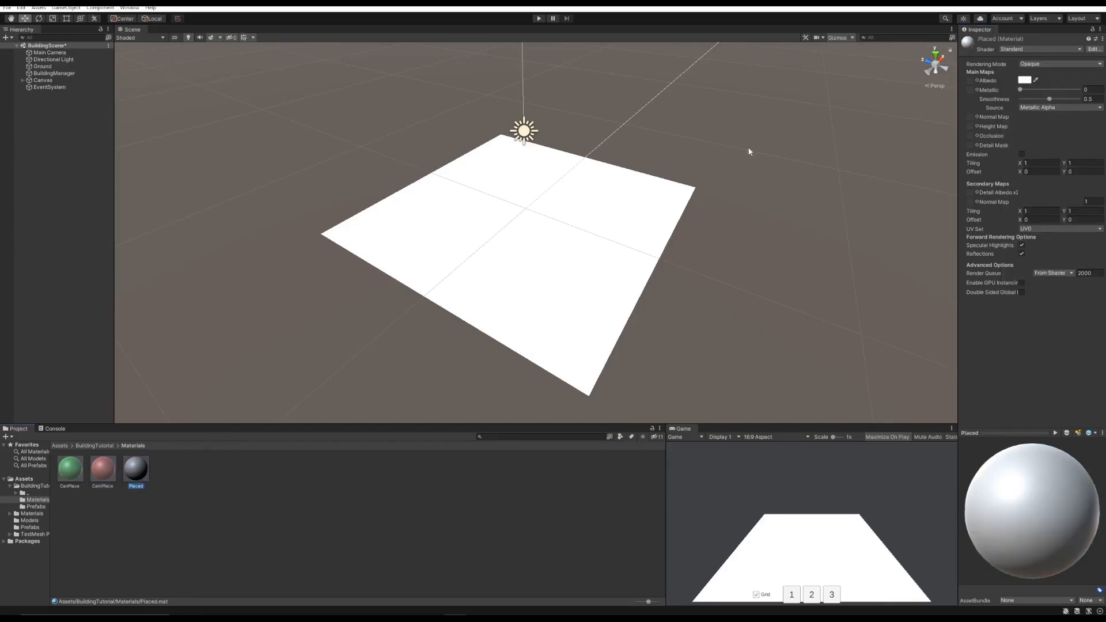
{"action": "left_click", "coordinate": [1025, 79]}
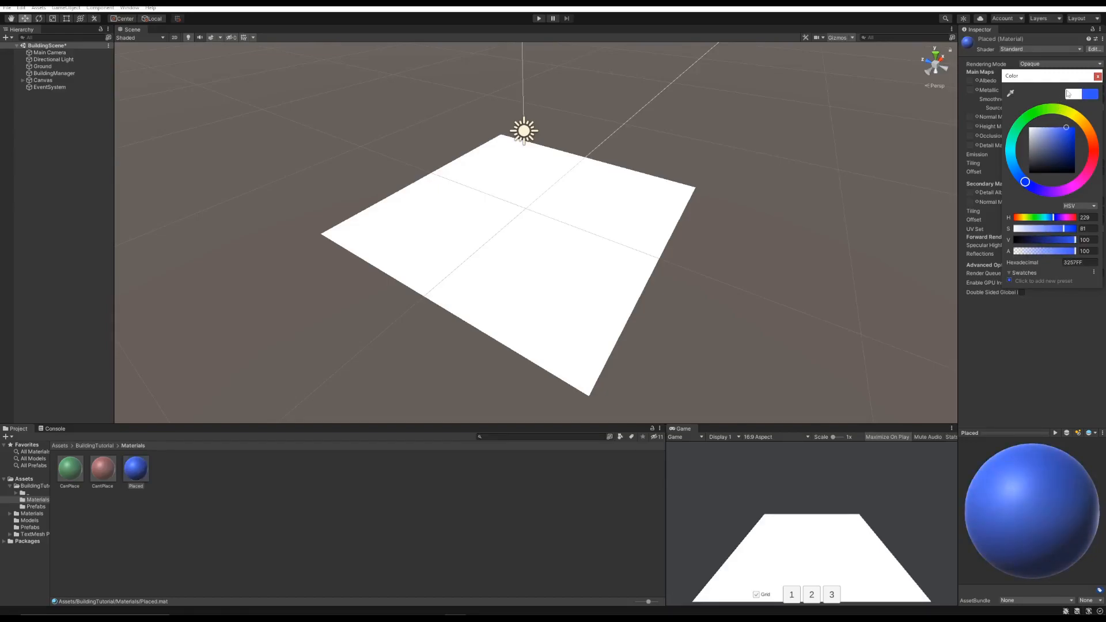
{"action": "left_click", "coordinate": [152, 356]}
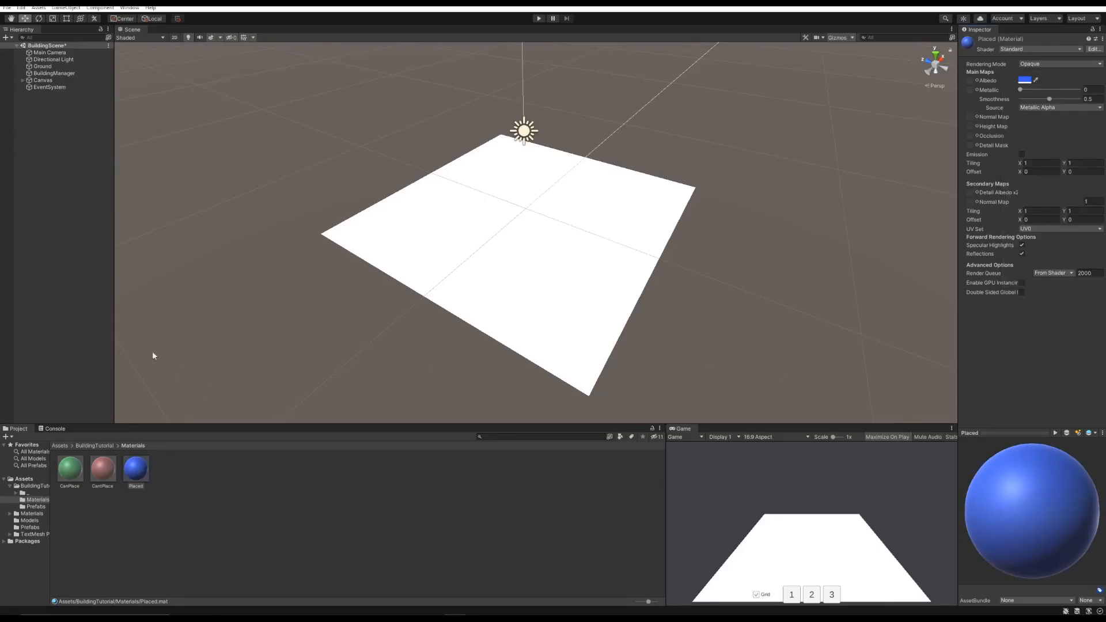
{"action": "left_click", "coordinate": [54, 73]}
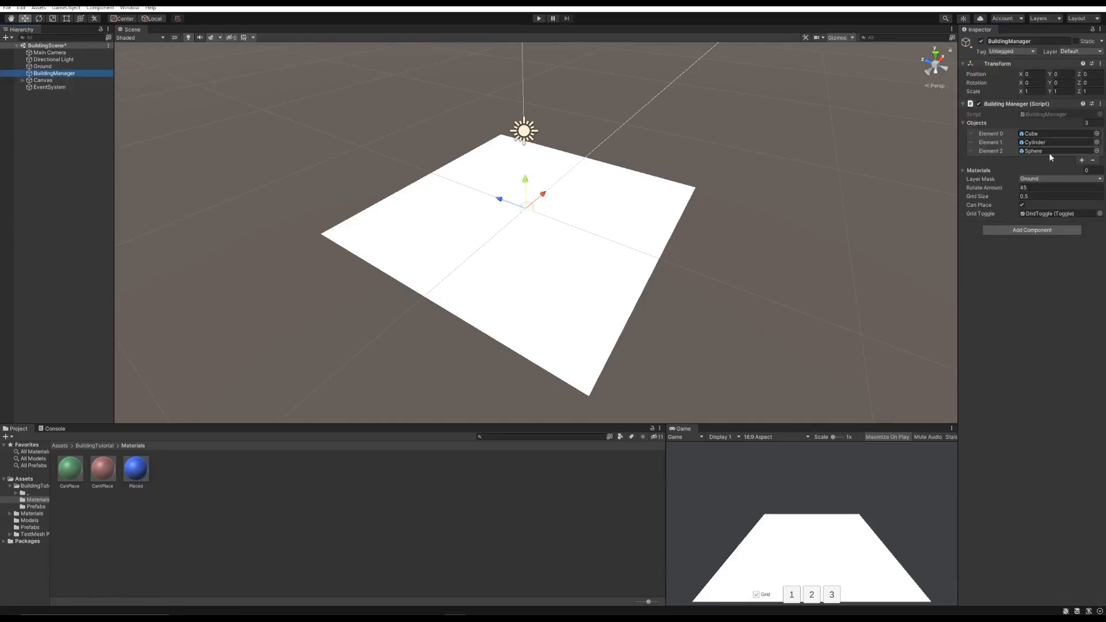
Expand BuildingManager's Materials list and add CanPlace and the next material as elements
{"action": "left_click", "coordinate": [964, 123]}
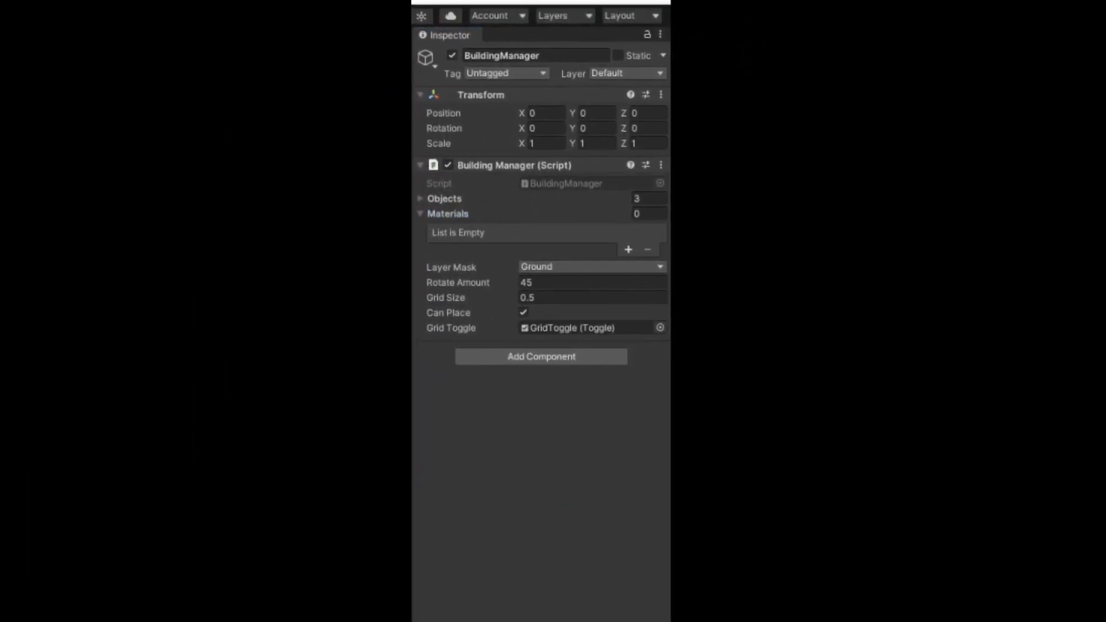
{"action": "left_click", "coordinate": [627, 249]}
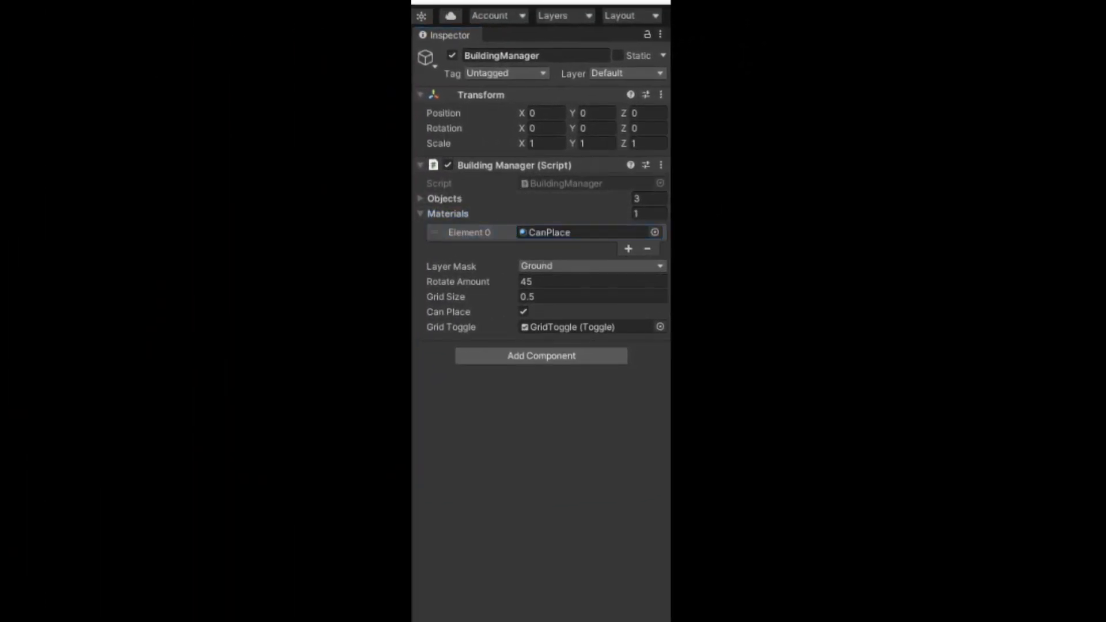
{"action": "left_click", "coordinate": [627, 249]}
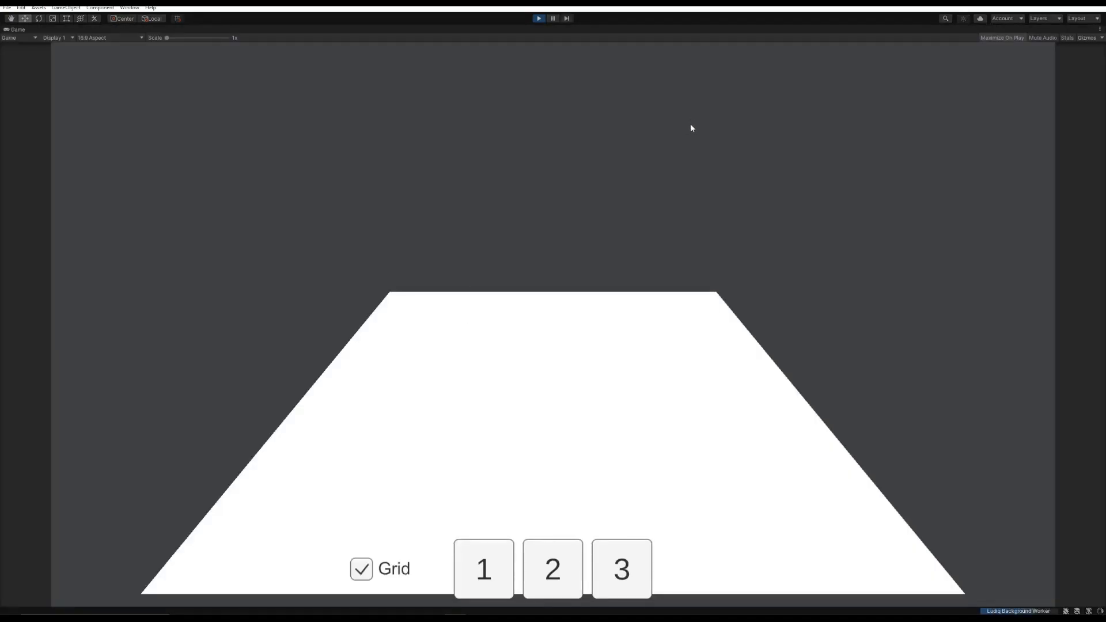
Spawn and place a cube and a sphere on the ground, previewing green and turning blue
{"action": "left_click", "coordinate": [483, 569]}
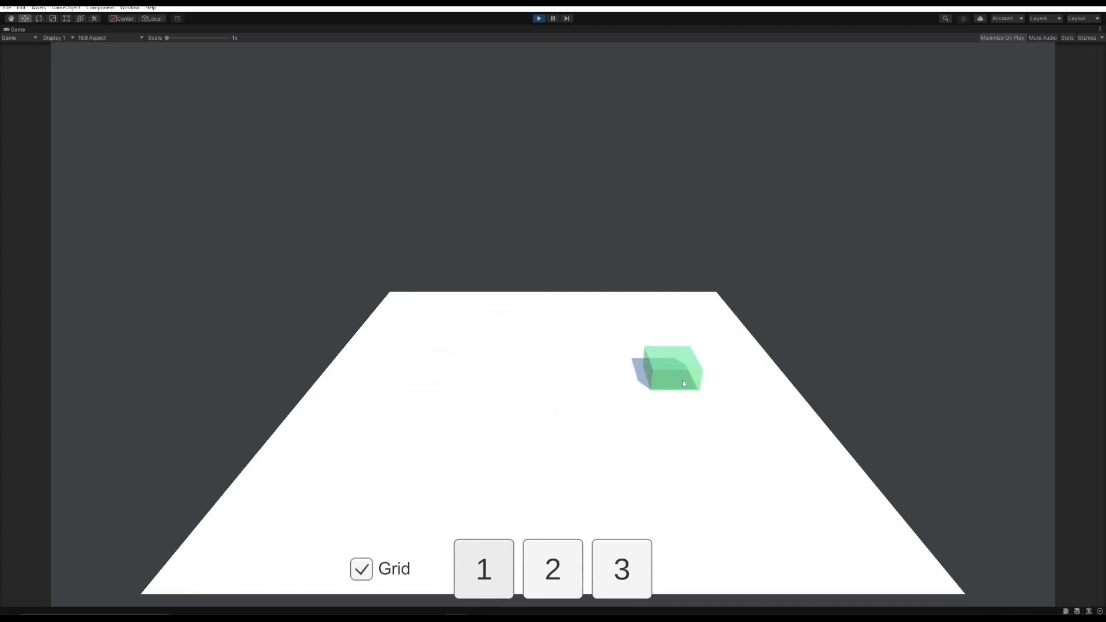
{"action": "left_click", "coordinate": [483, 569]}
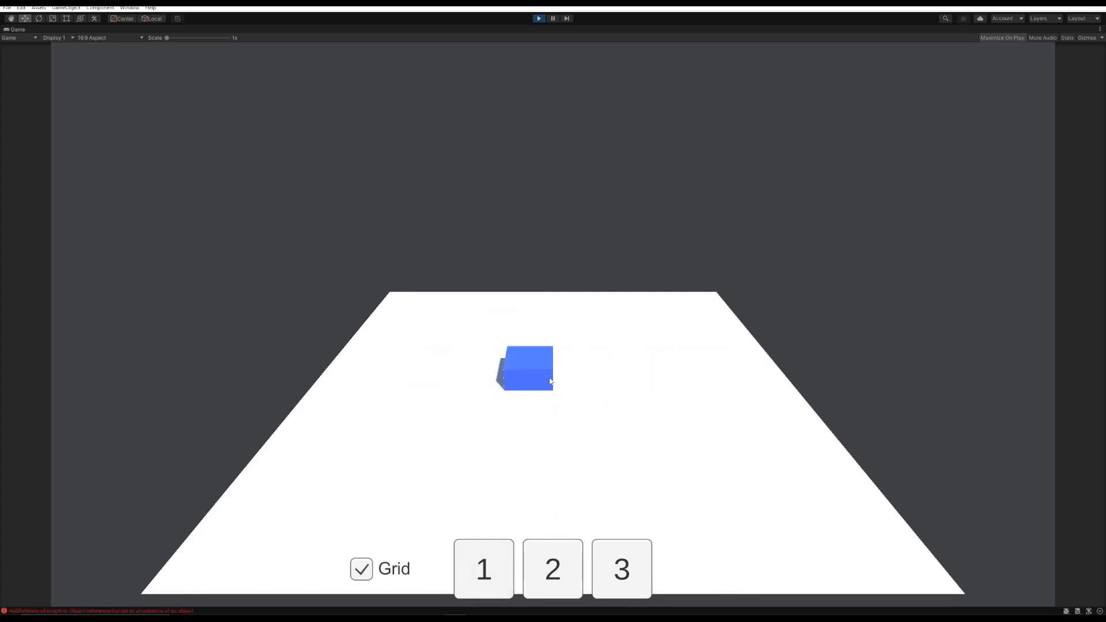
{"action": "left_click", "coordinate": [620, 569]}
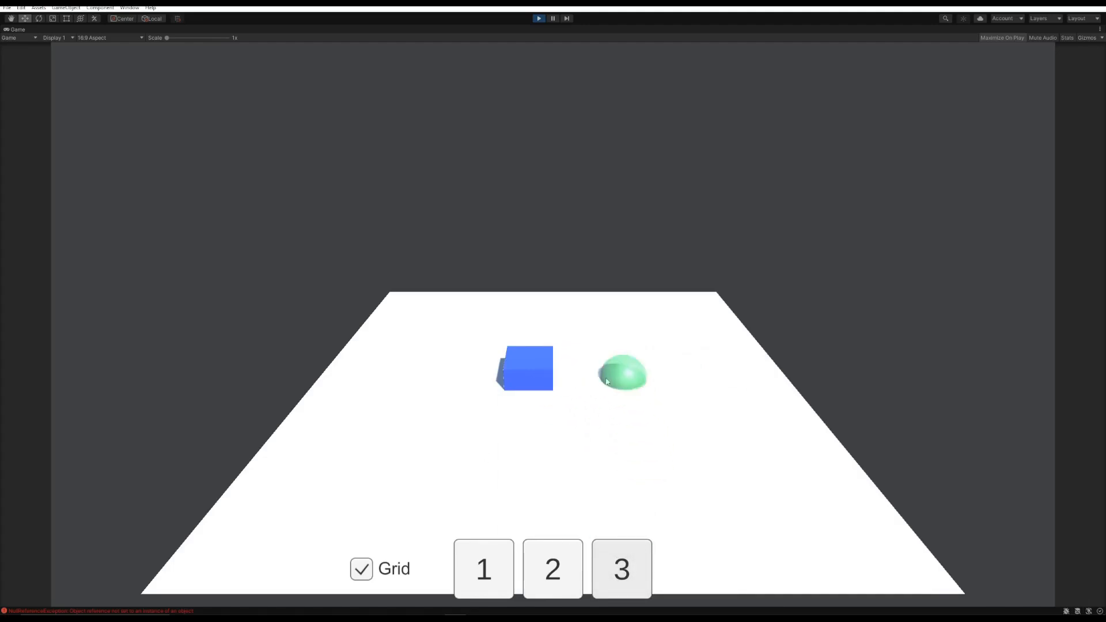
{"action": "left_click", "coordinate": [621, 569]}
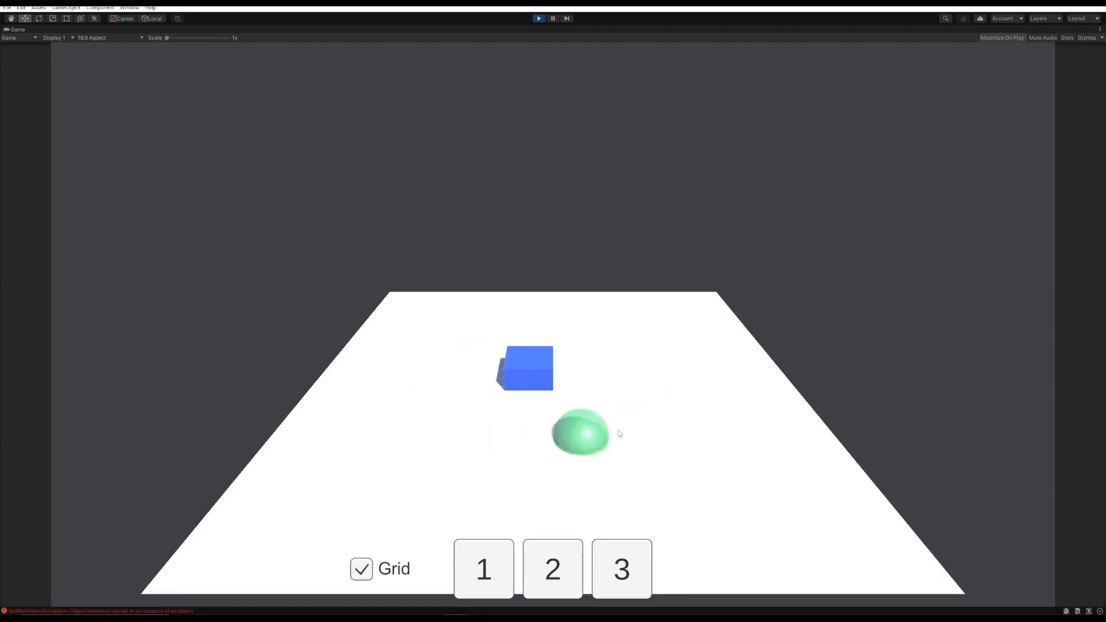
{"action": "left_click", "coordinate": [621, 569]}
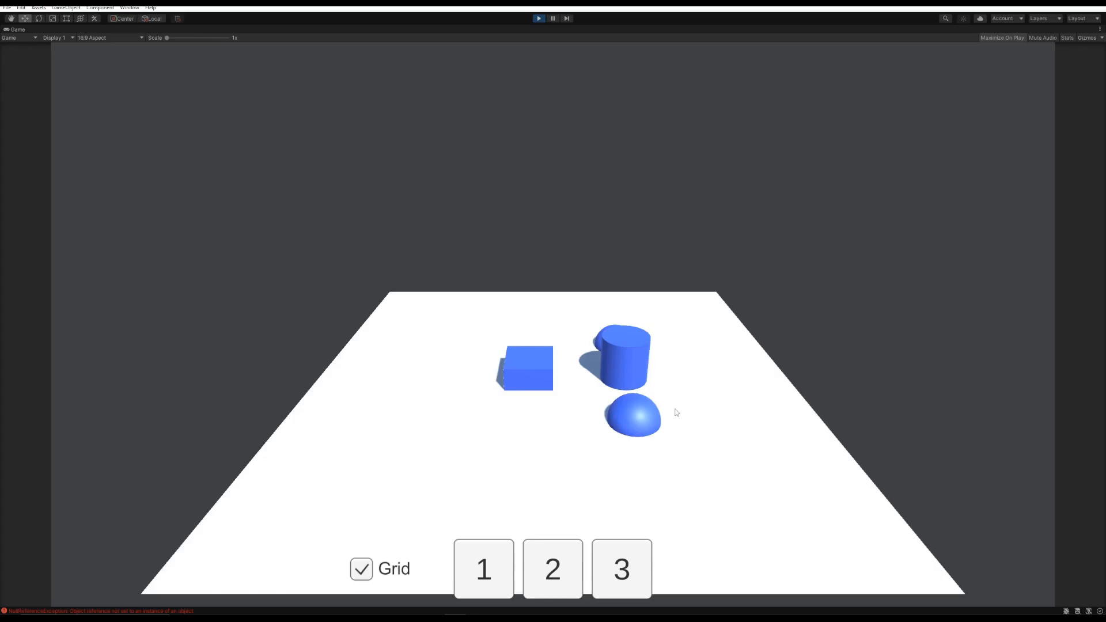
{"action": "mouse_move", "coordinate": [630, 275]}
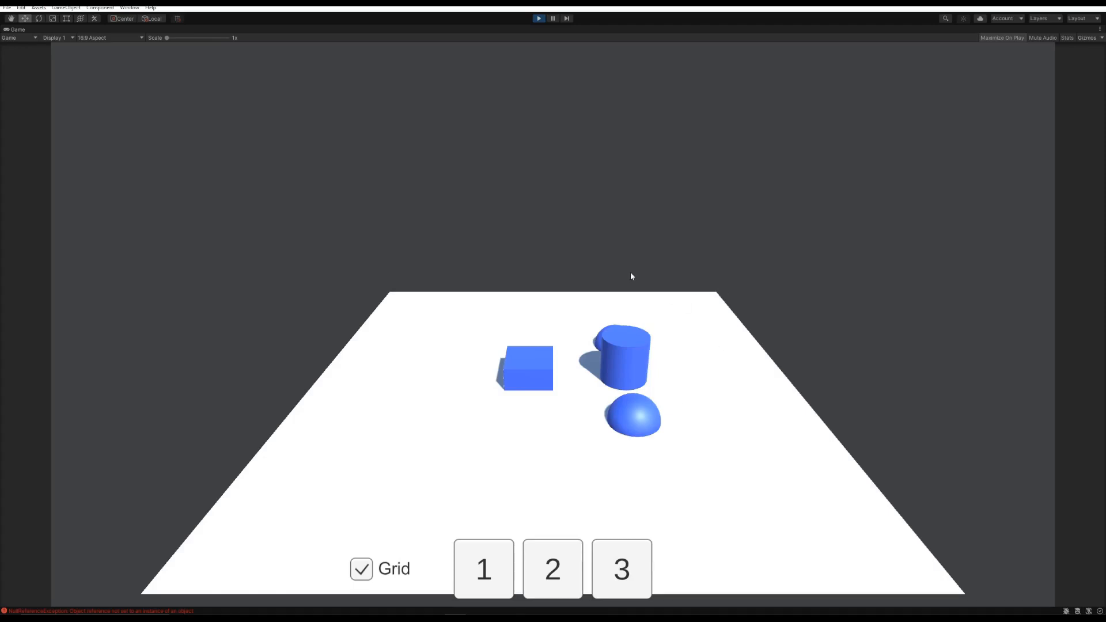